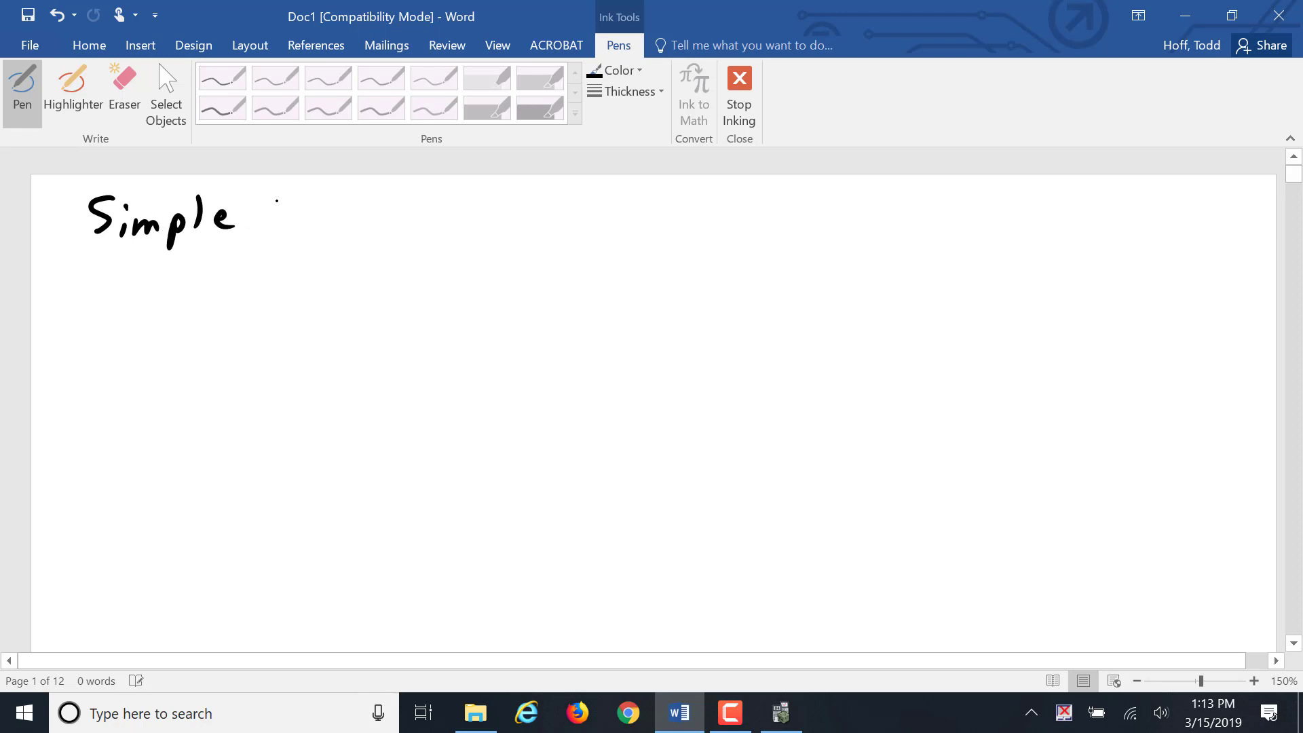
# Handwrite and underline 'Simple Interest', then draw a timeline with an end tick.
pyautogui.moveTo(262, 216); pyautogui.dragTo(337, 220)
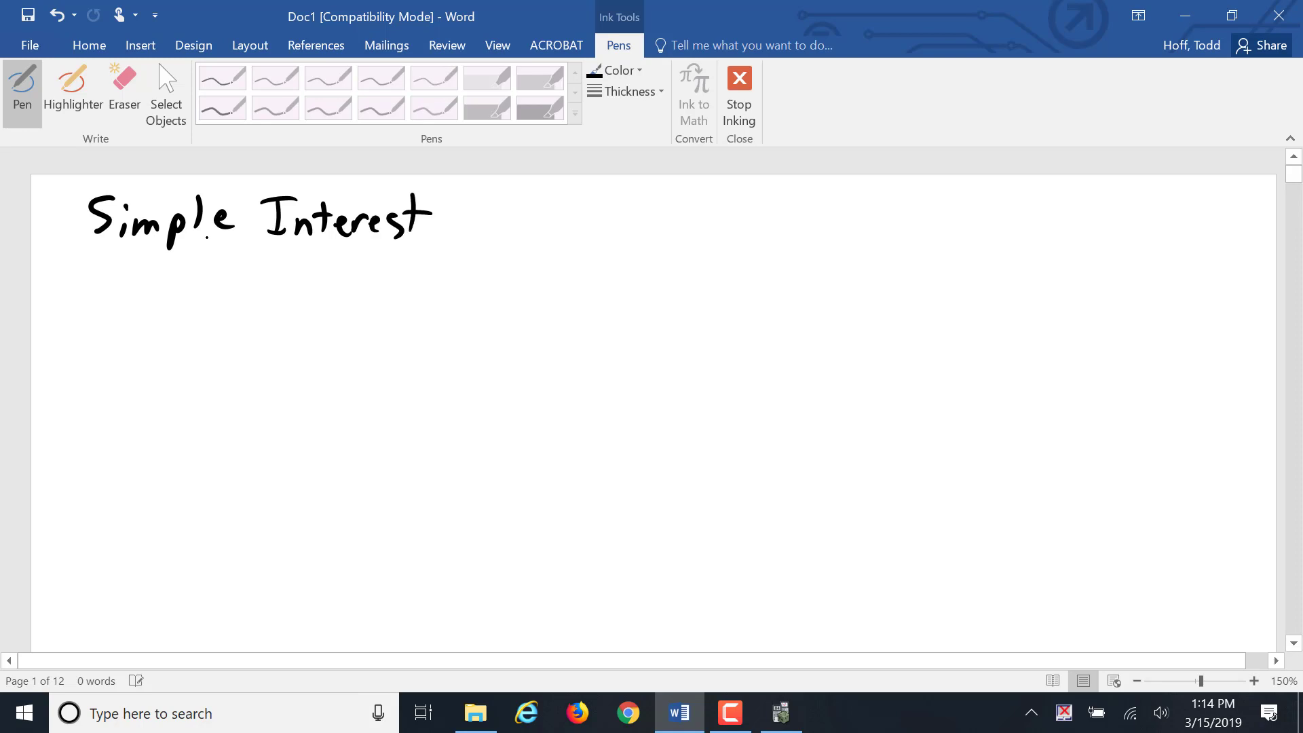
pyautogui.moveTo(75, 246); pyautogui.dragTo(415, 238)
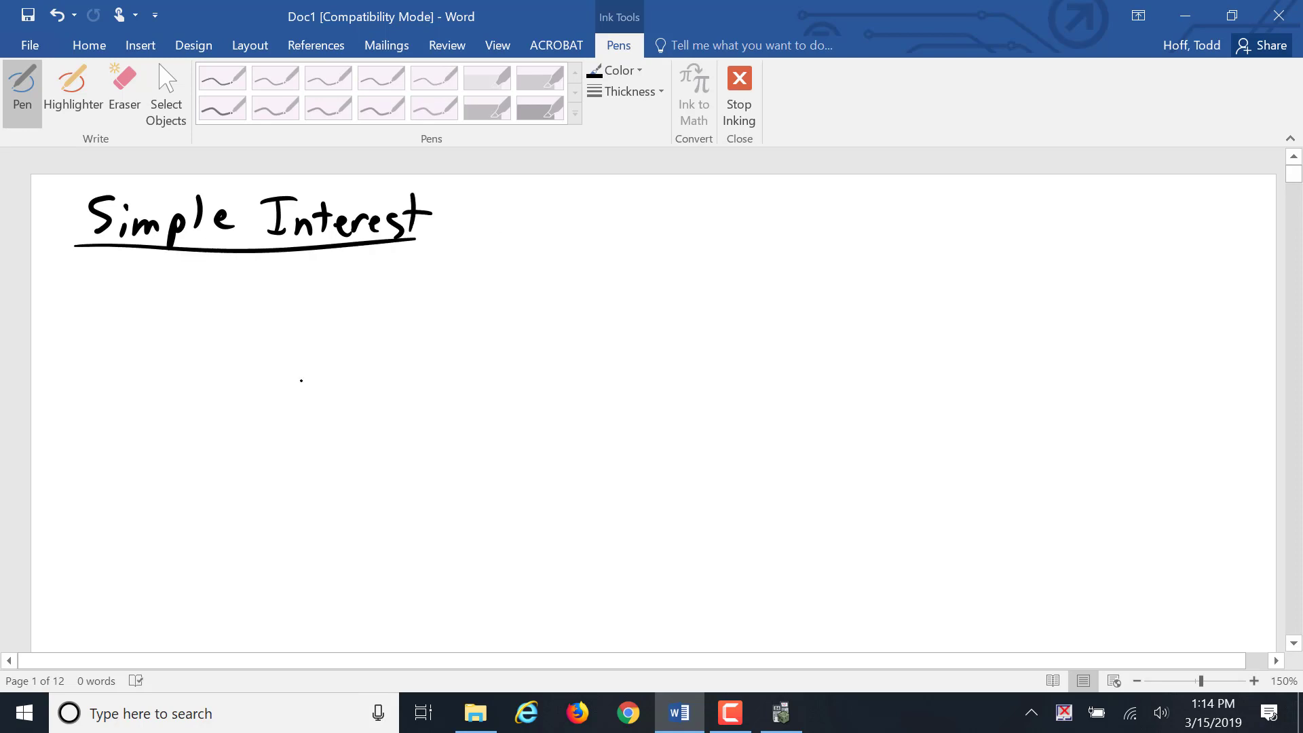
pyautogui.moveTo(287, 385); pyautogui.dragTo(1002, 382)
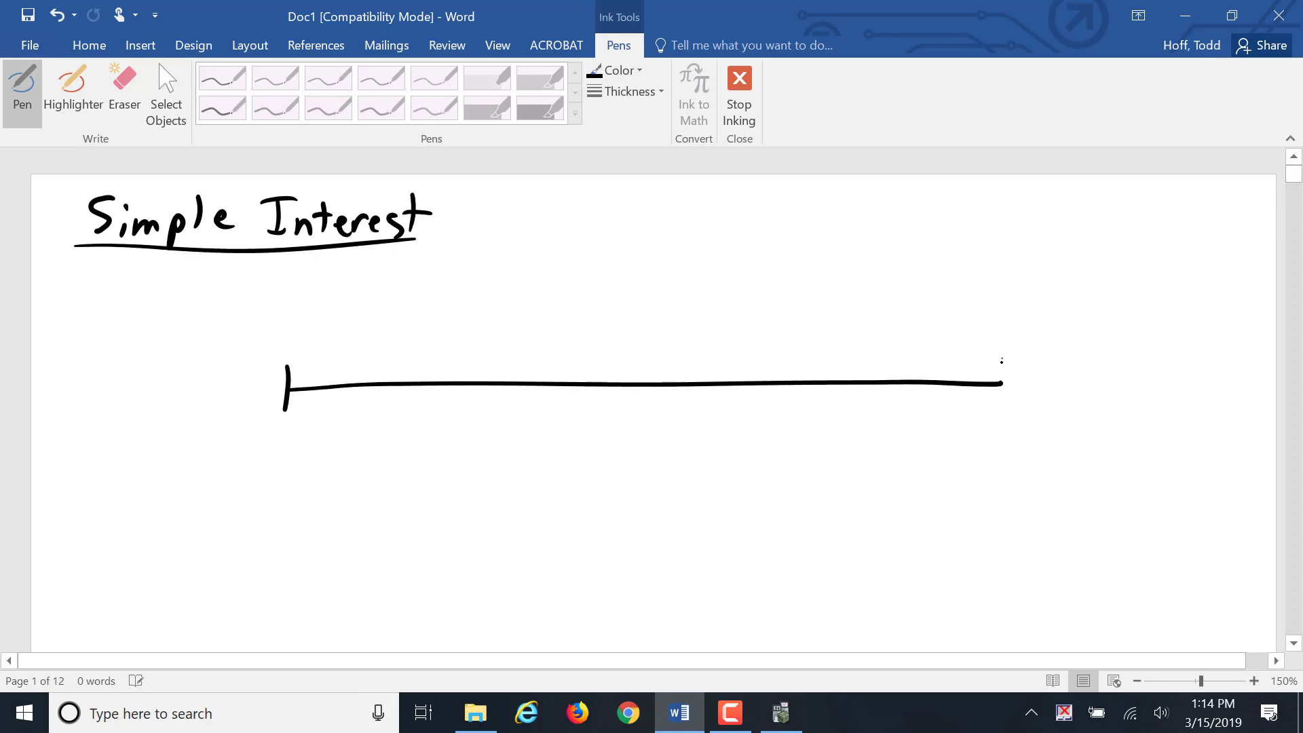
pyautogui.moveTo(1002, 361); pyautogui.dragTo(1007, 412)
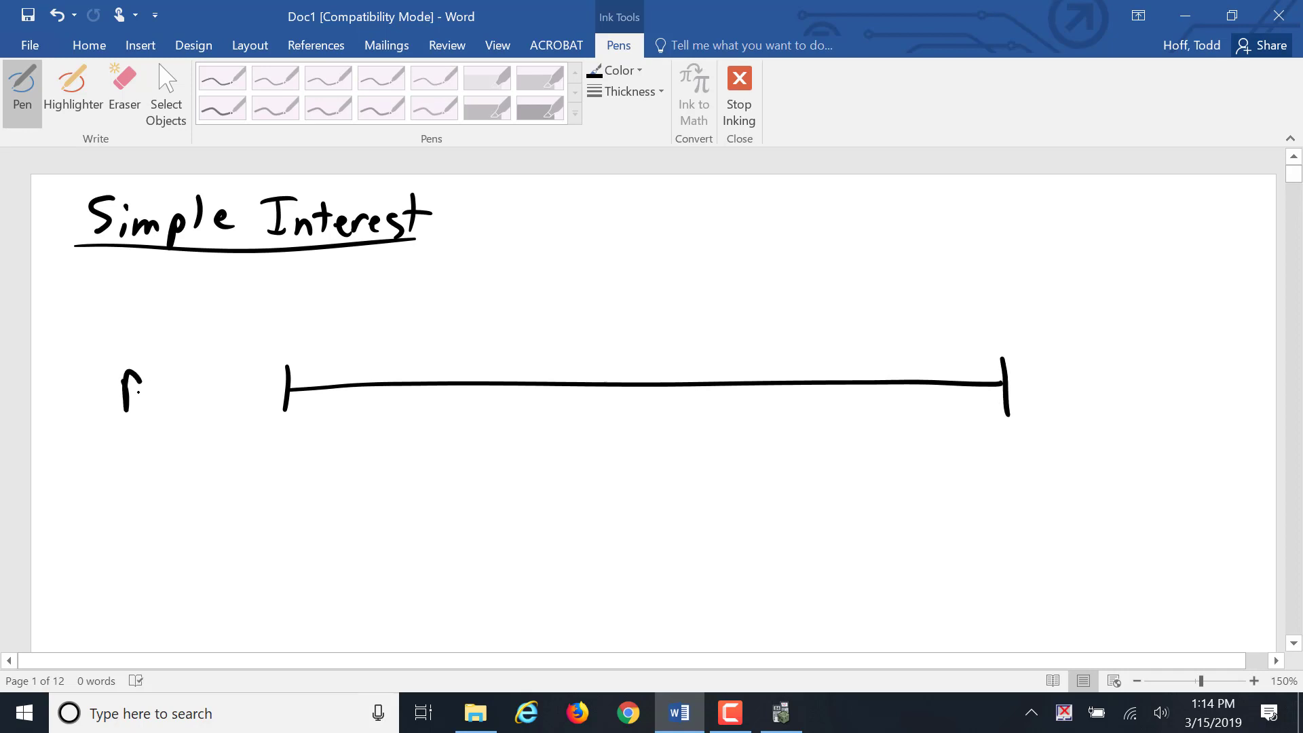
# Erase a stray mark and label the timeline ends 'Beginning Value' and 'Ending'.
pyautogui.moveTo(125, 395); pyautogui.dragTo(162, 395)
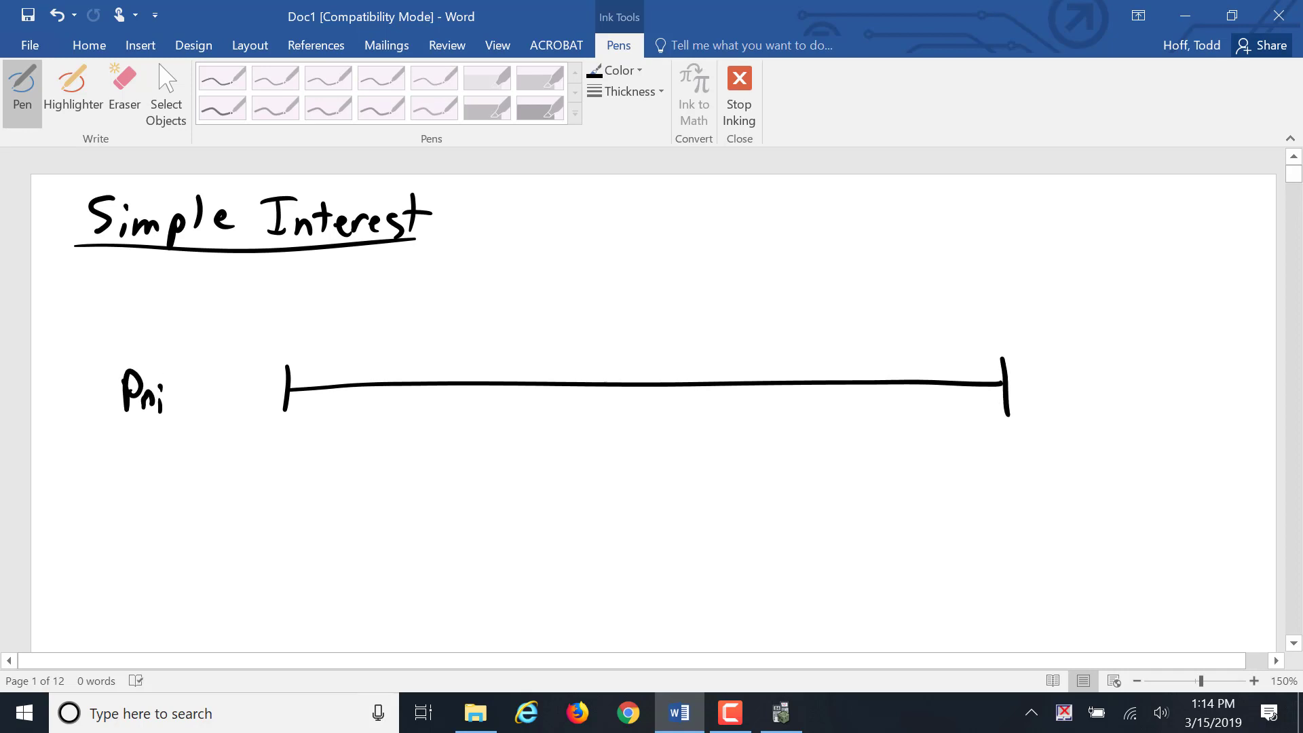
pyautogui.click(123, 87)
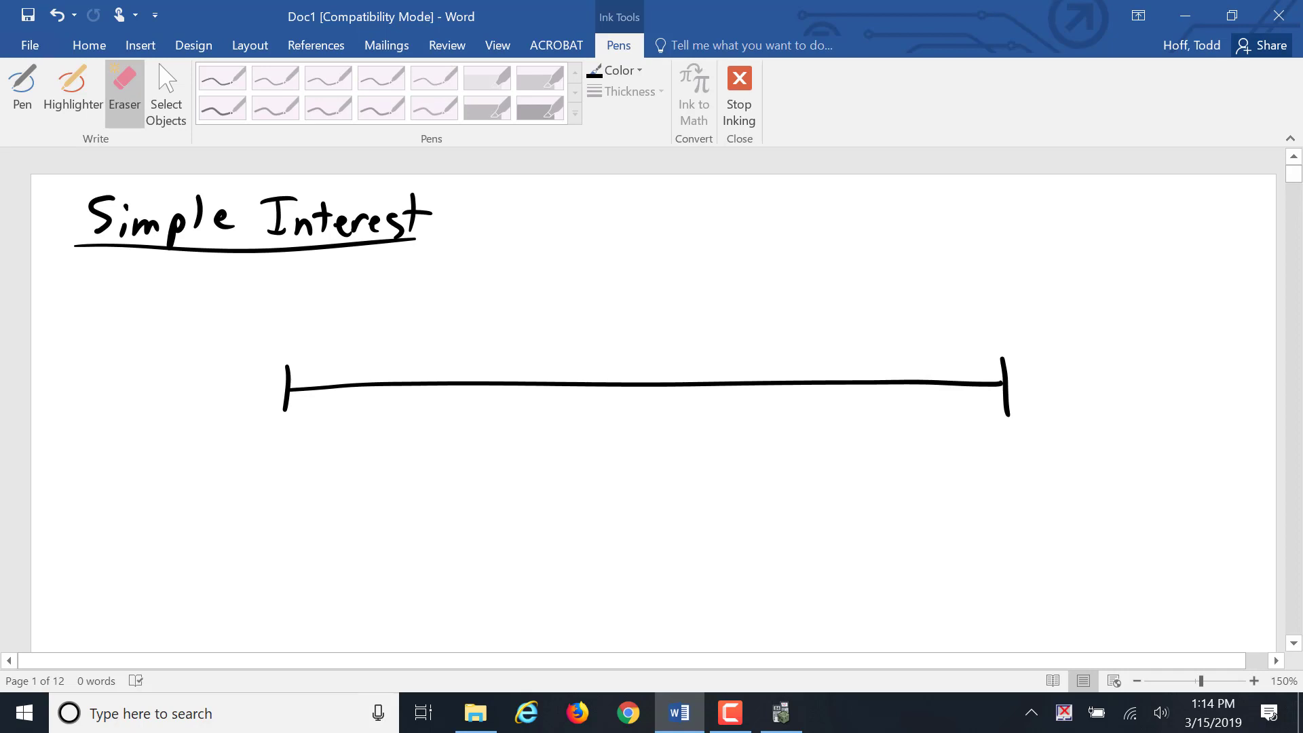
pyautogui.click(22, 88)
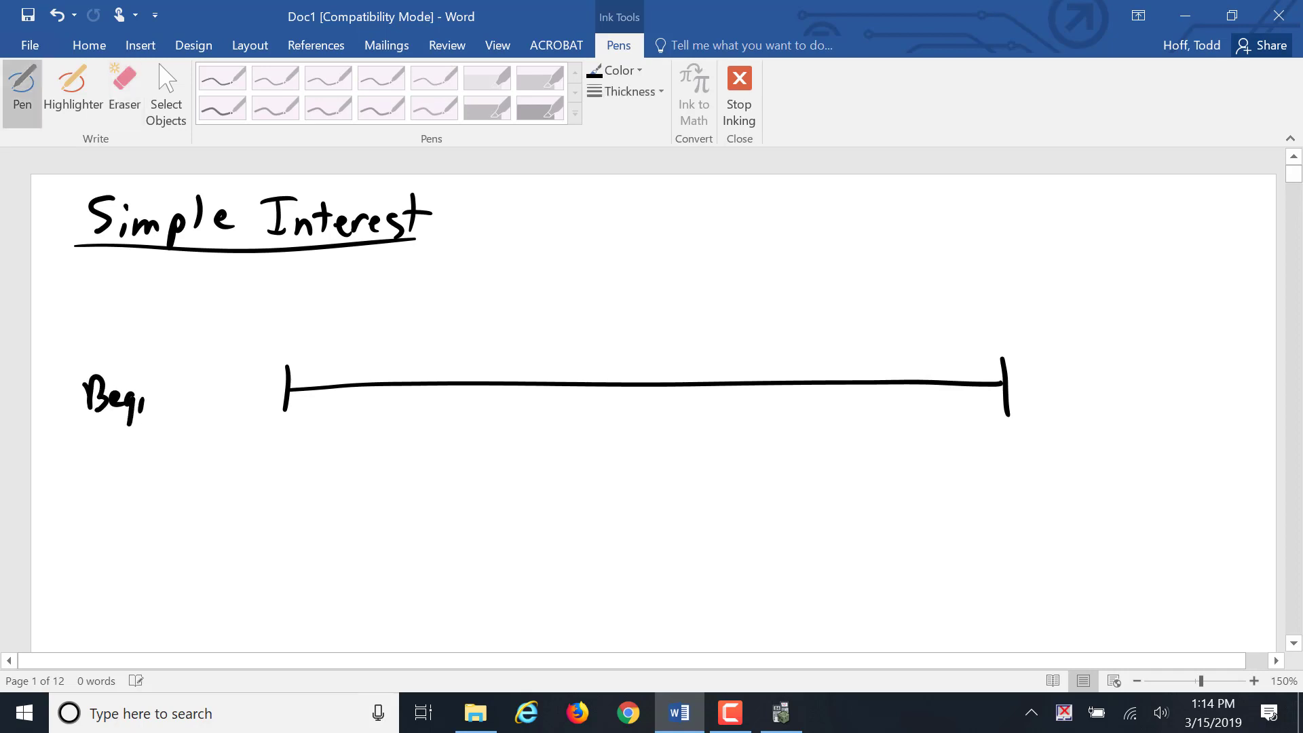
pyautogui.moveTo(141, 399); pyautogui.dragTo(225, 399)
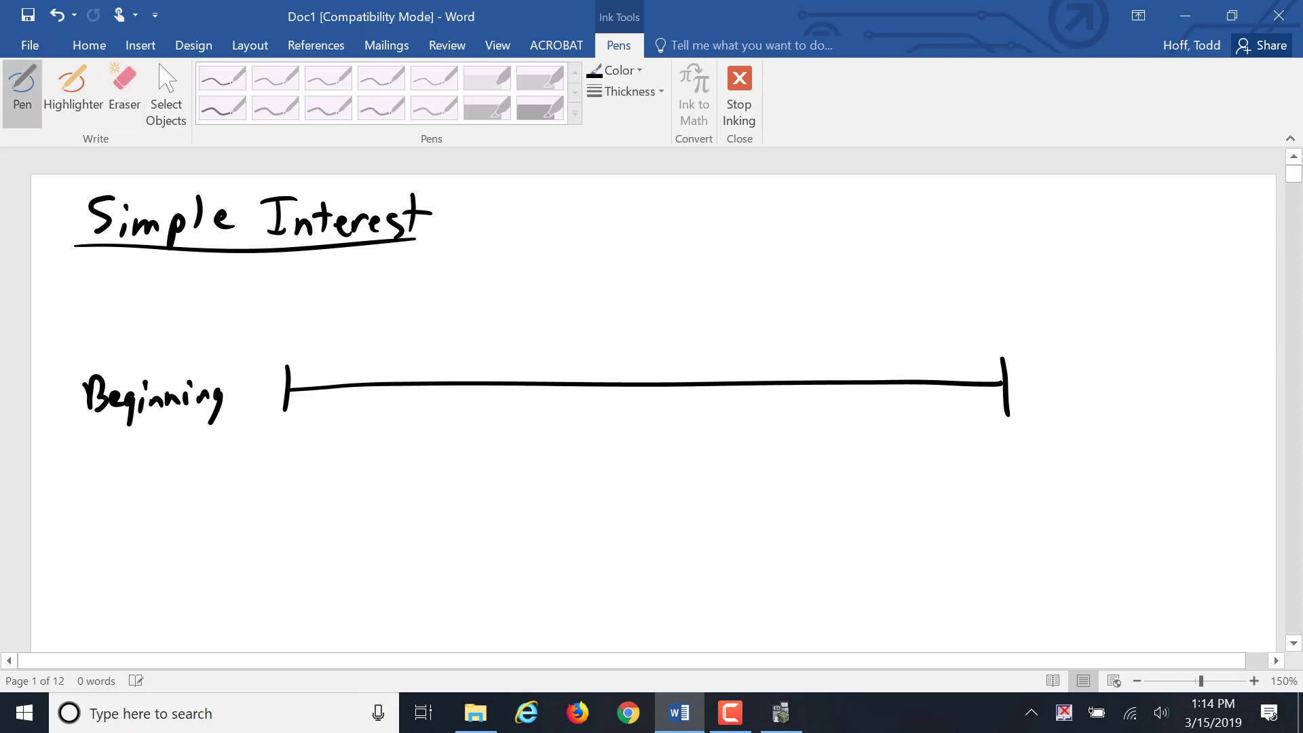
pyautogui.moveTo(154, 437); pyautogui.dragTo(225, 453)
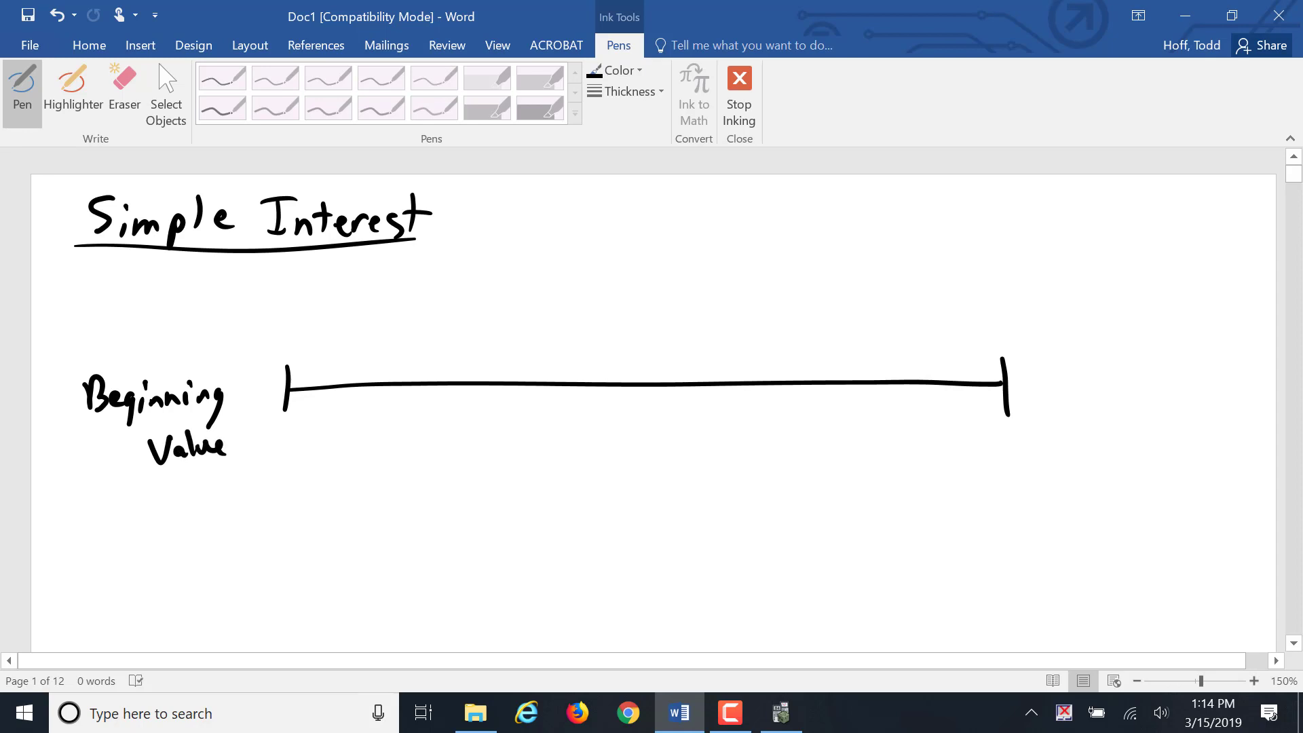
pyautogui.moveTo(1030, 391); pyautogui.dragTo(1089, 386)
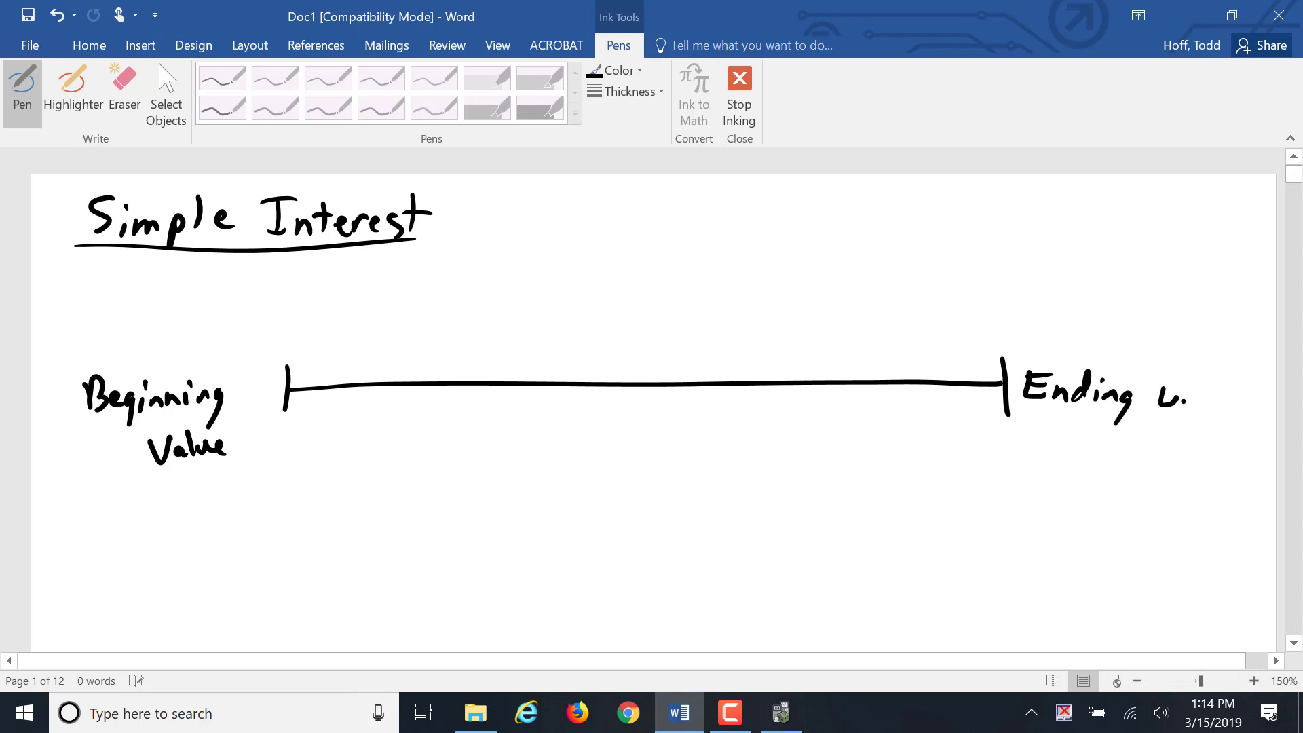
pyautogui.click(619, 70)
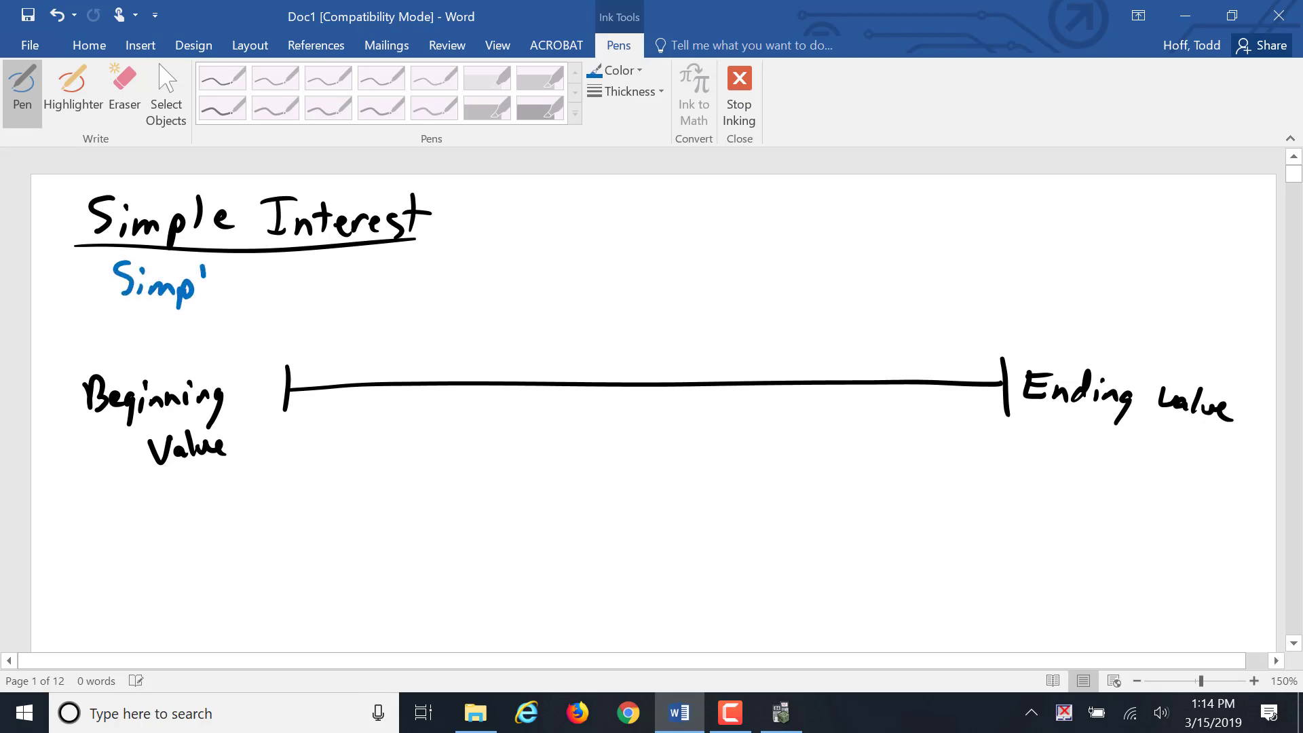
# Write 'Simple Interest Notes' in blue and 'Face Value (Principle)' in orange.
pyautogui.moveTo(200, 282); pyautogui.dragTo(307, 283)
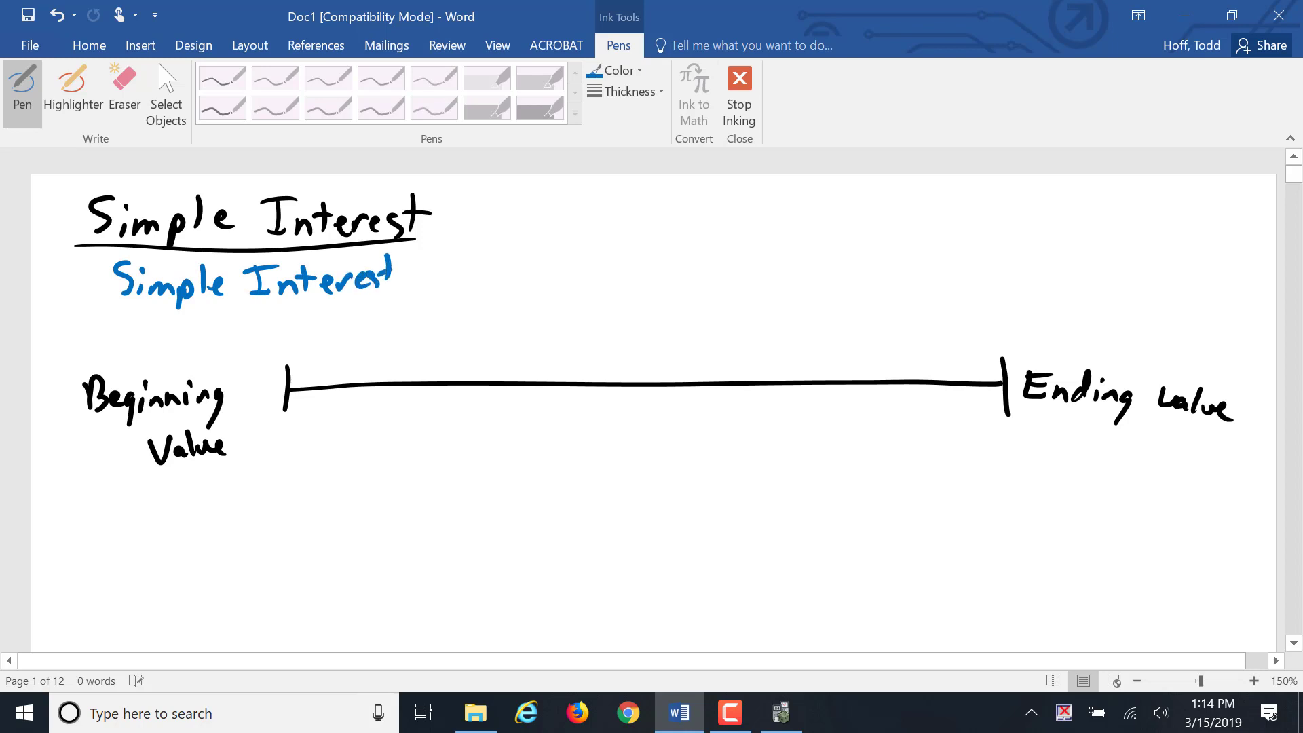
pyautogui.moveTo(408, 278); pyautogui.dragTo(474, 266)
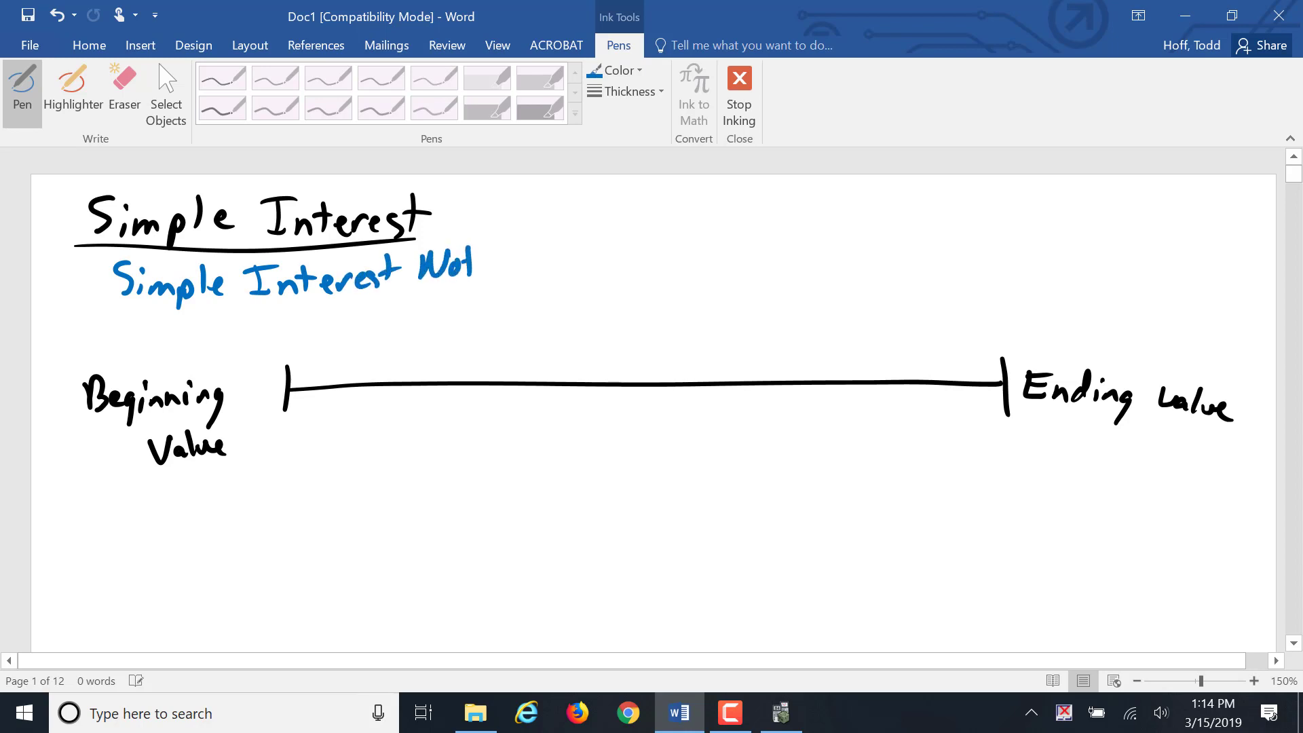
pyautogui.click(615, 70)
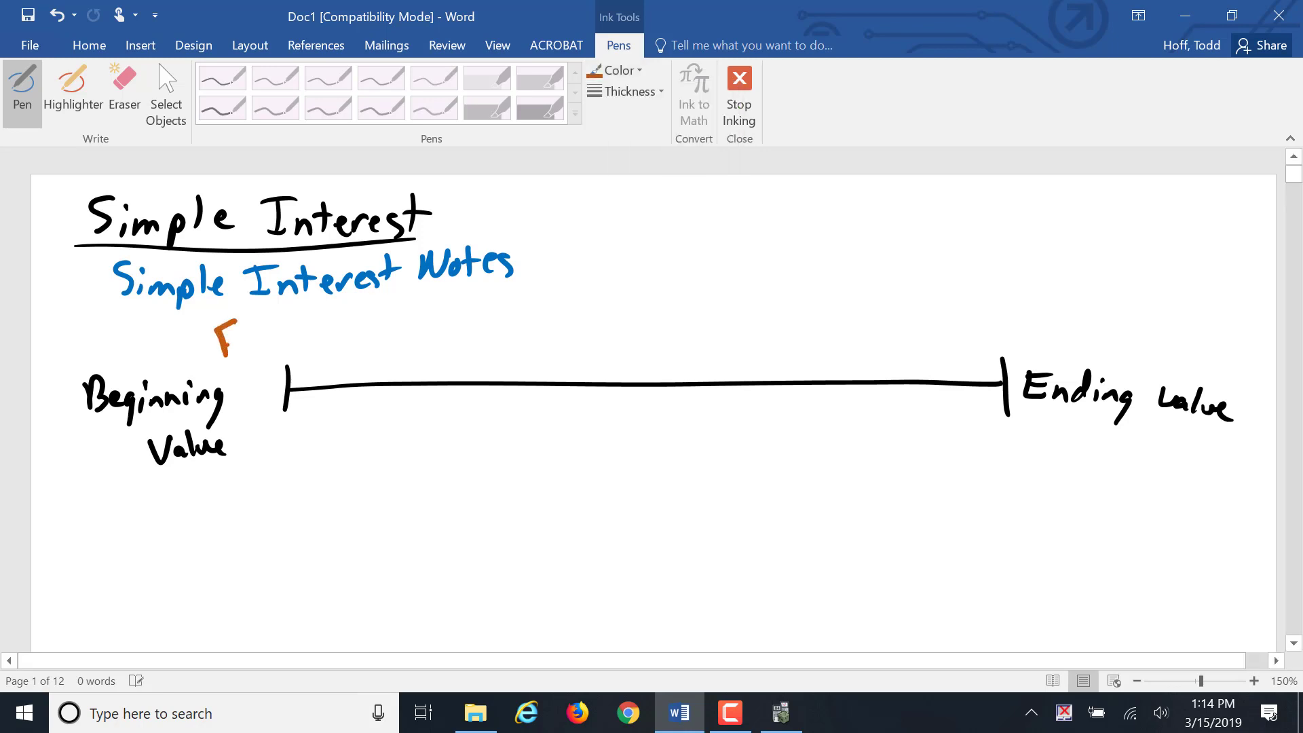
pyautogui.moveTo(222, 337); pyautogui.dragTo(282, 332)
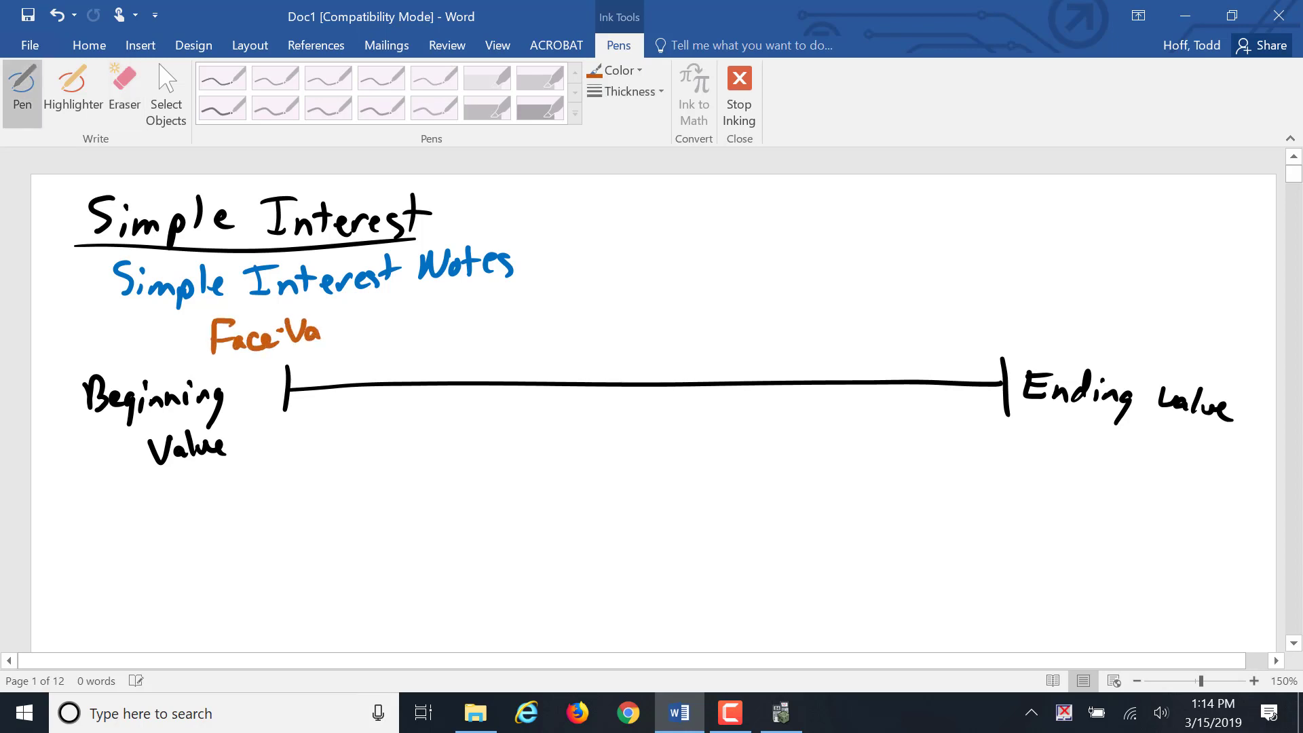
pyautogui.moveTo(325, 333); pyautogui.dragTo(361, 329)
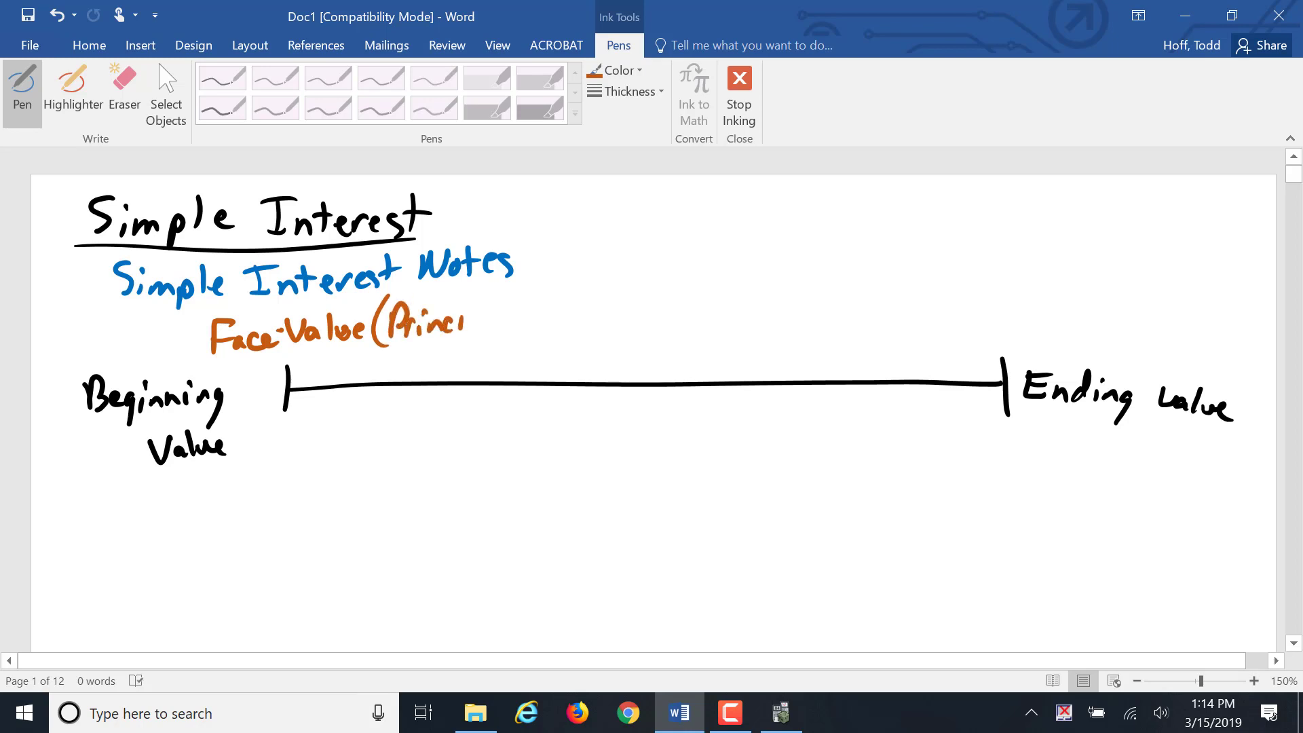
pyautogui.moveTo(453, 320); pyautogui.dragTo(515, 325)
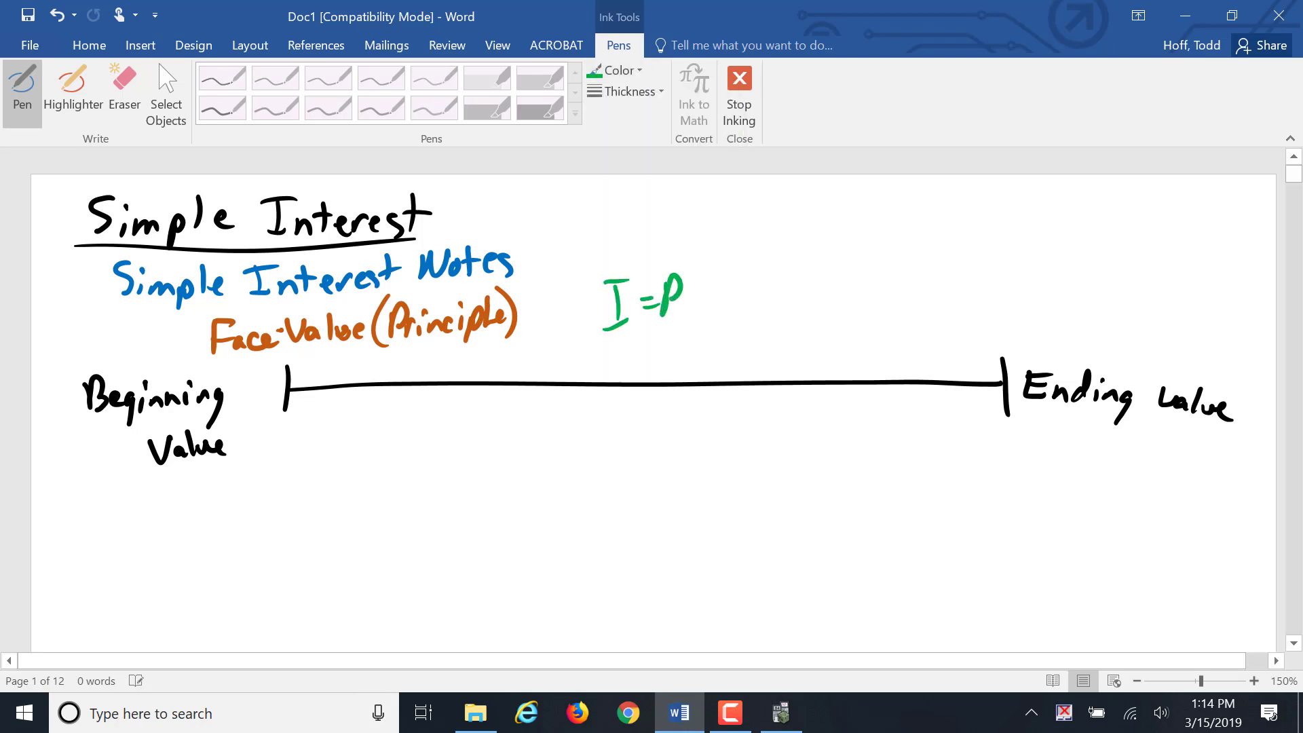
# Write I = PRT arrowed to the end, and 'Maturity Value MV = P+I' in purple.
pyautogui.moveTo(665, 300); pyautogui.dragTo(873, 312)
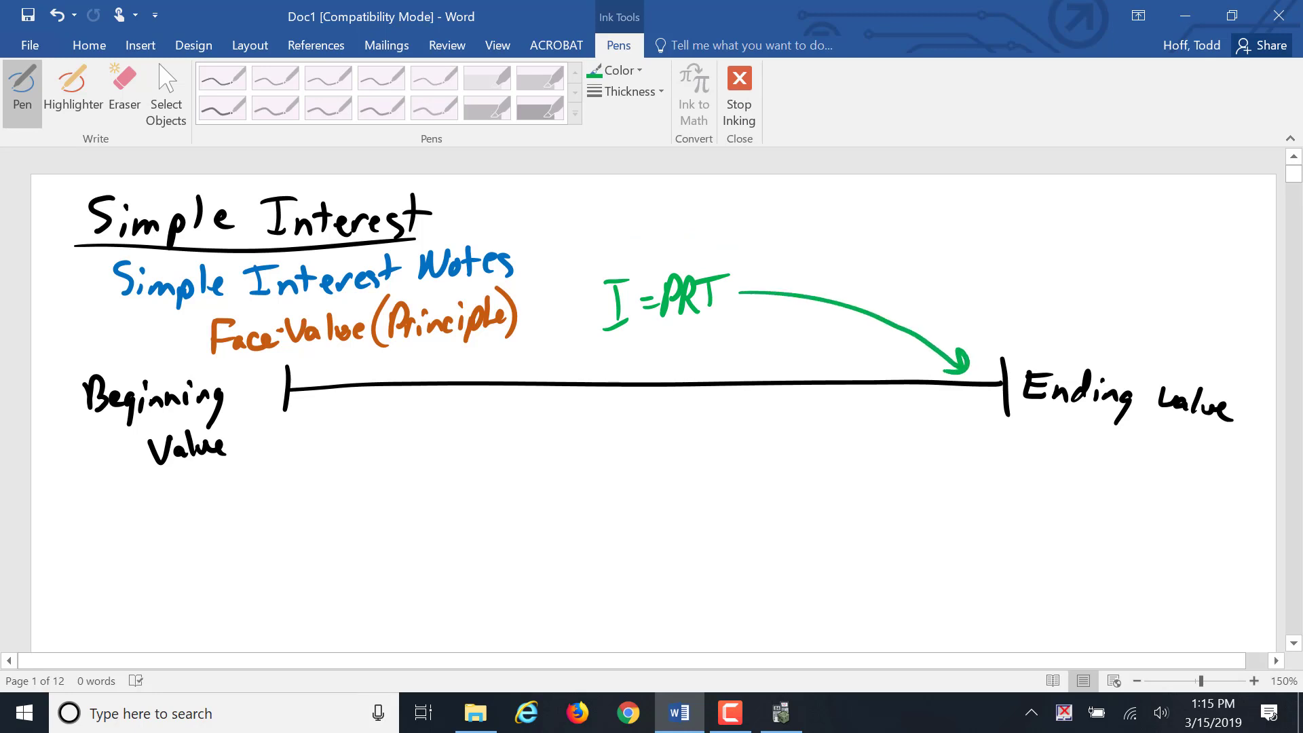
pyautogui.click(617, 70)
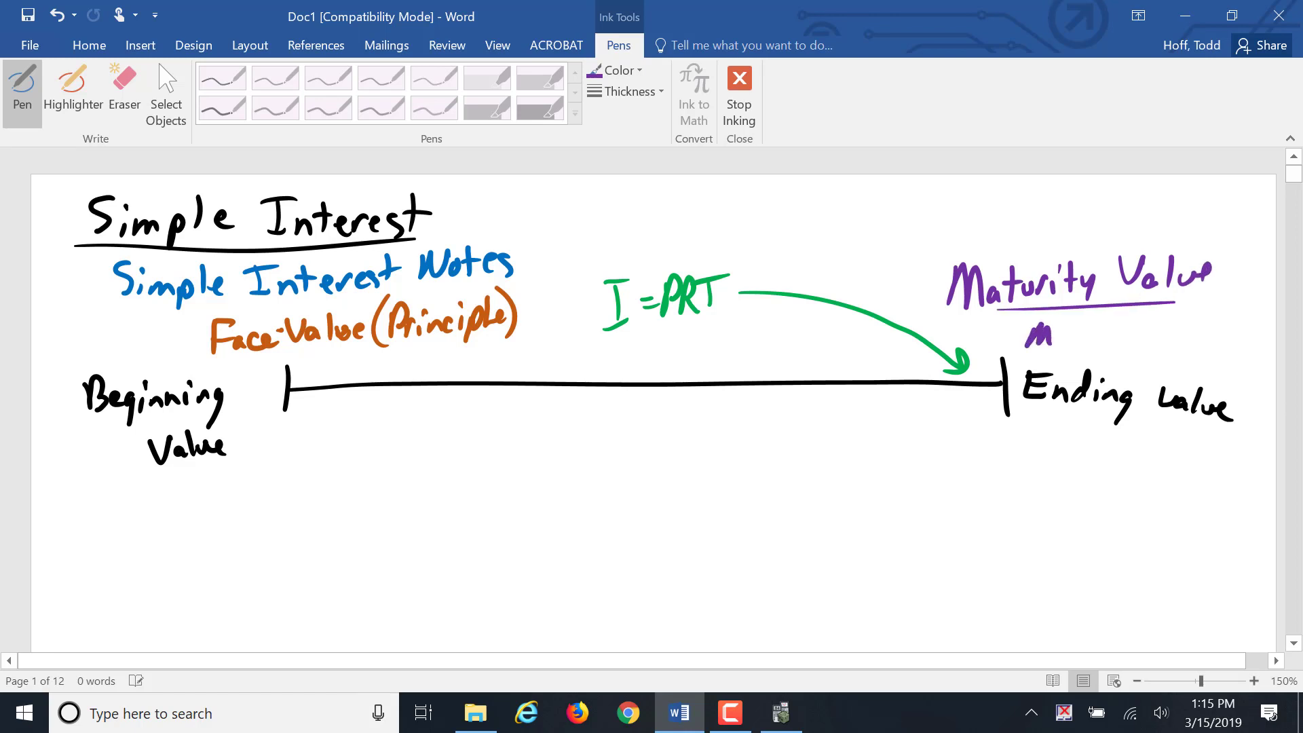
pyautogui.moveTo(1035, 332); pyautogui.dragTo(1173, 333)
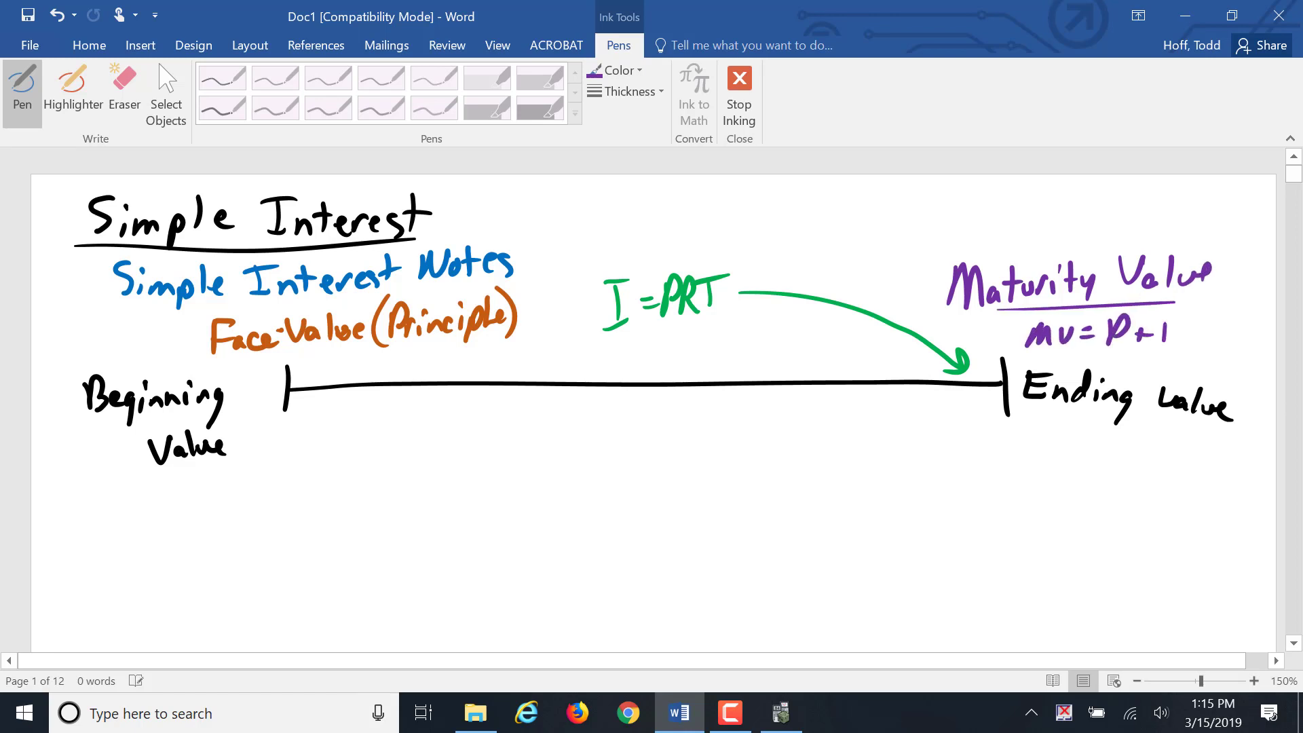
pyautogui.click(617, 70)
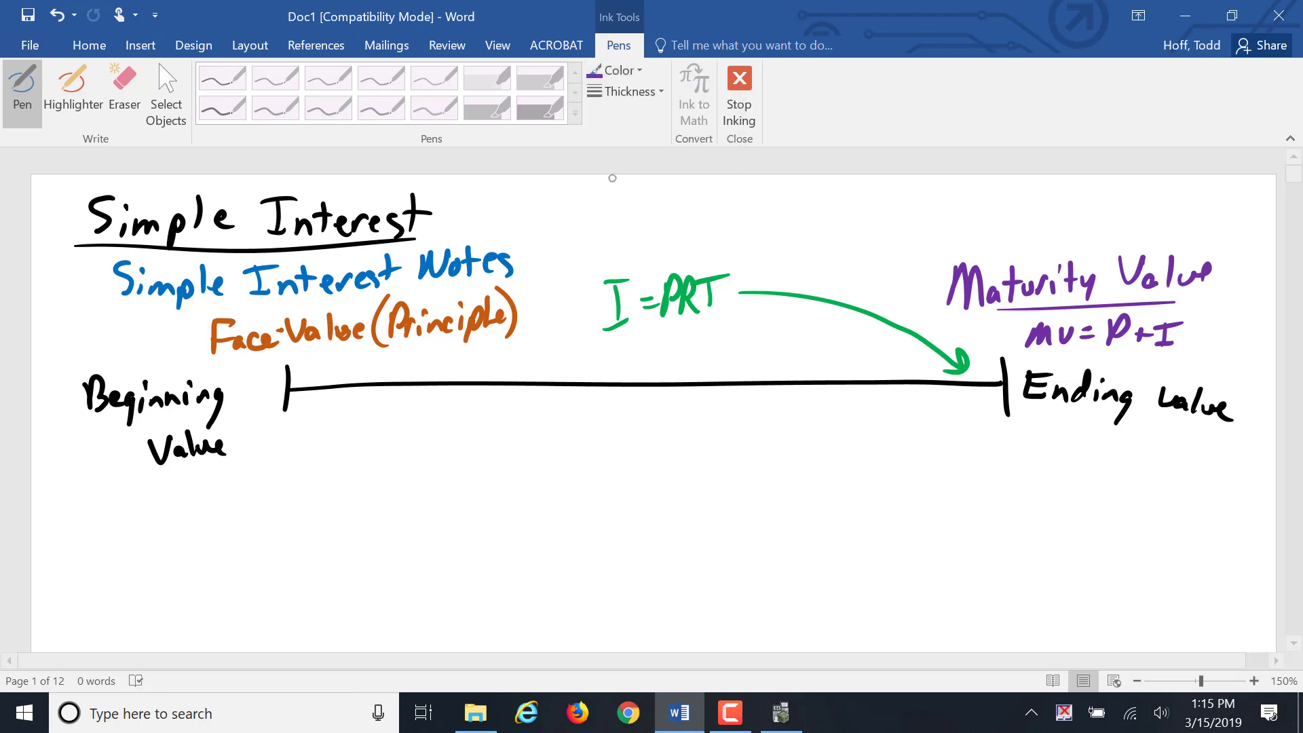
# Handwrite the heading 'Simple Discount Note' below the timeline.
pyautogui.moveTo(79, 594); pyautogui.dragTo(125, 582)
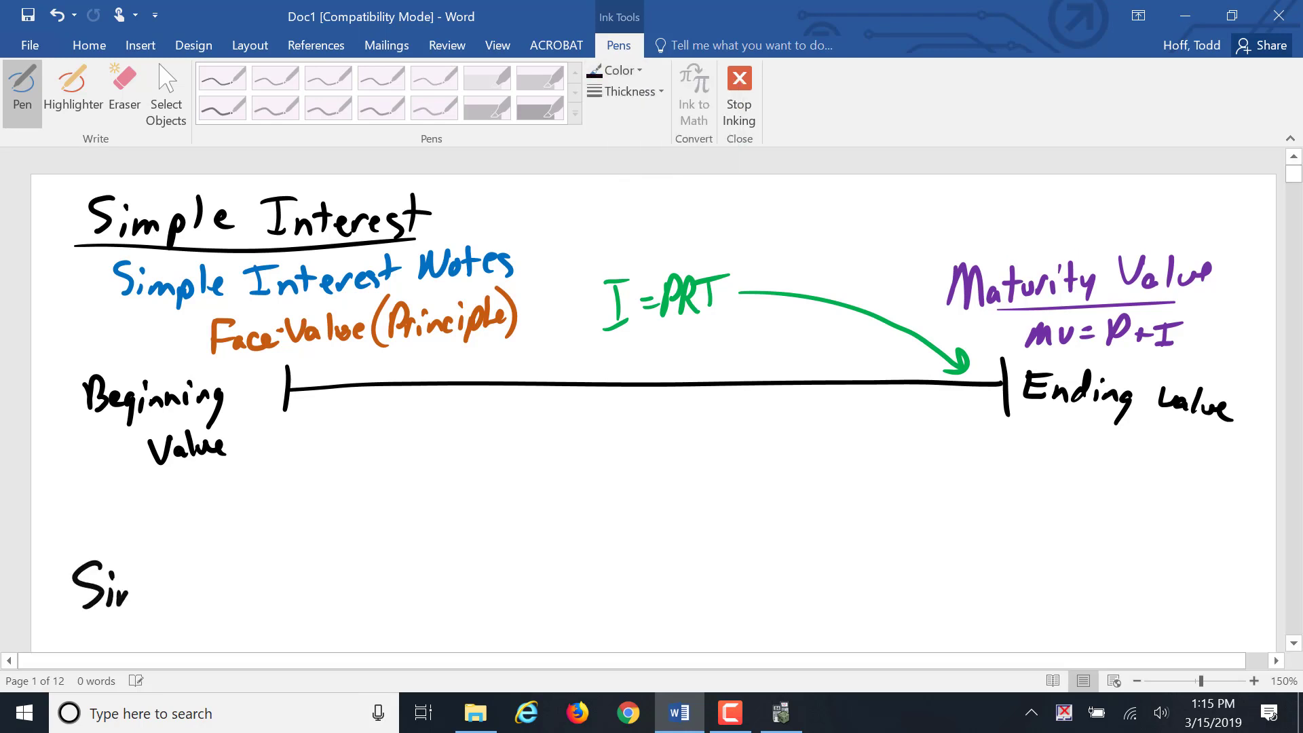
pyautogui.moveTo(108, 590); pyautogui.dragTo(191, 582)
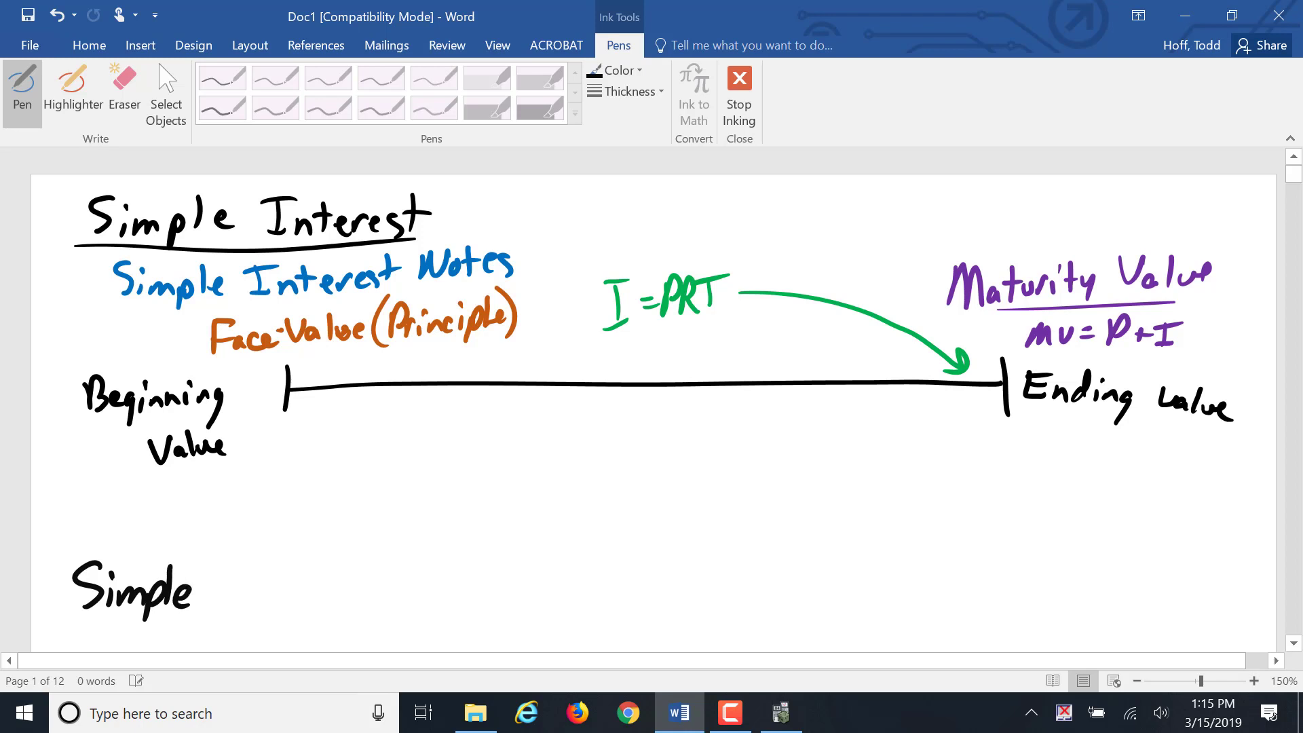
pyautogui.moveTo(206, 589); pyautogui.dragTo(291, 595)
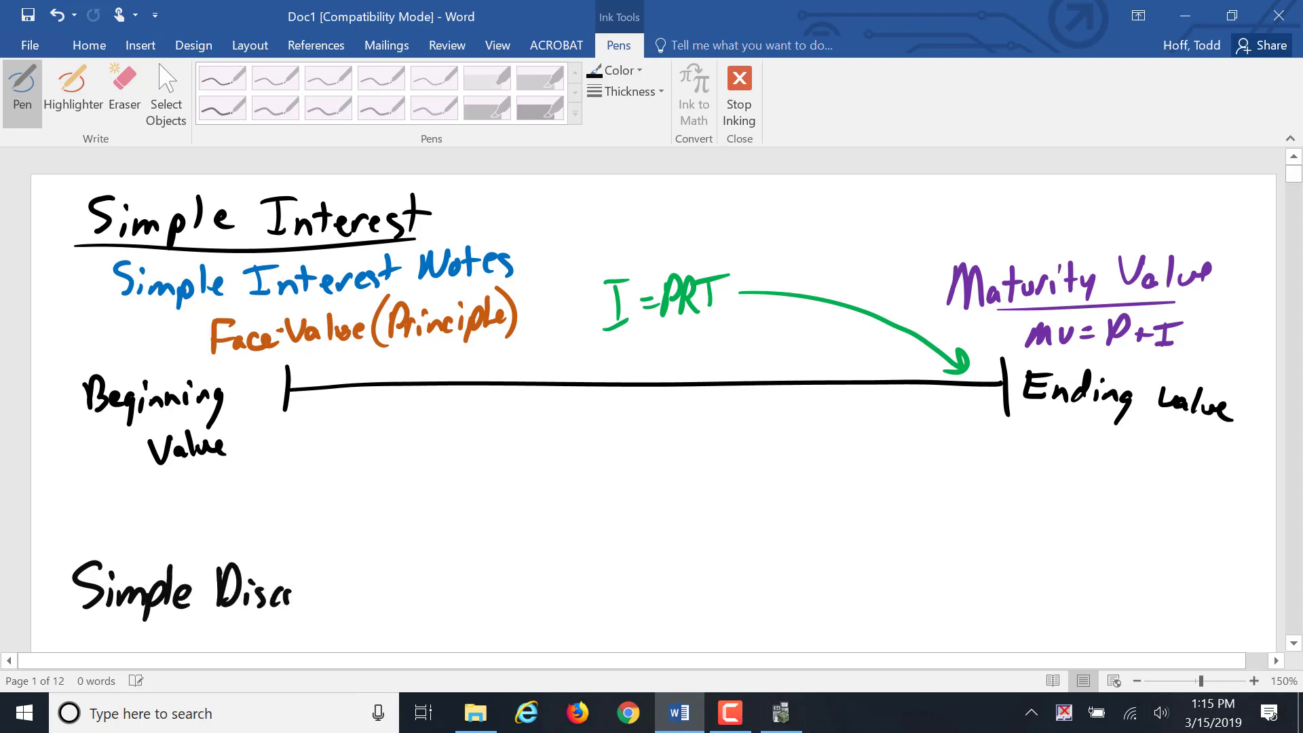
pyautogui.moveTo(292, 586); pyautogui.dragTo(407, 586)
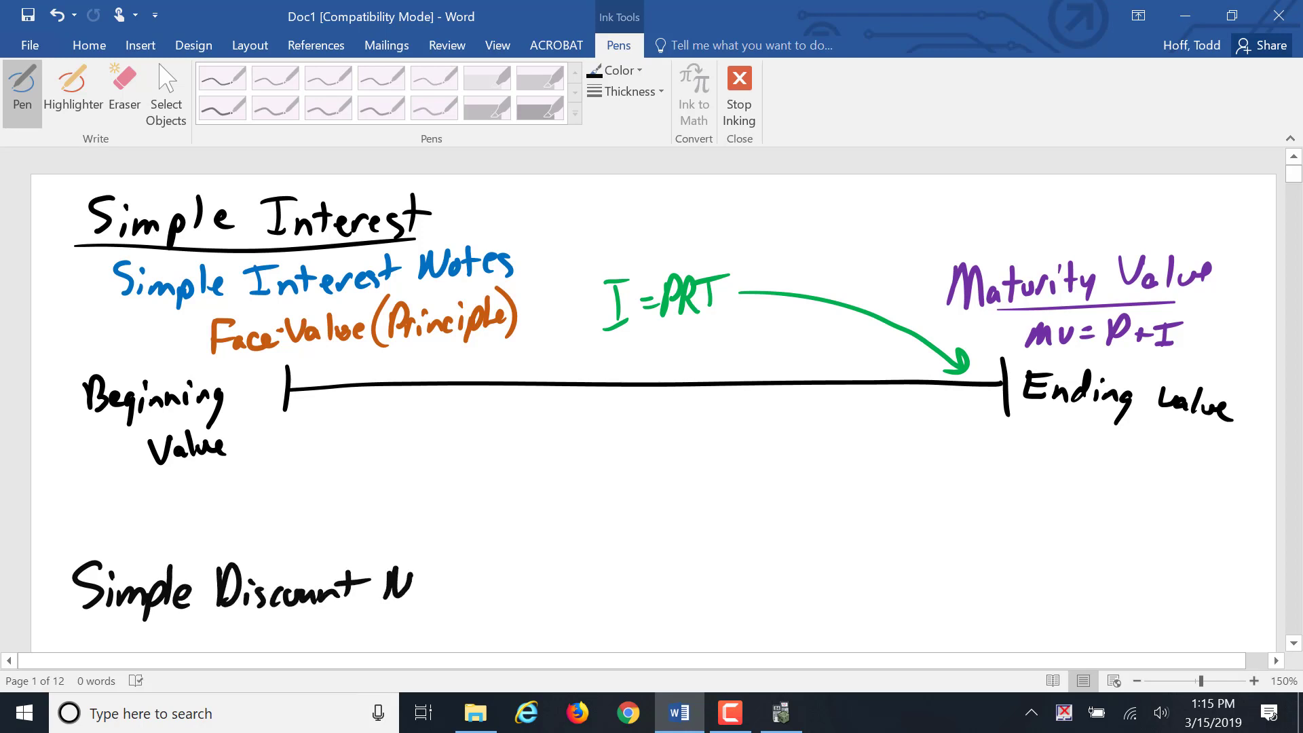
pyautogui.moveTo(374, 590); pyautogui.dragTo(474, 590)
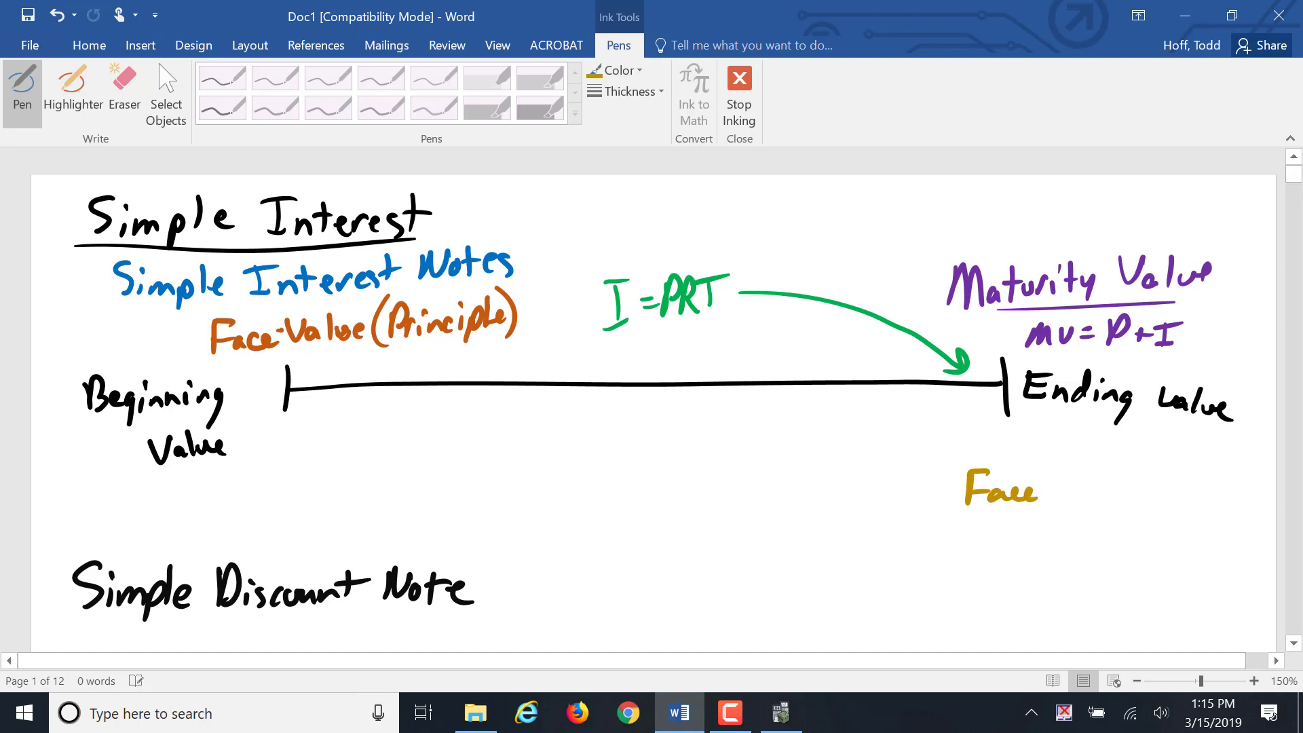
# Add a label under Ending Value and a second I = PRT with an arrow.
pyautogui.moveTo(1035, 491); pyautogui.dragTo(1101, 490)
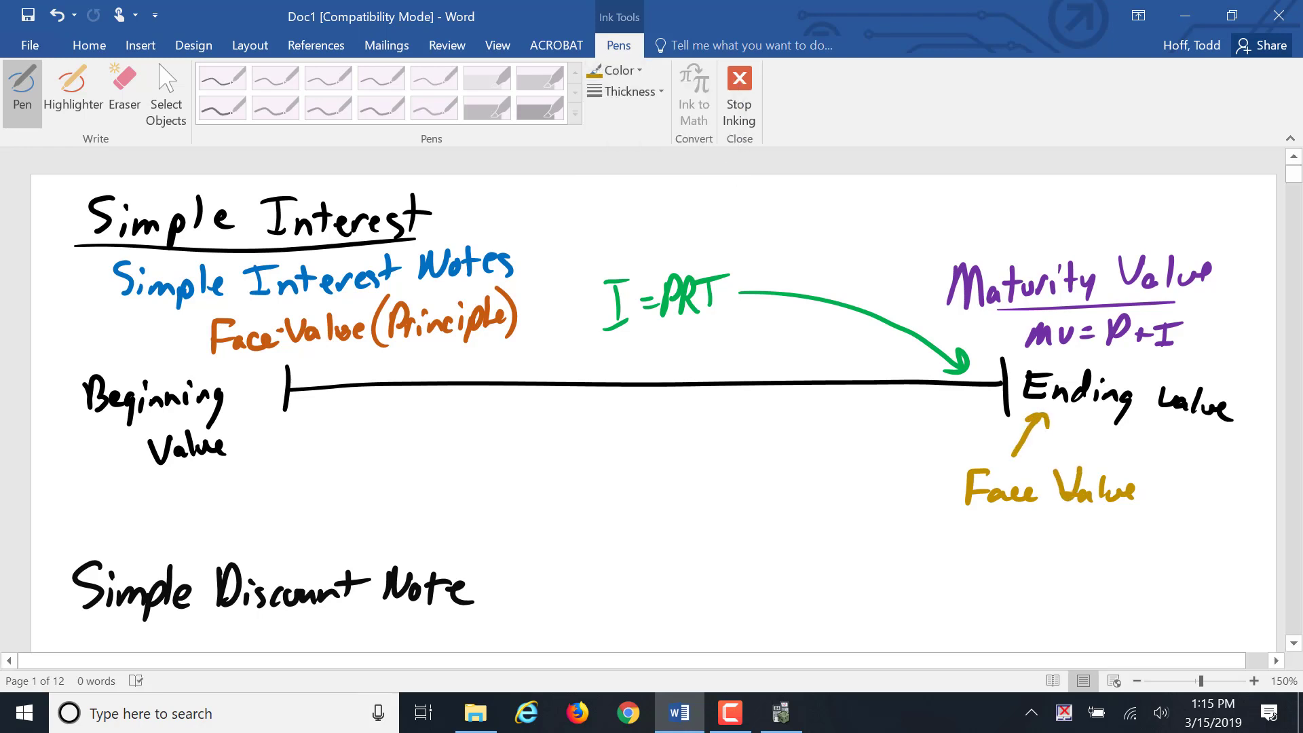
pyautogui.moveTo(603, 499); pyautogui.dragTo(674, 532)
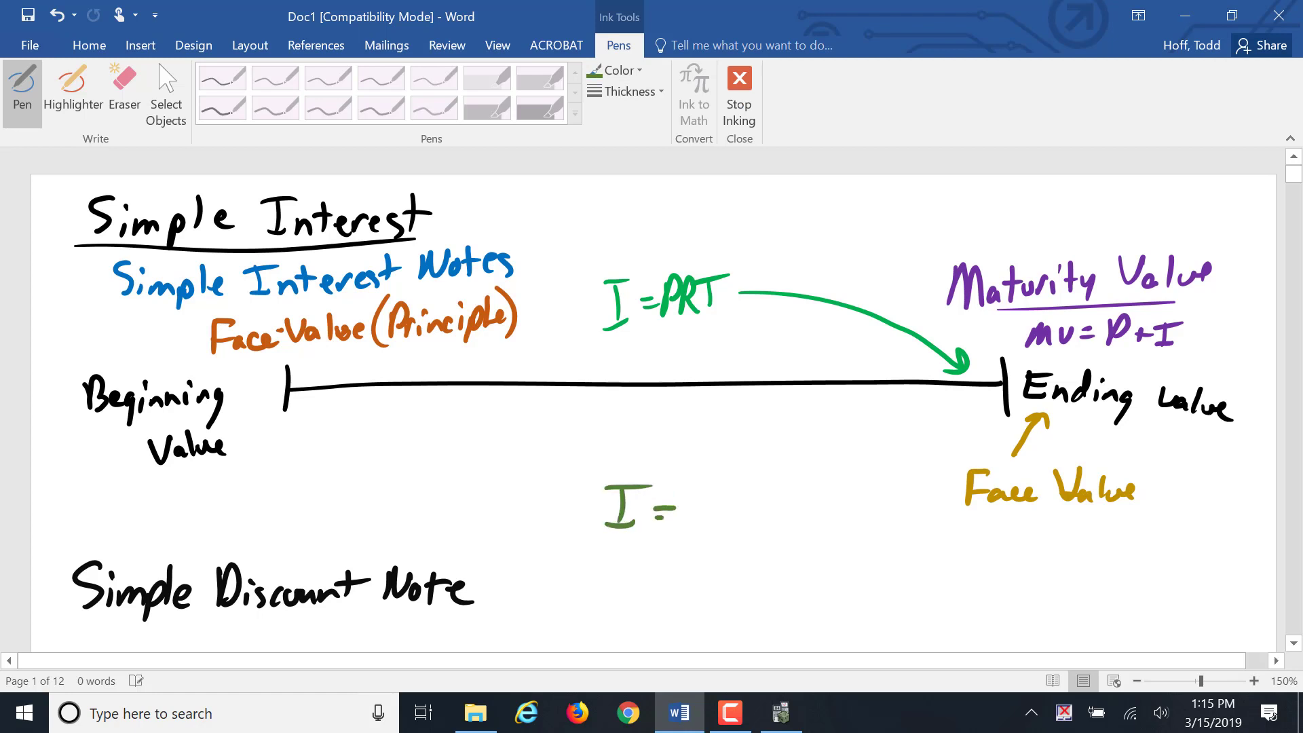
pyautogui.moveTo(656, 507); pyautogui.dragTo(765, 507)
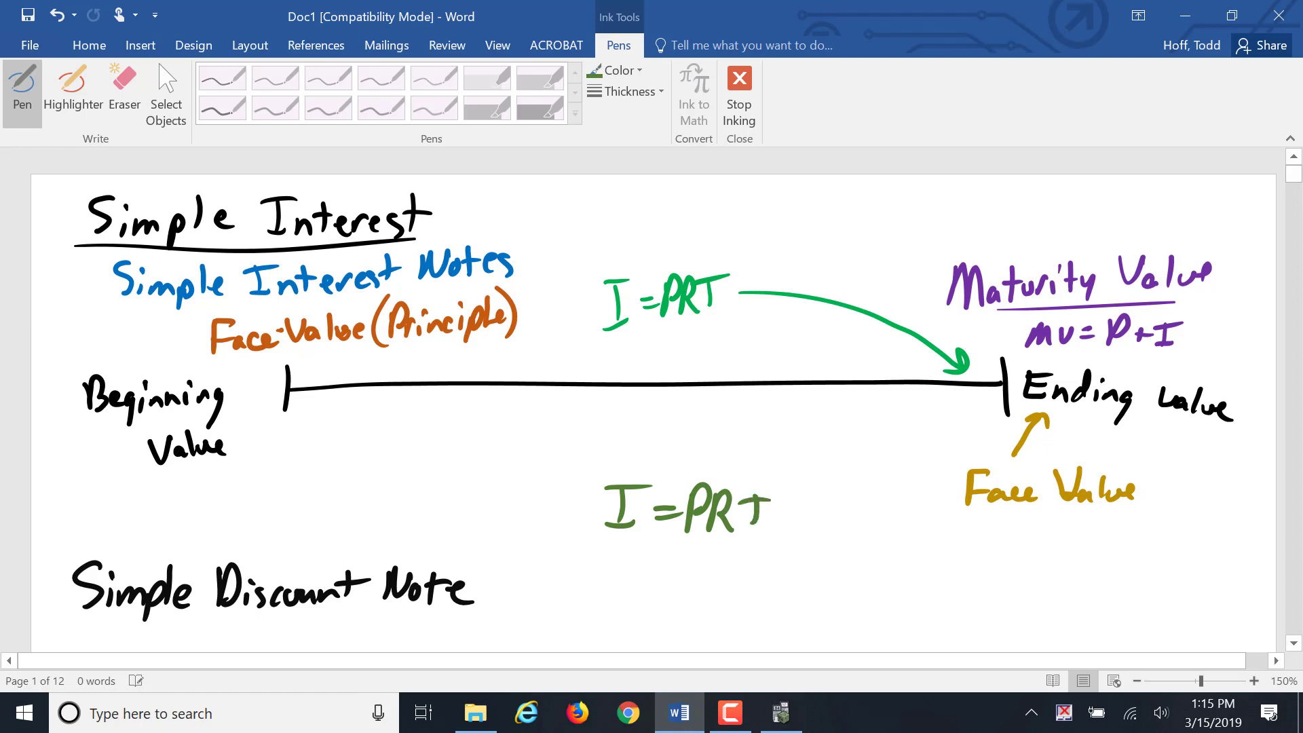
pyautogui.moveTo(914, 497); pyautogui.dragTo(800, 507)
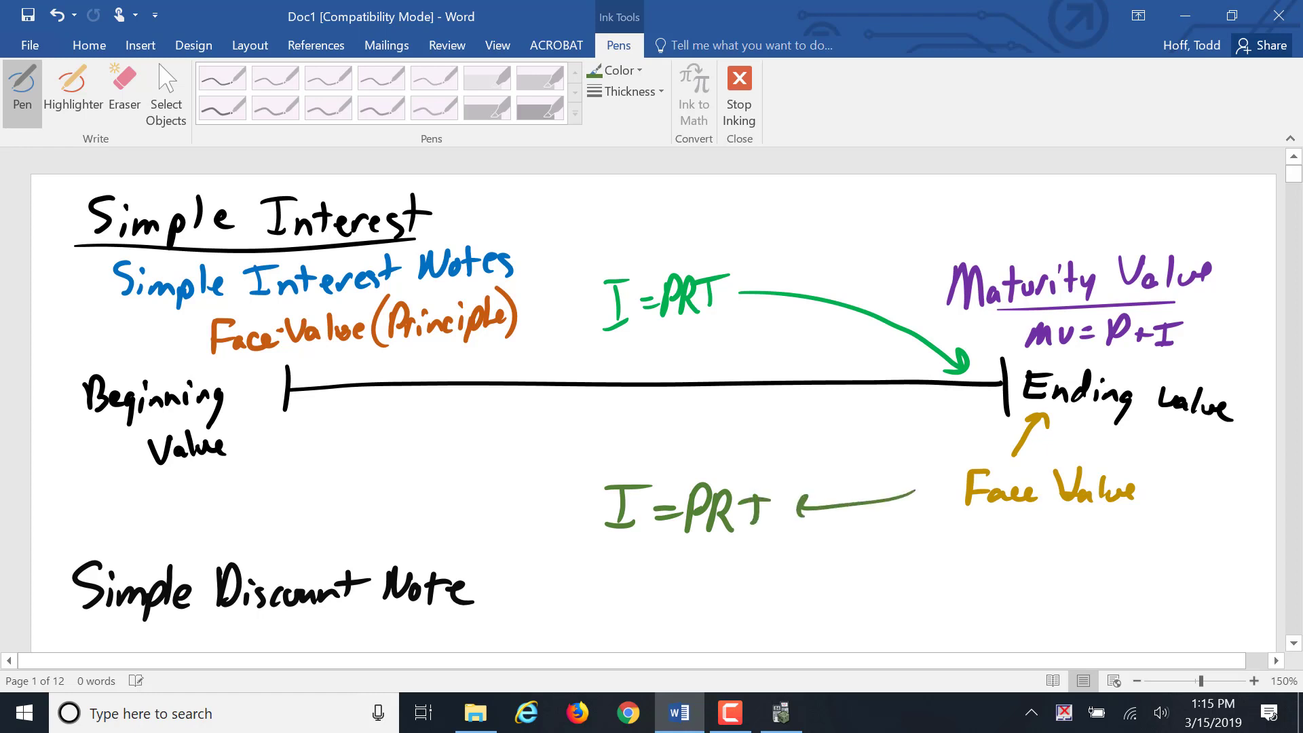
# Write 'Proceeds' in purple at the start of the timeline.
pyautogui.click(615, 70)
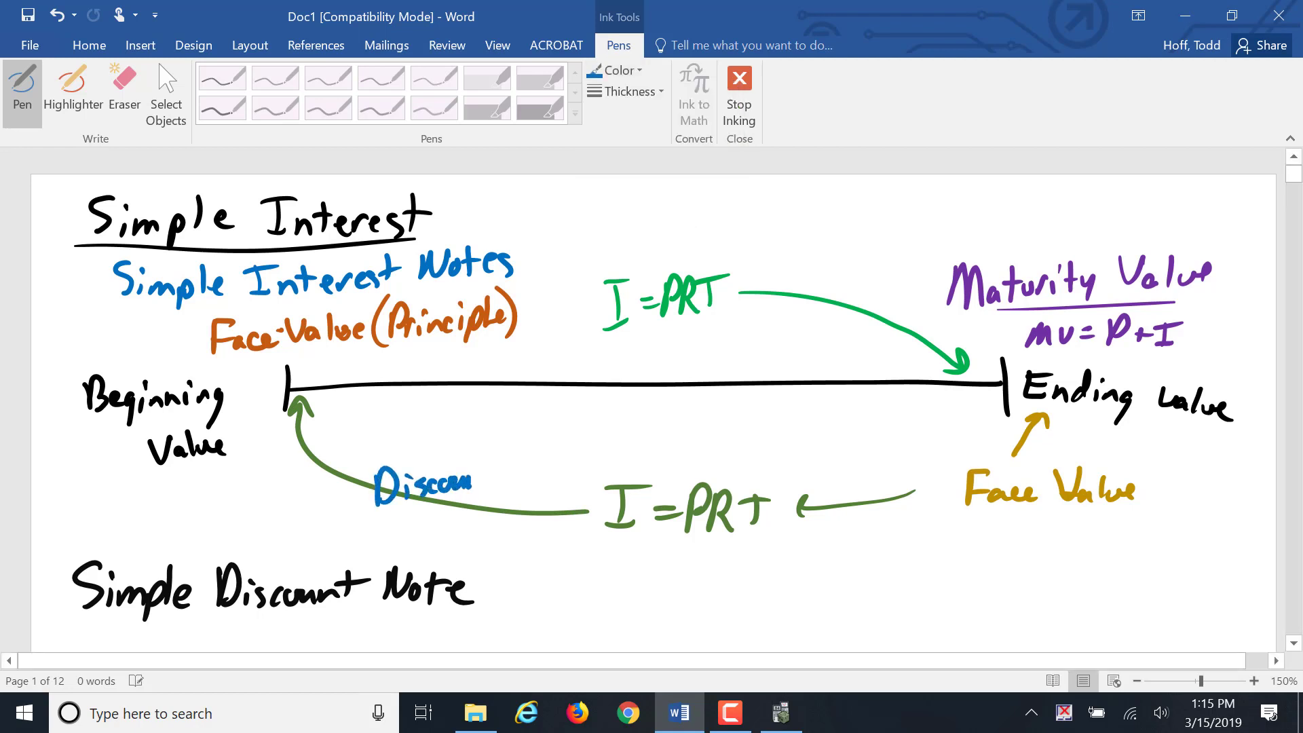
pyautogui.click(618, 70)
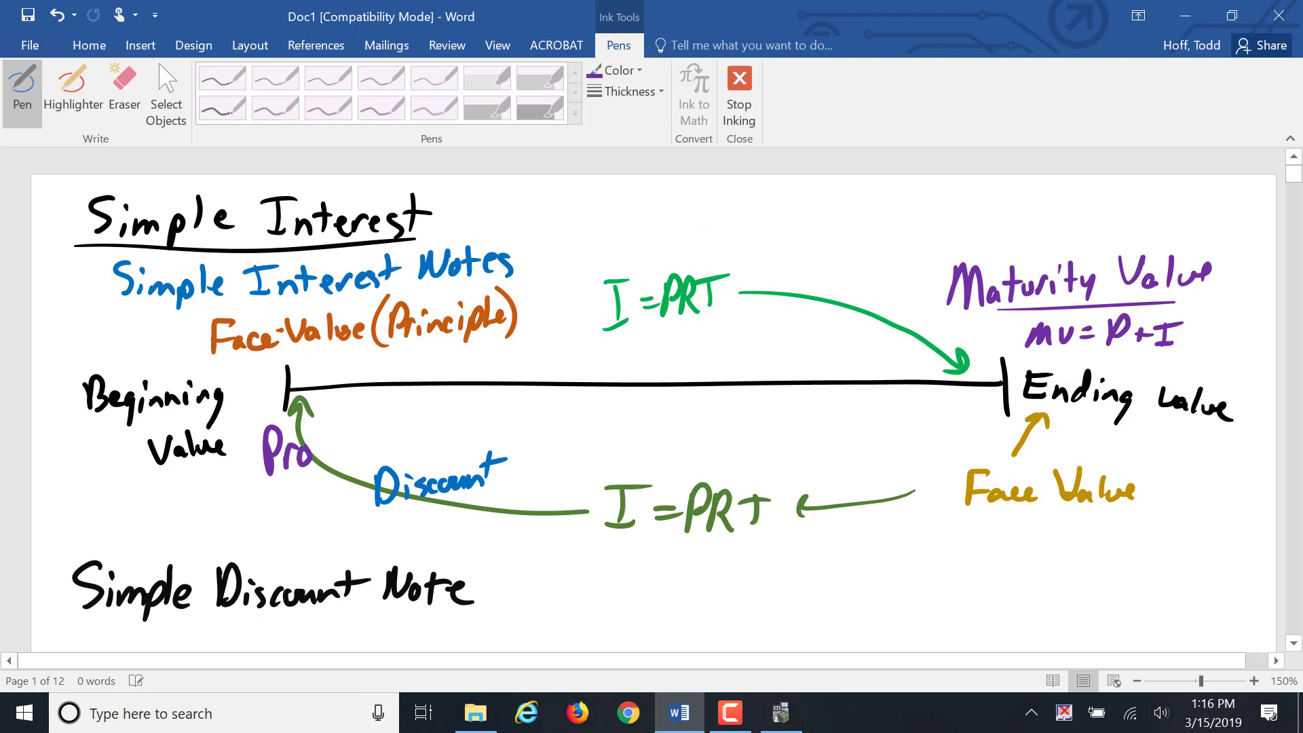
pyautogui.moveTo(300, 441); pyautogui.dragTo(382, 448)
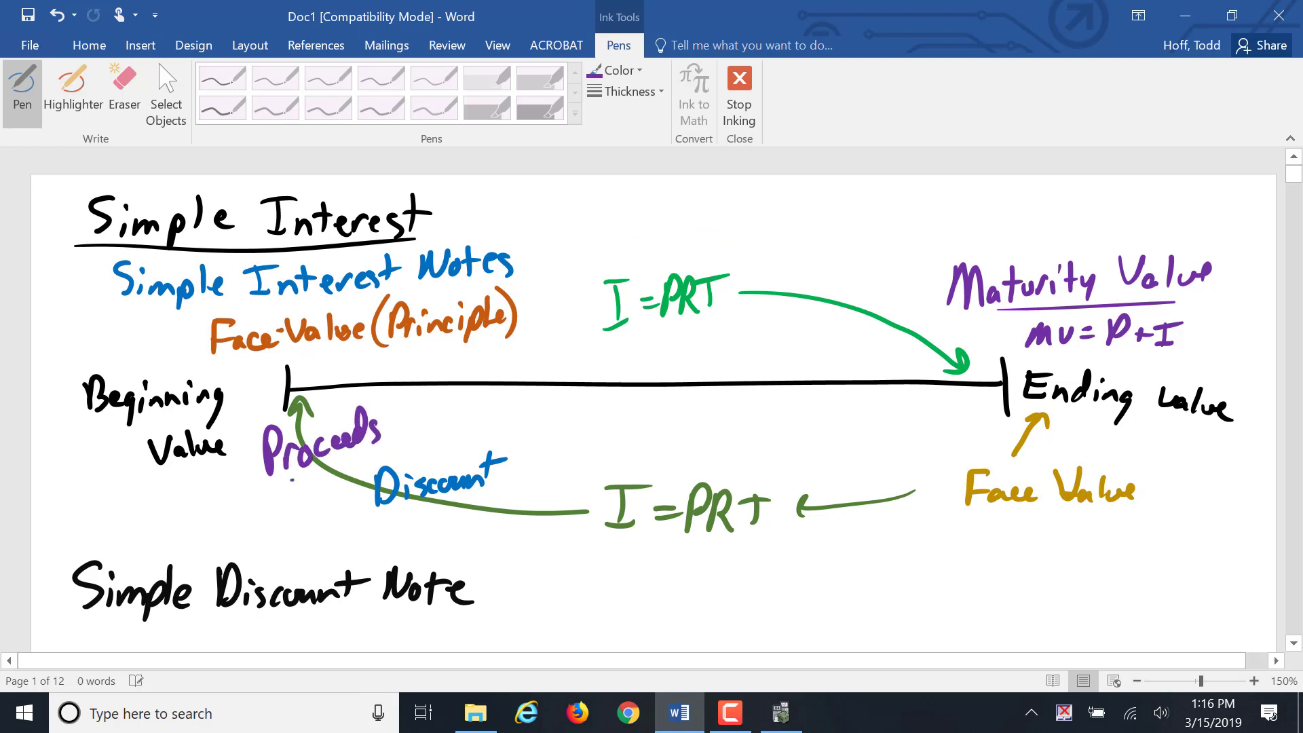
pyautogui.click(615, 70)
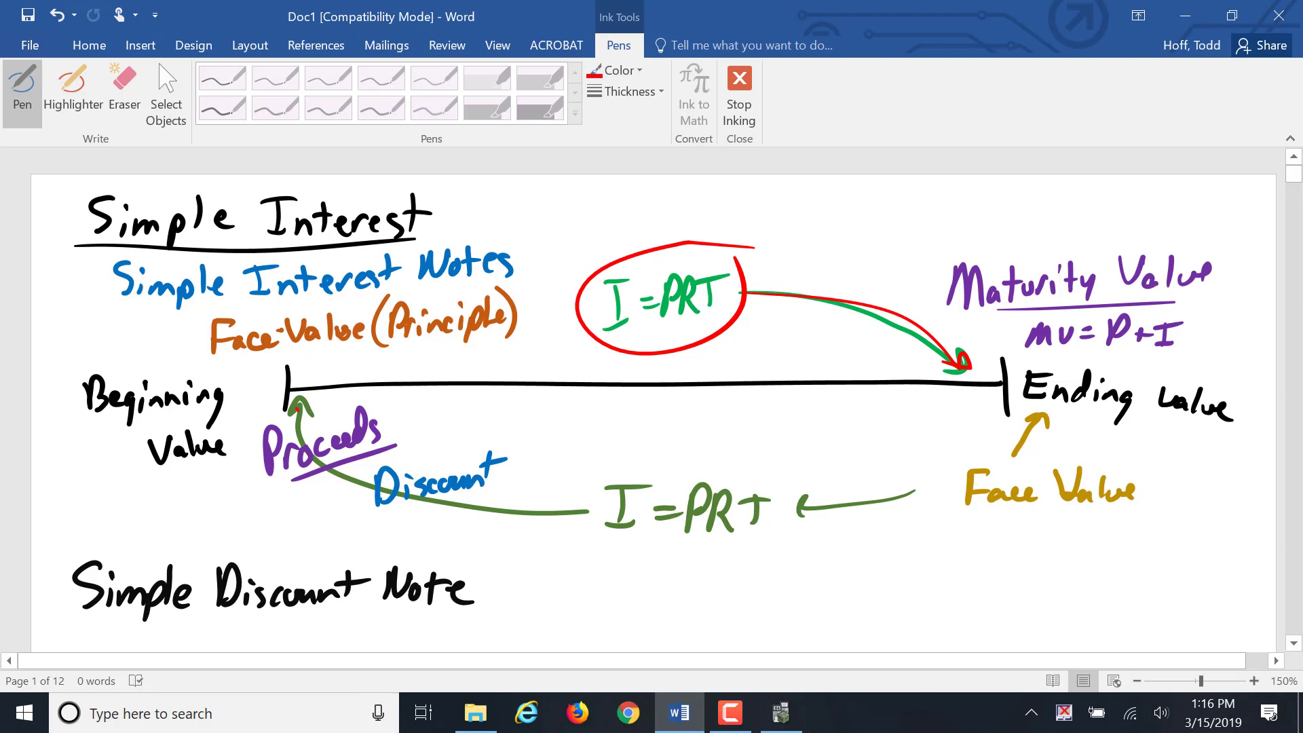
pyautogui.scroll(-3)
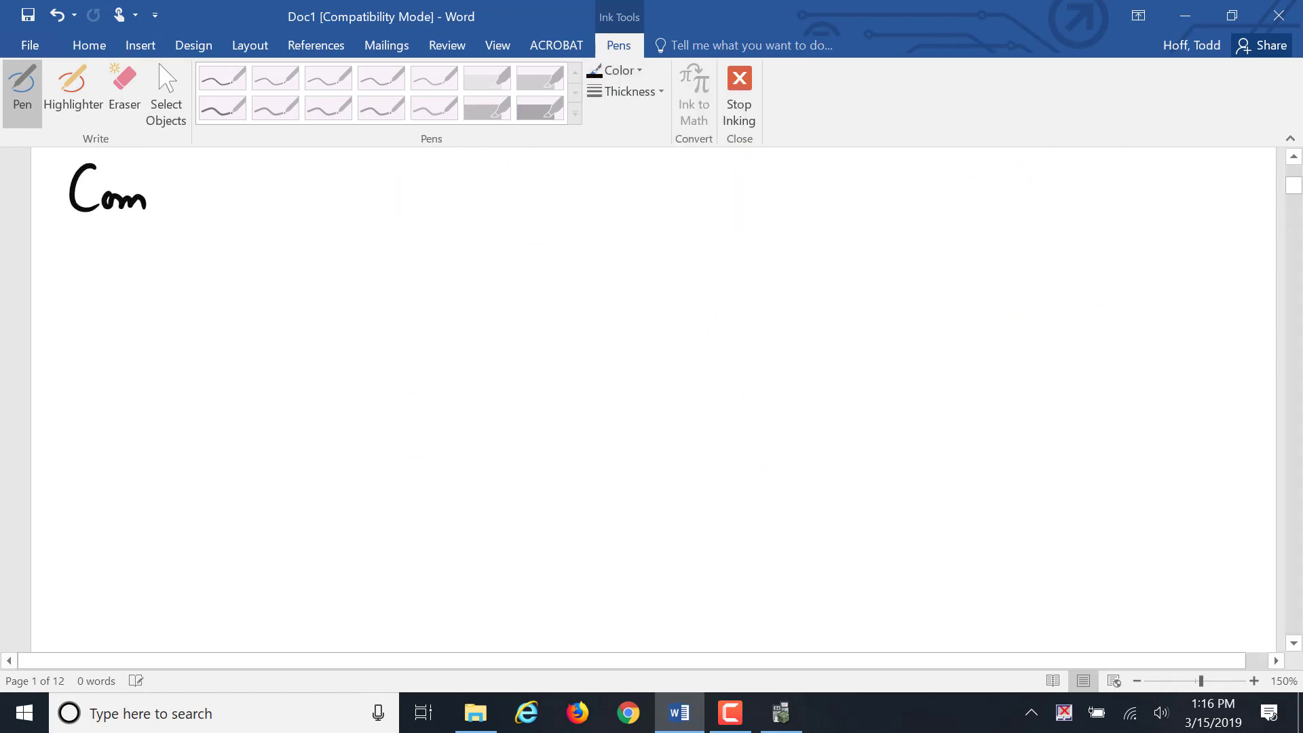
# Write 'Compound Interest' and draw its timeline labelled Present Value and Future Value.
pyautogui.moveTo(148, 193); pyautogui.dragTo(240, 193)
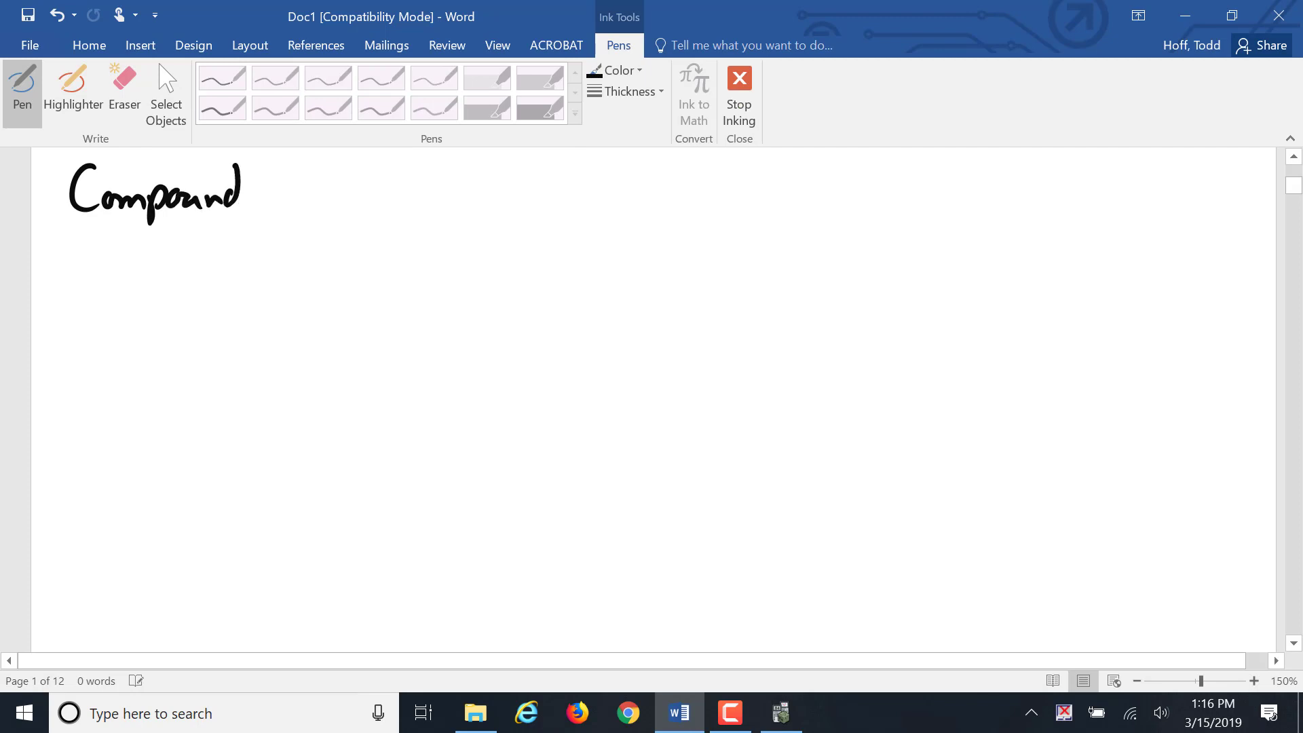
pyautogui.moveTo(262, 191); pyautogui.dragTo(341, 191)
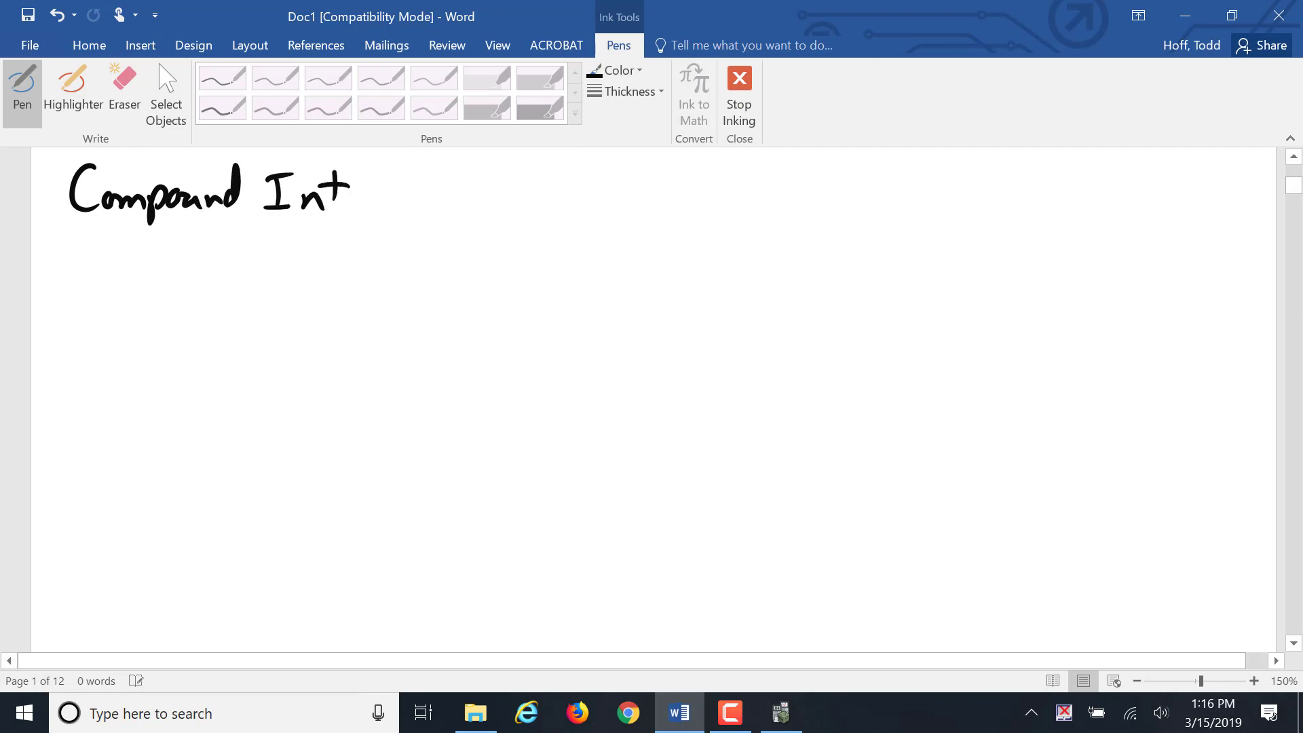
pyautogui.moveTo(337, 187); pyautogui.dragTo(436, 195)
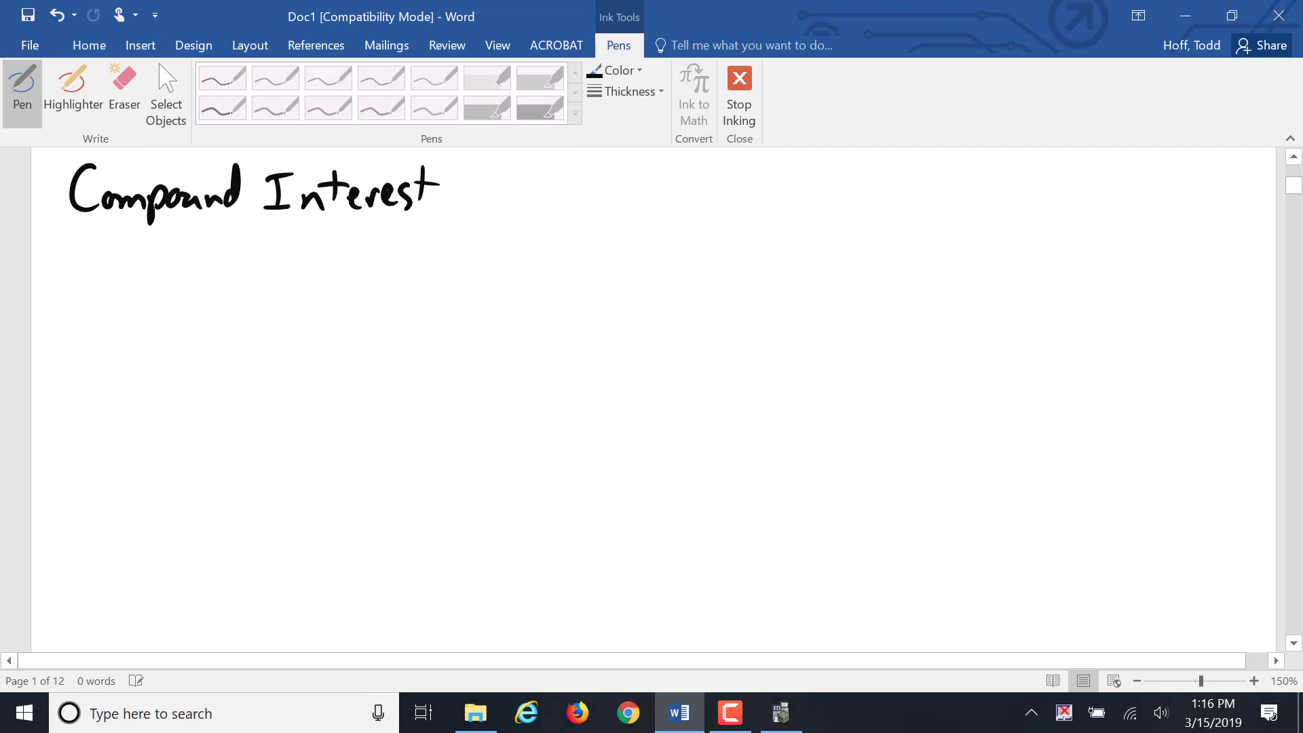
pyautogui.moveTo(286, 381); pyautogui.dragTo(747, 380)
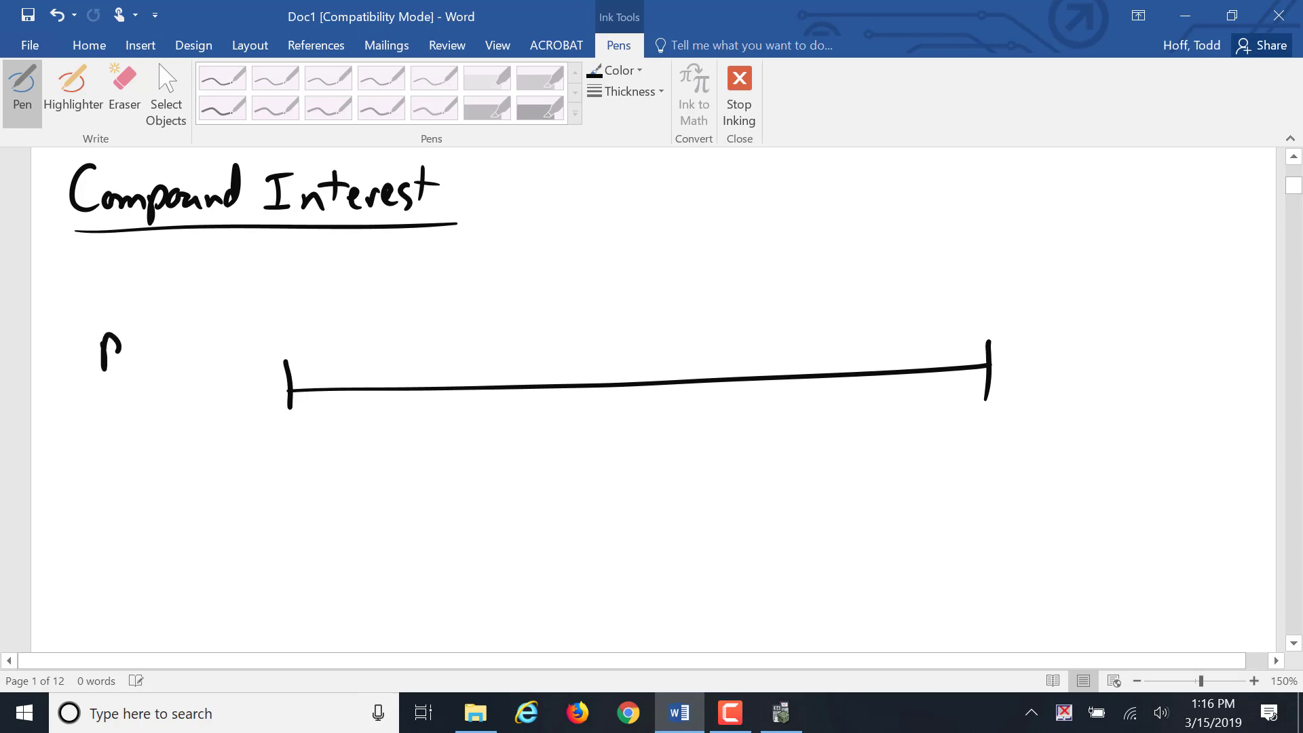
pyautogui.moveTo(104, 365); pyautogui.dragTo(208, 333)
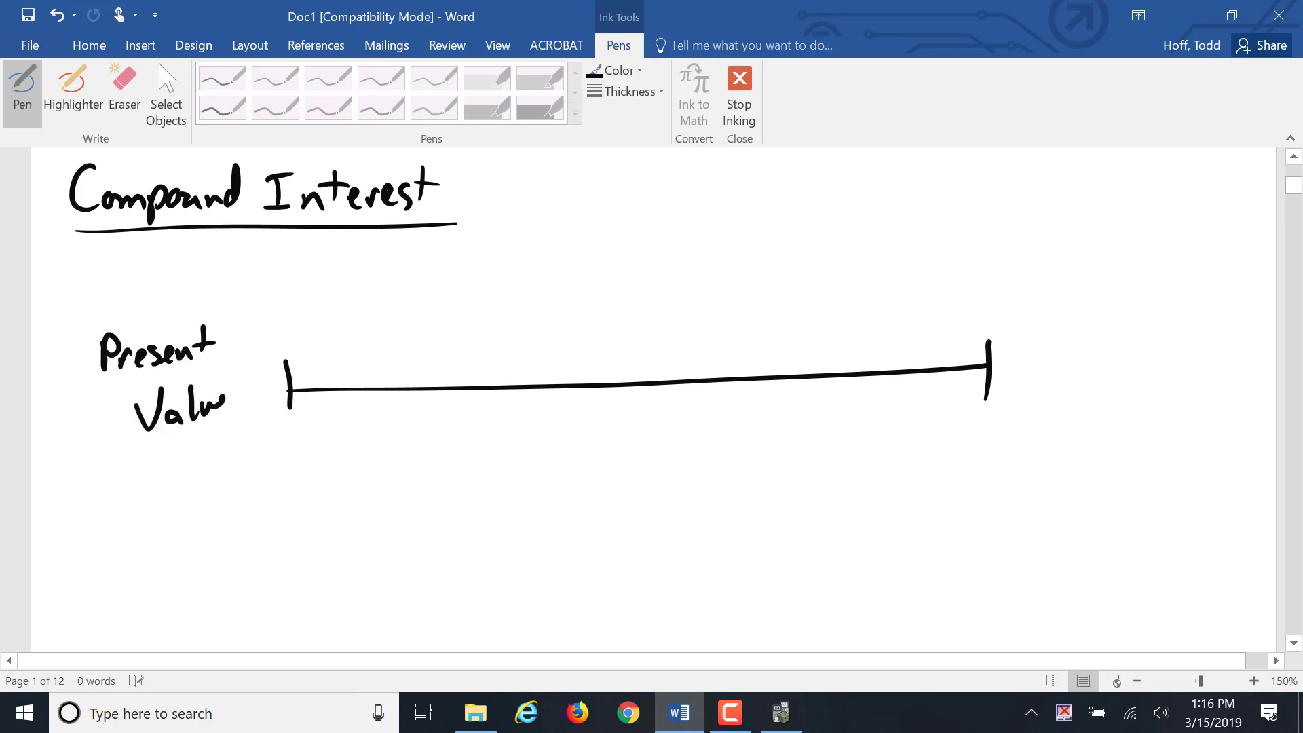
pyautogui.moveTo(1039, 332); pyautogui.dragTo(1051, 362)
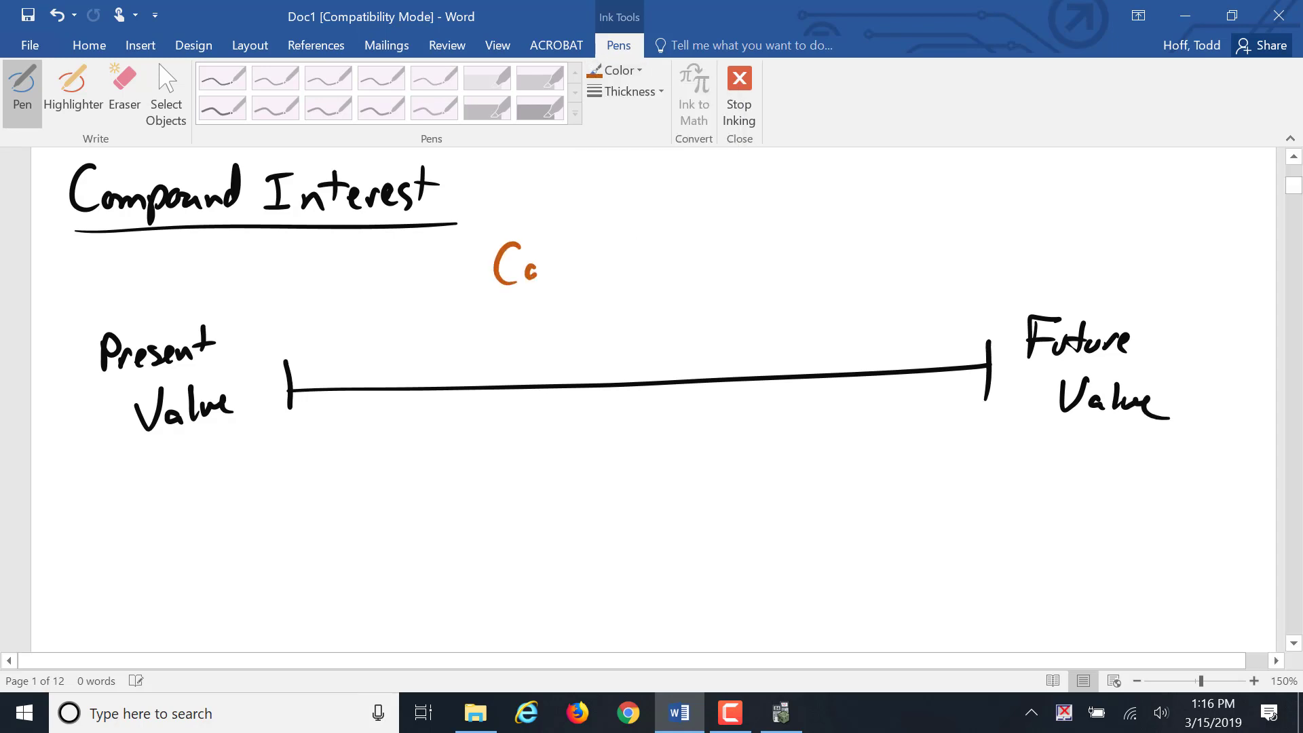
# Add a compound interest label with arrows down onto the timeline toward Future Value.
pyautogui.moveTo(532, 266); pyautogui.dragTo(632, 266)
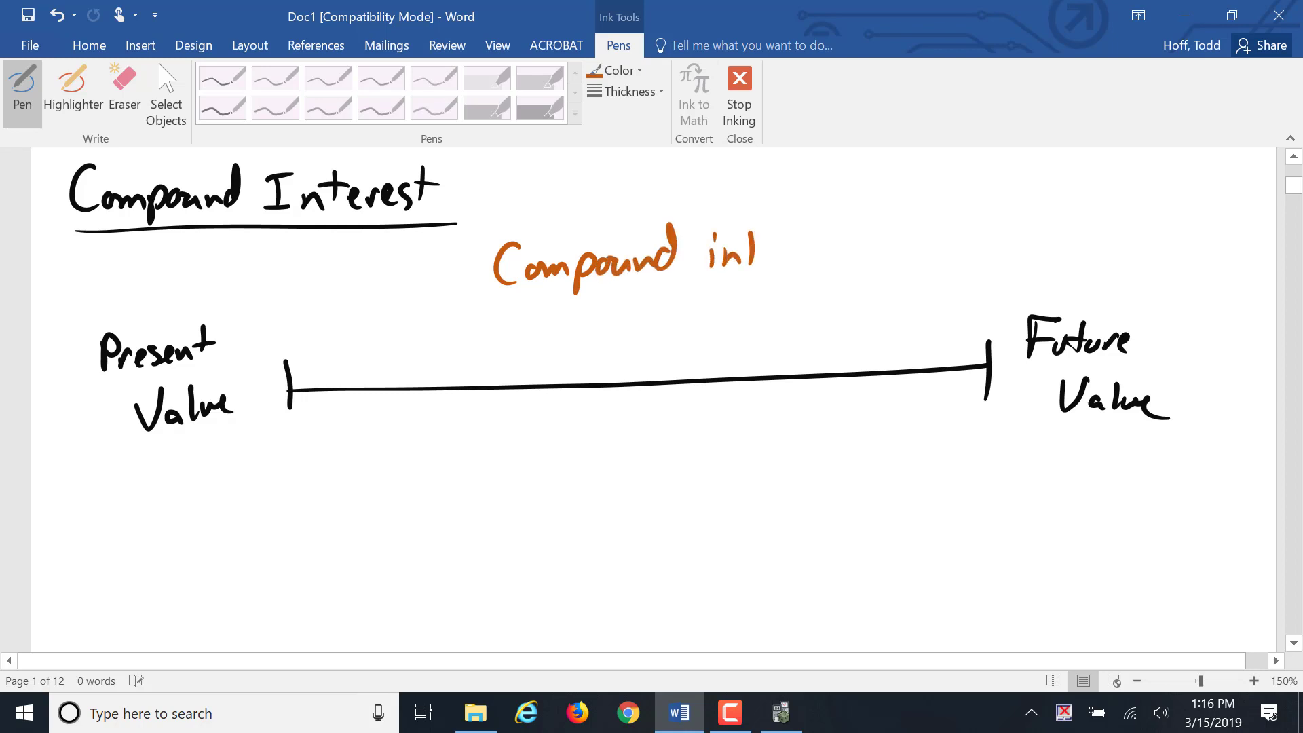
pyautogui.moveTo(748, 253); pyautogui.dragTo(827, 253)
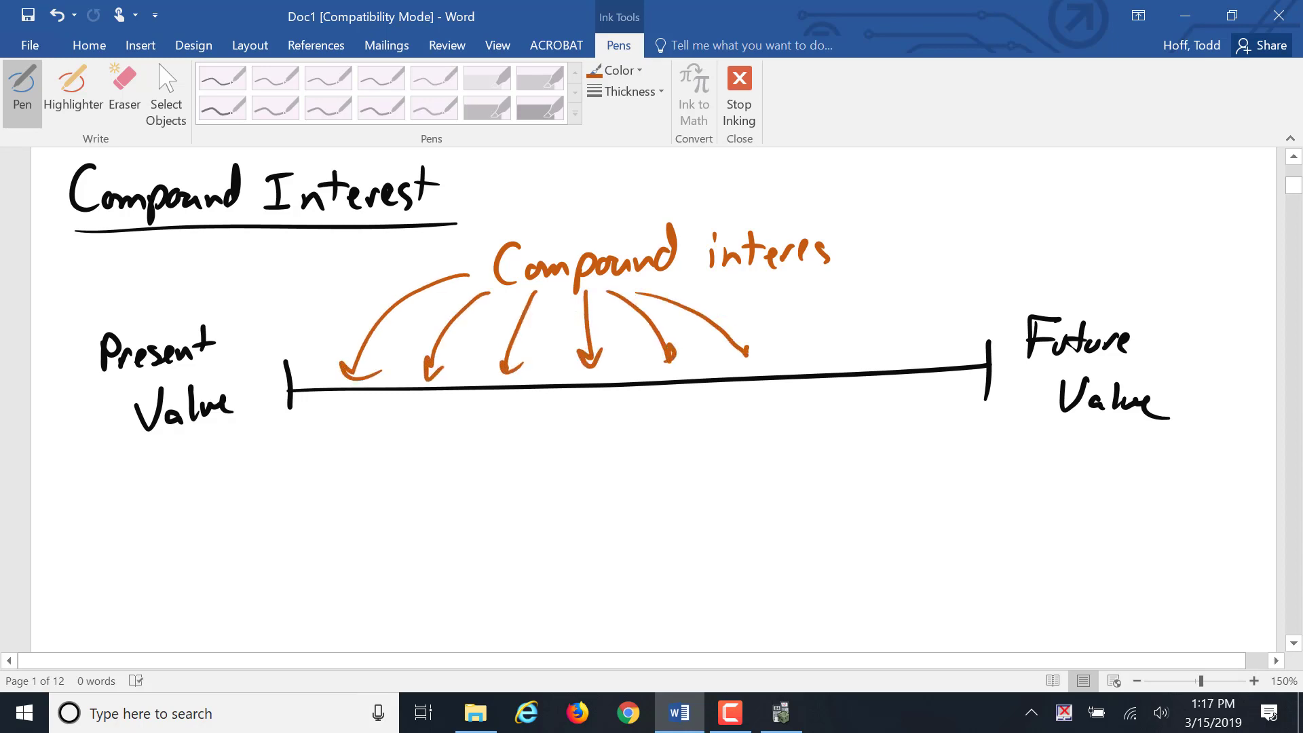
pyautogui.moveTo(657, 286); pyautogui.dragTo(922, 353)
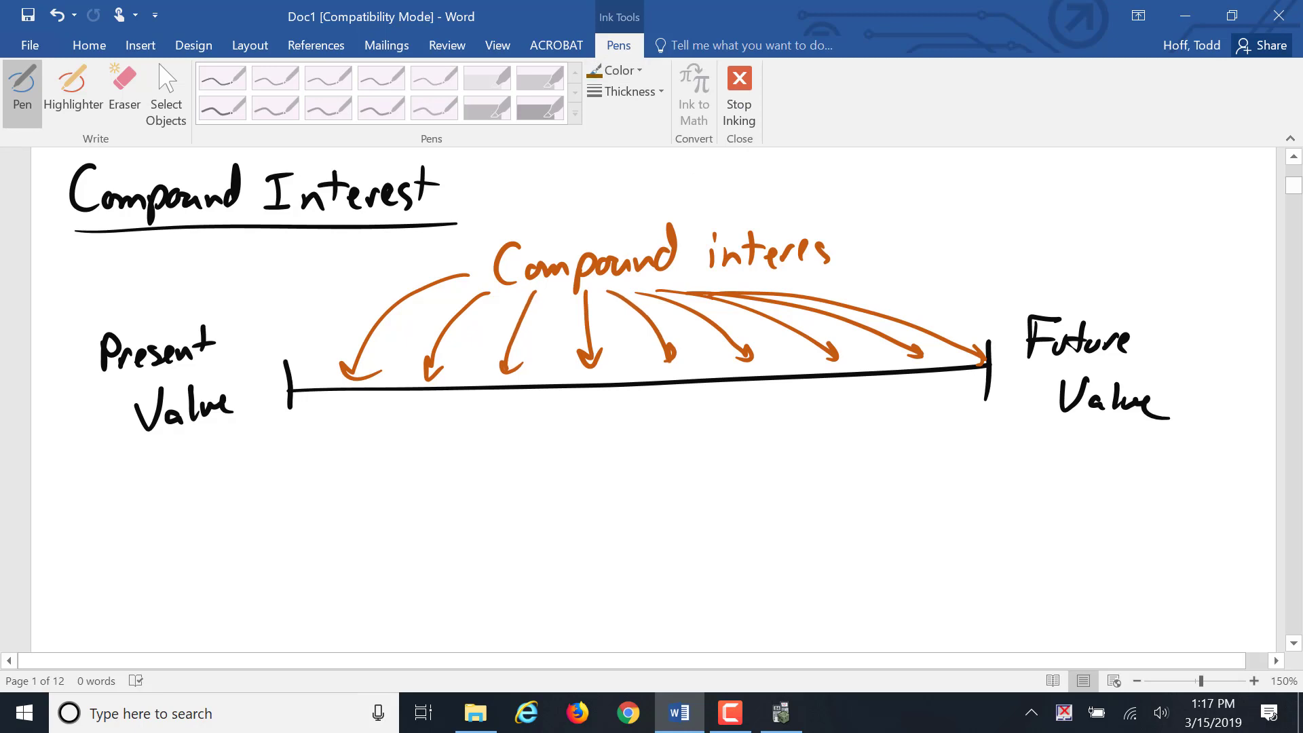
# Handwrite the growth factor (1 + r/n)^(n·t) below the Compound Interest timeline.
pyautogui.moveTo(523, 430); pyautogui.dragTo(519, 522)
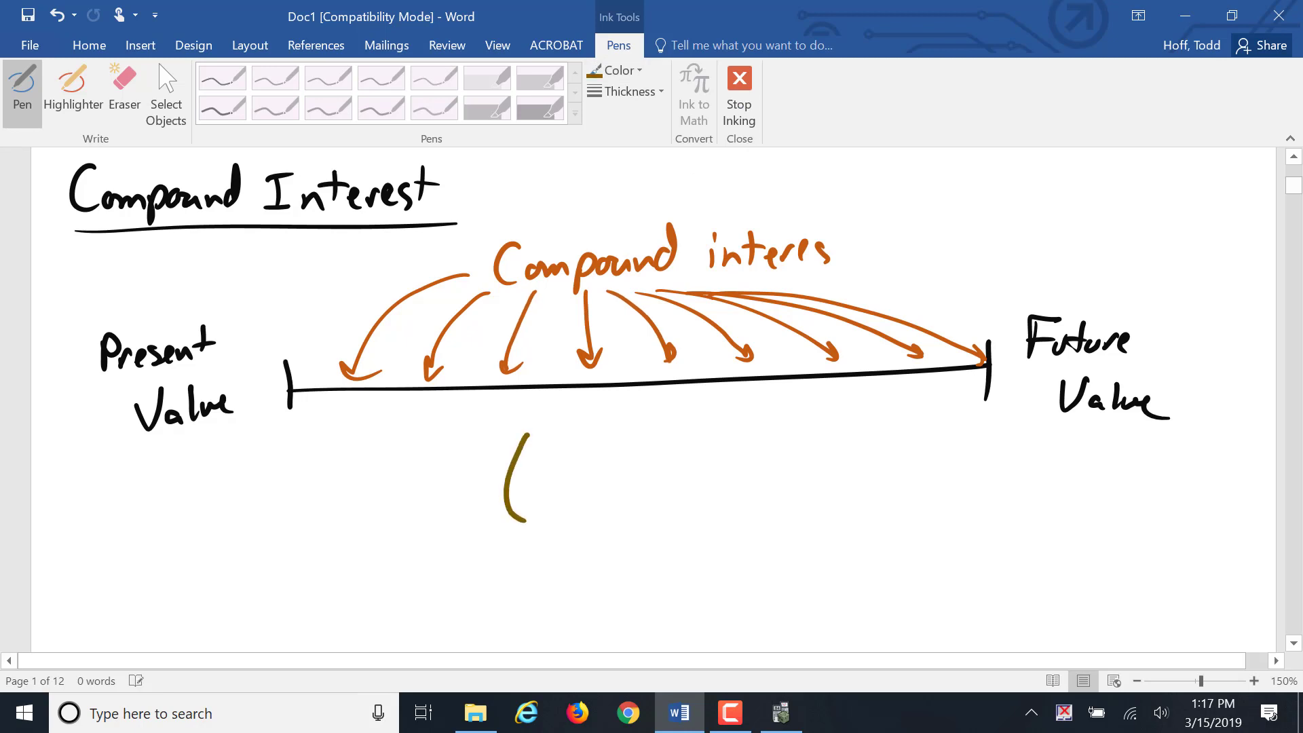
pyautogui.moveTo(532, 466); pyautogui.dragTo(623, 490)
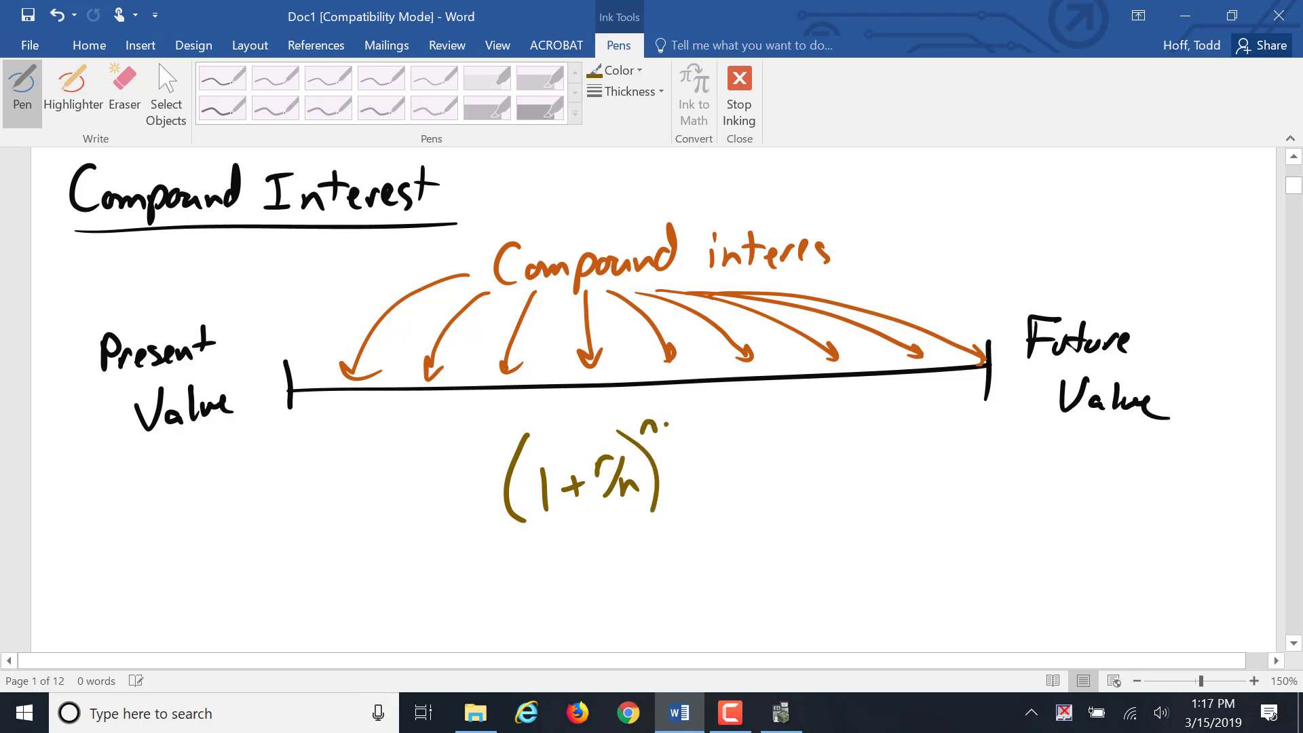
pyautogui.moveTo(665, 420); pyautogui.dragTo(686, 415)
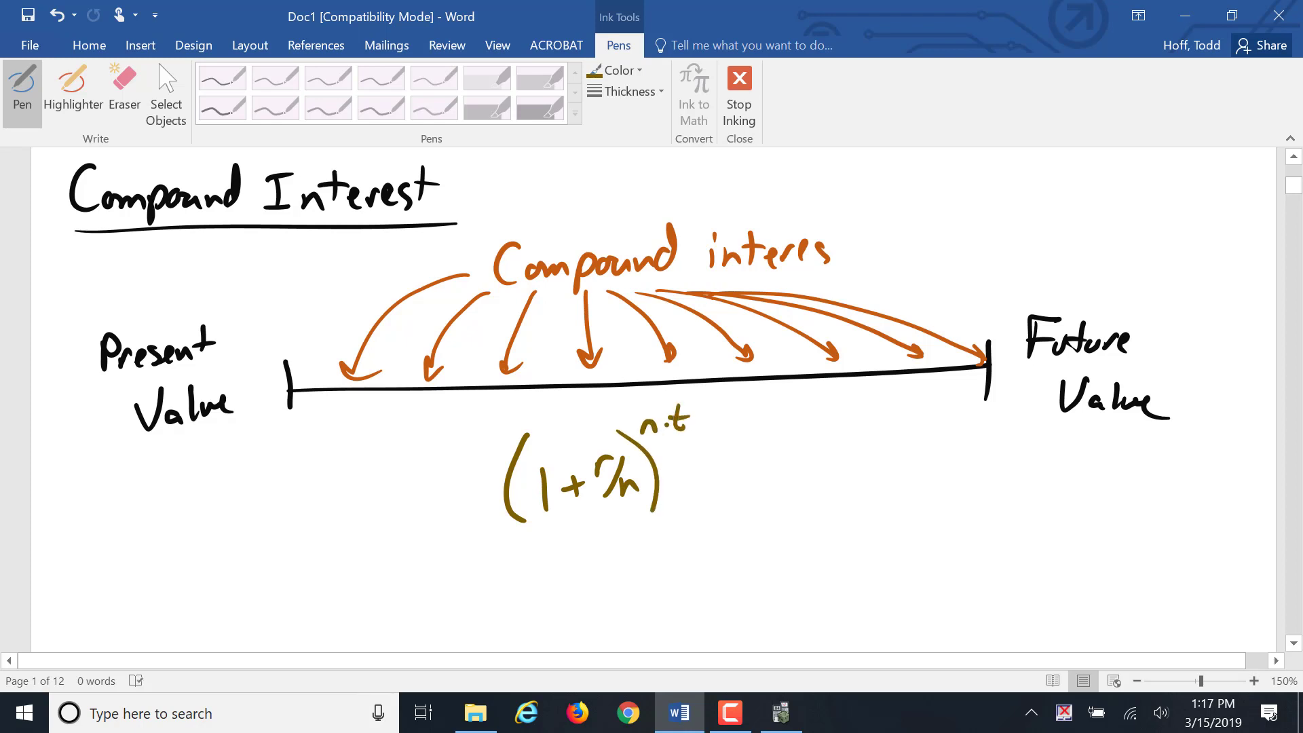
pyautogui.click(616, 70)
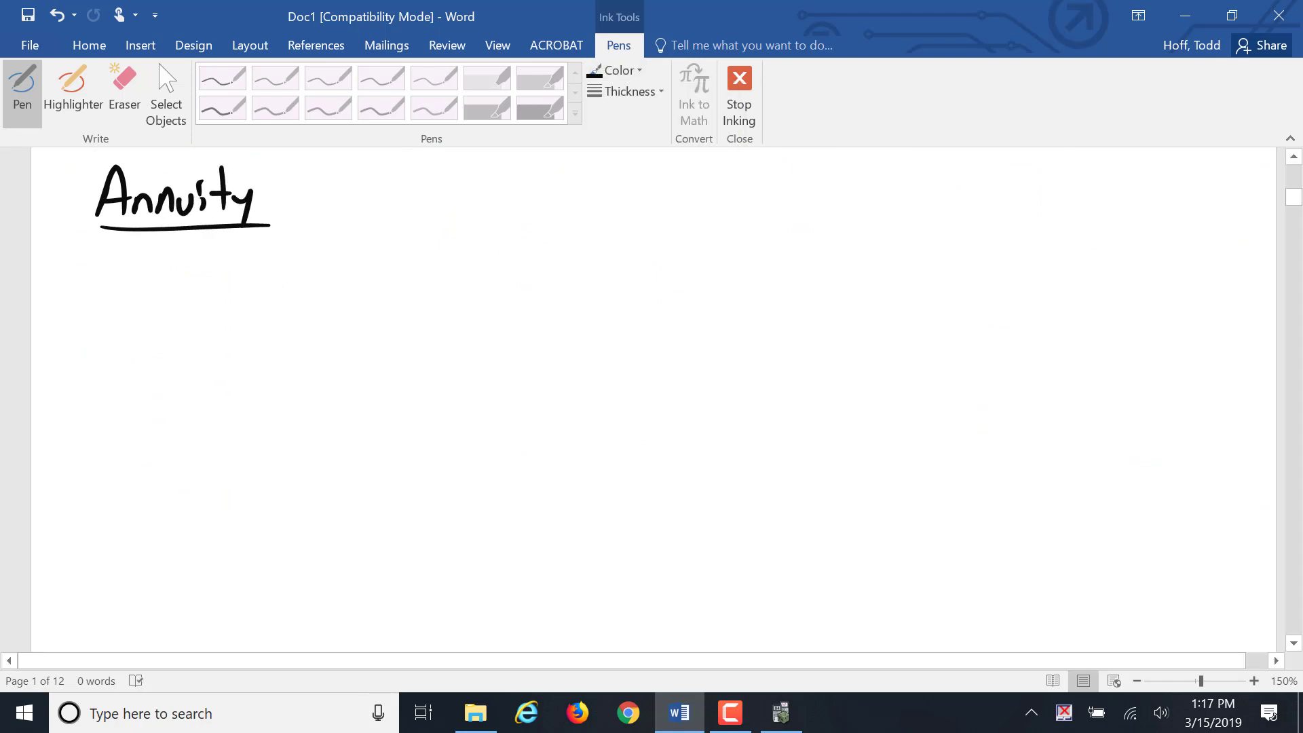
# Draw a long orange timeline under Annuity and label its ends 0 and FV.
pyautogui.moveTo(270, 368); pyautogui.dragTo(1043, 368)
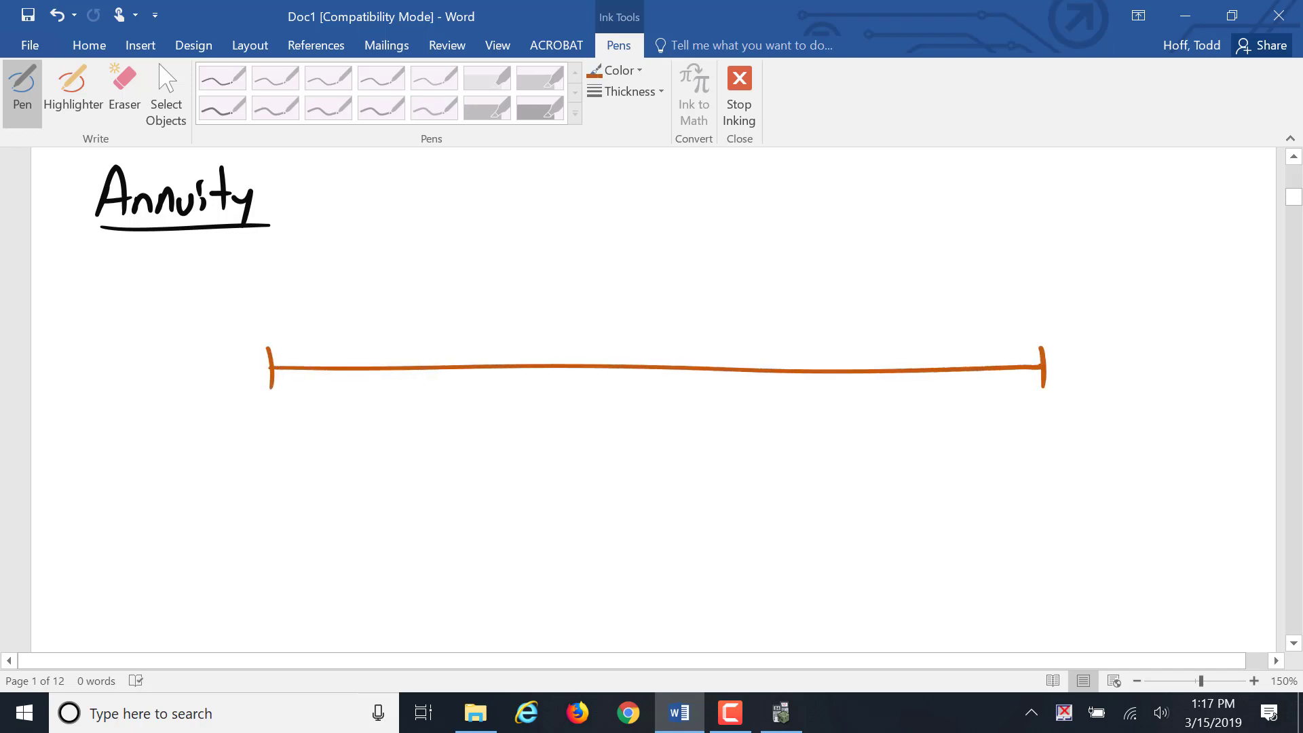
pyautogui.moveTo(148, 345); pyautogui.dragTo(167, 395)
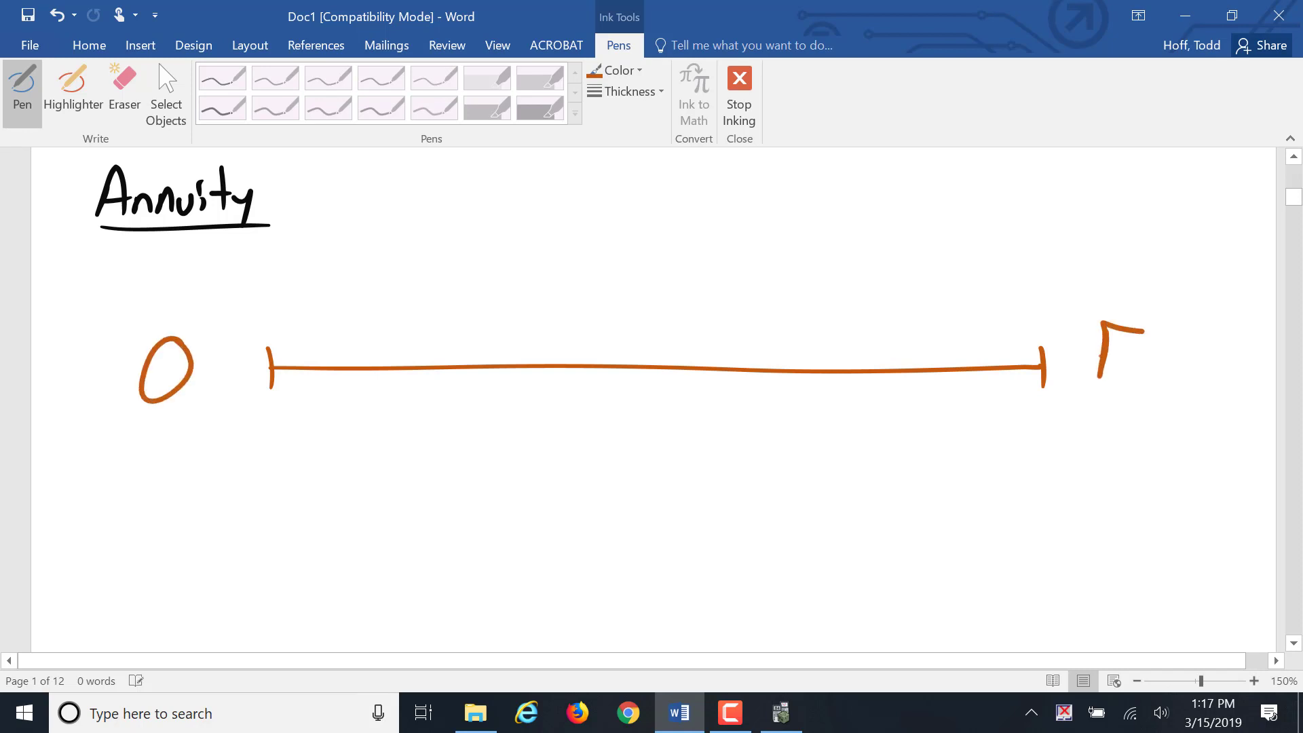
pyautogui.moveTo(1151, 337); pyautogui.dragTo(1168, 374)
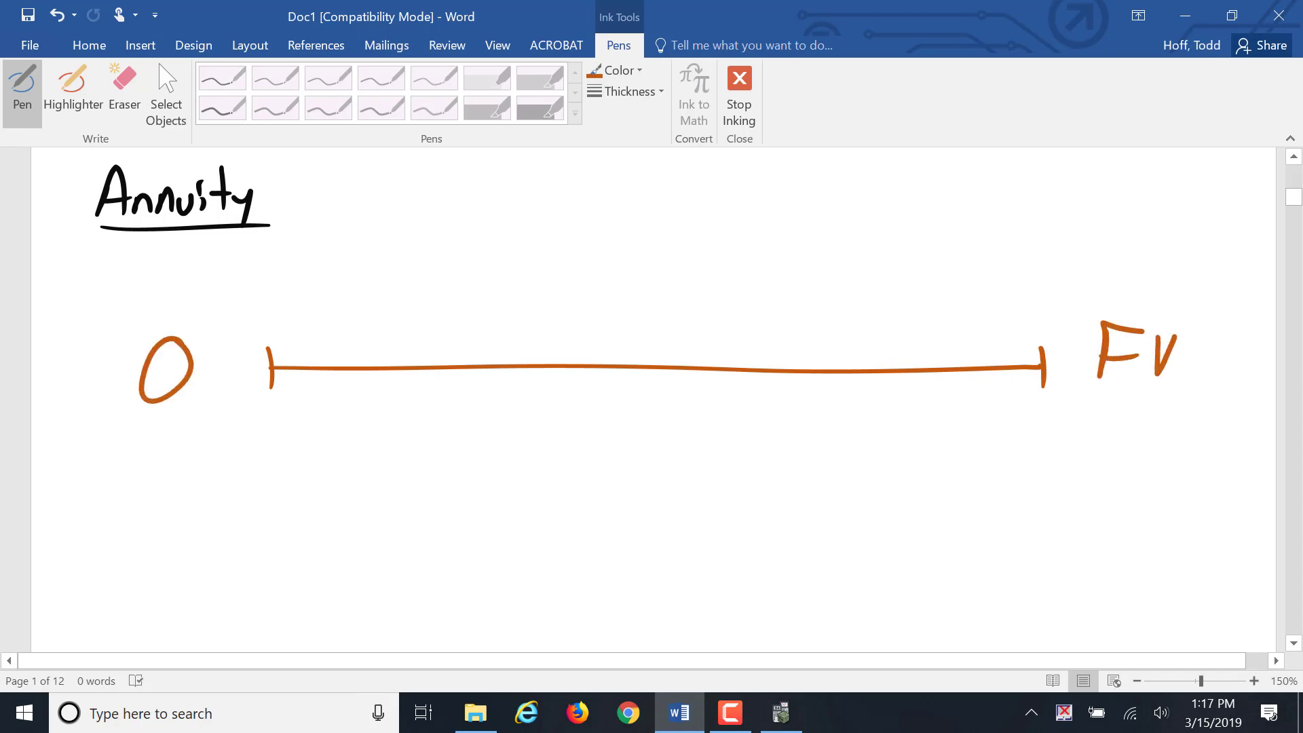
pyautogui.click(617, 70)
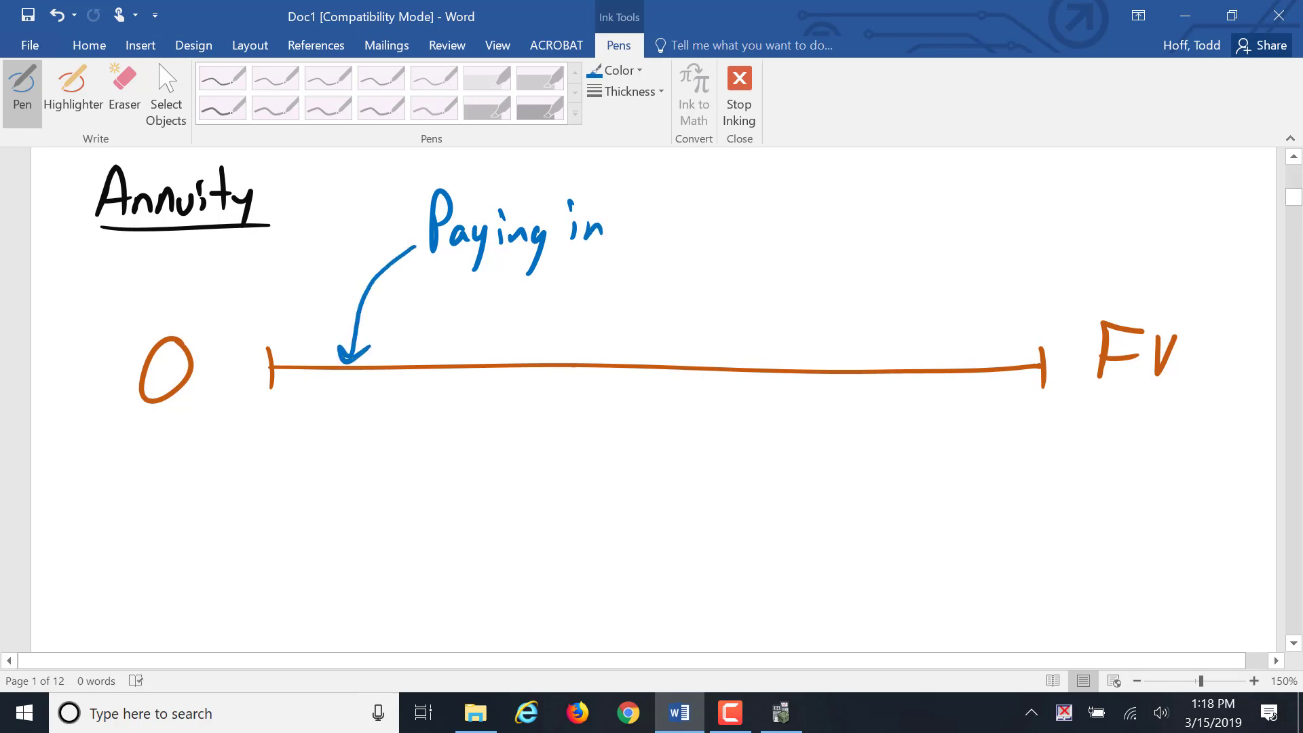
# Draw blue arrows from 'Paying in' to points along the timeline up to FV.
pyautogui.moveTo(448, 266); pyautogui.dragTo(428, 357)
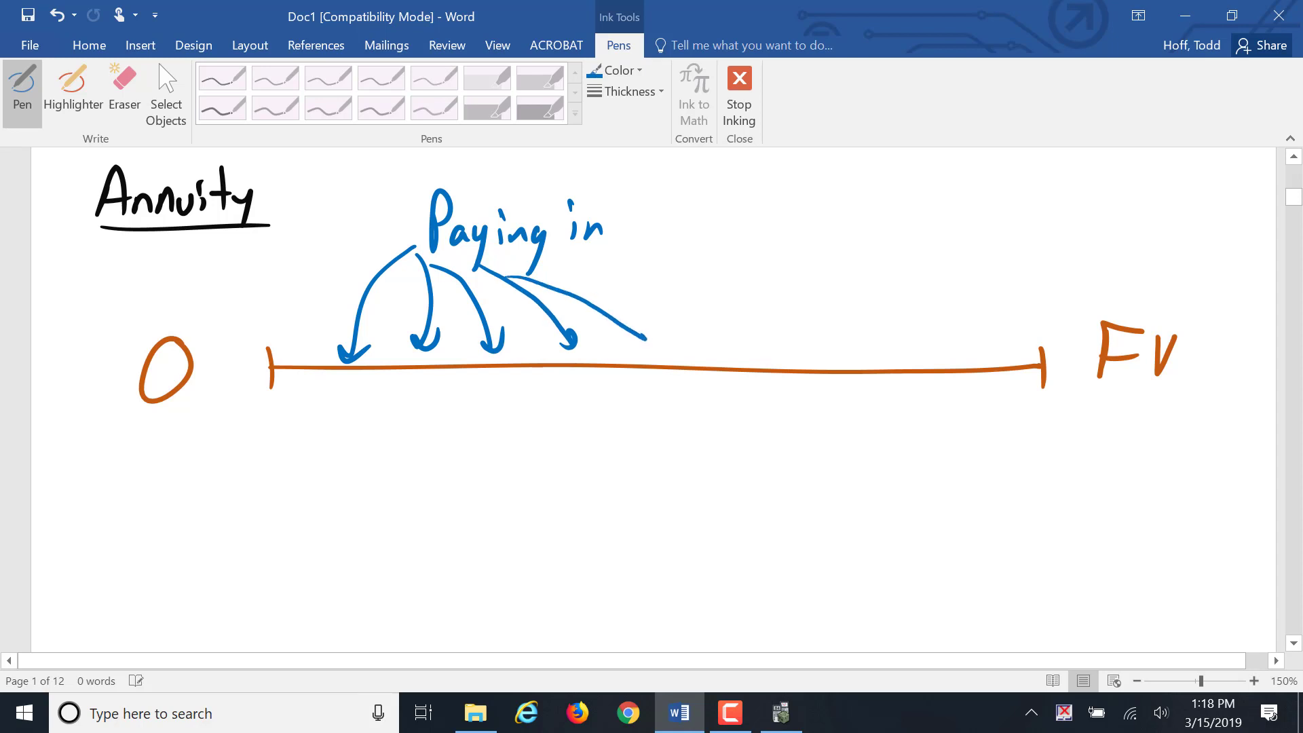
pyautogui.moveTo(573, 266); pyautogui.dragTo(823, 345)
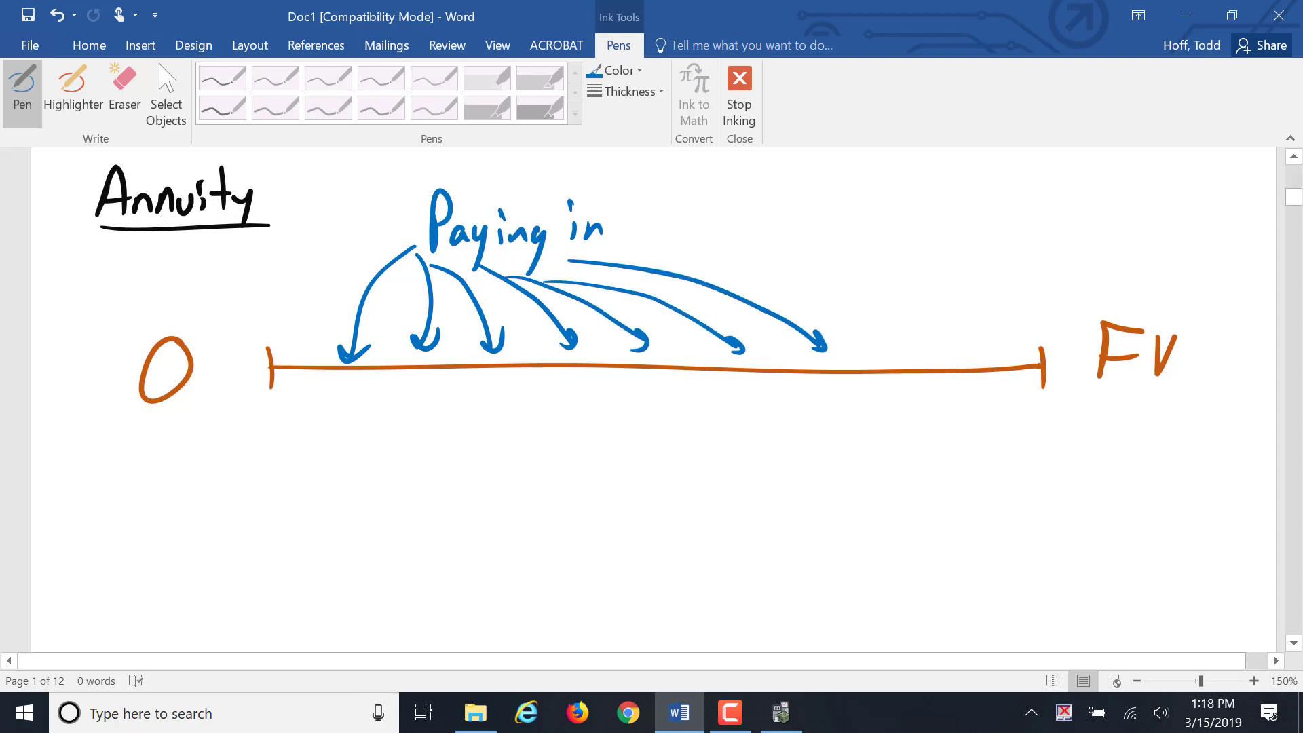
pyautogui.moveTo(656, 247); pyautogui.dragTo(968, 349)
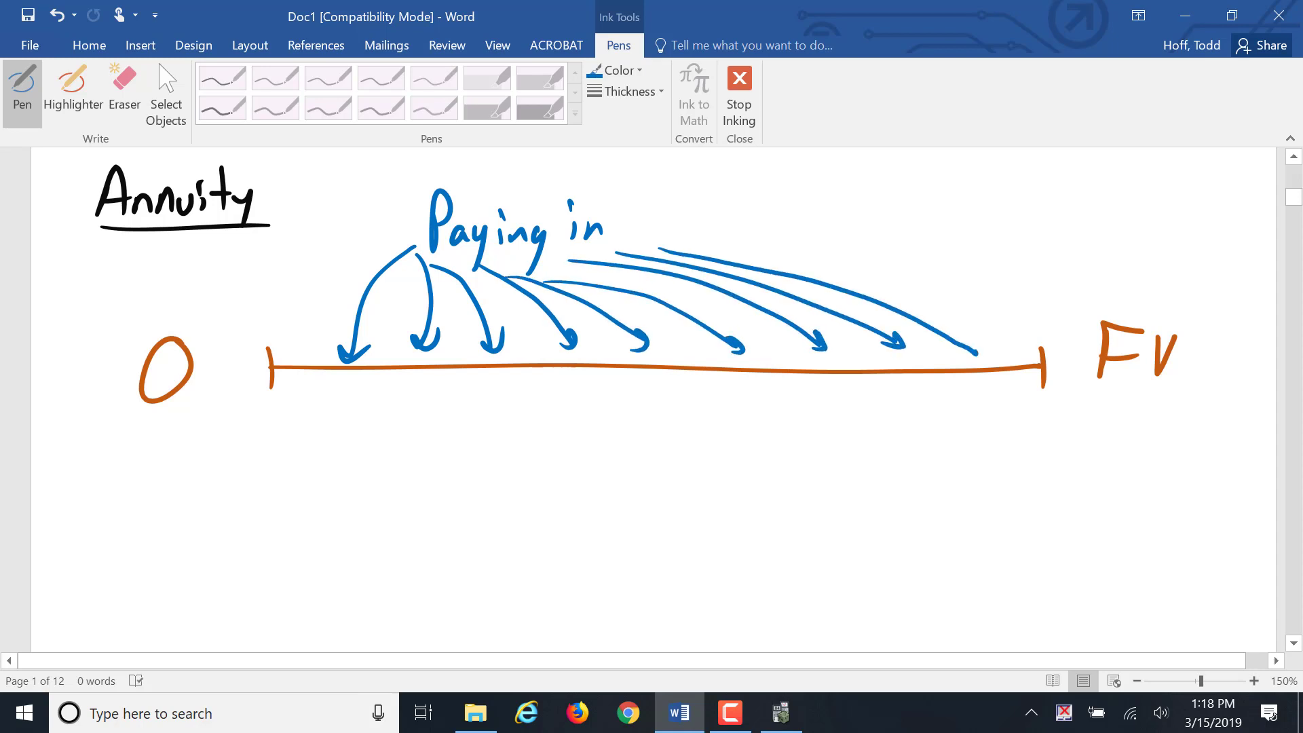
pyautogui.click(617, 70)
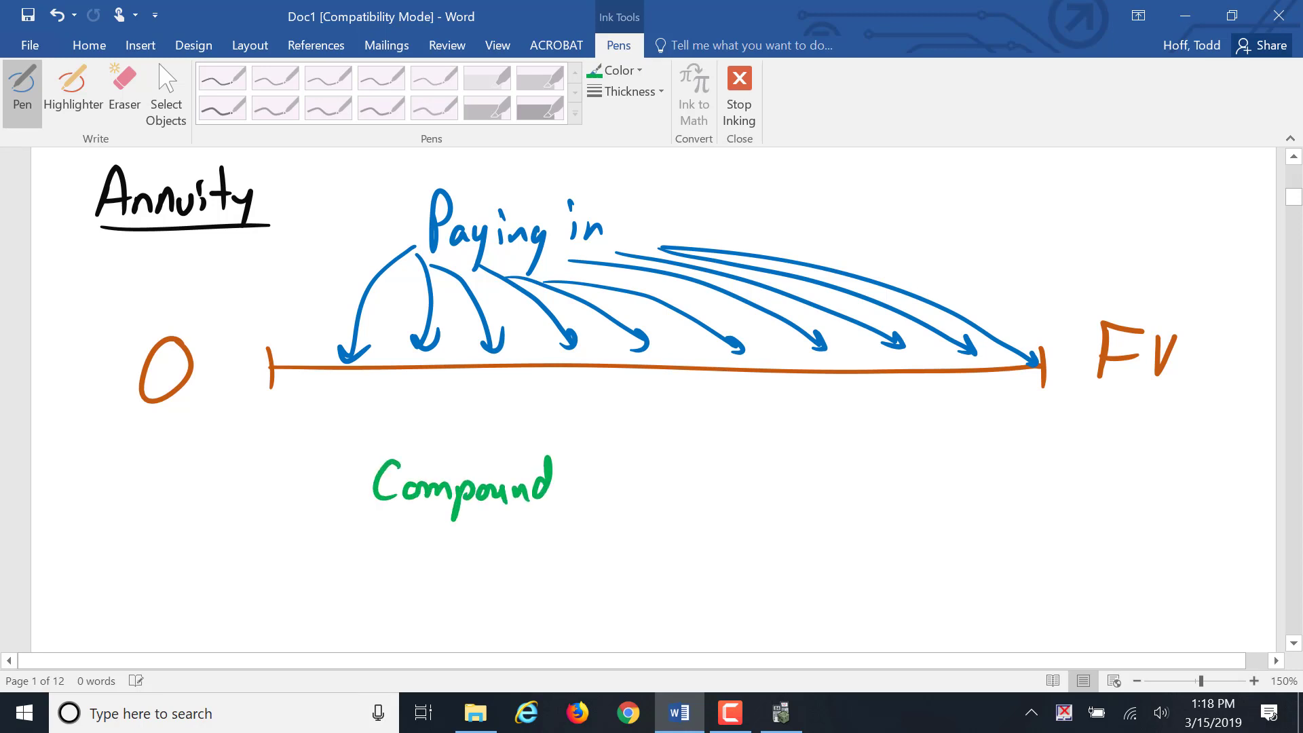
# Write 'Compound interest' in green below the line with arrows curving up to the timeline.
pyautogui.moveTo(574, 486); pyautogui.dragTo(670, 486)
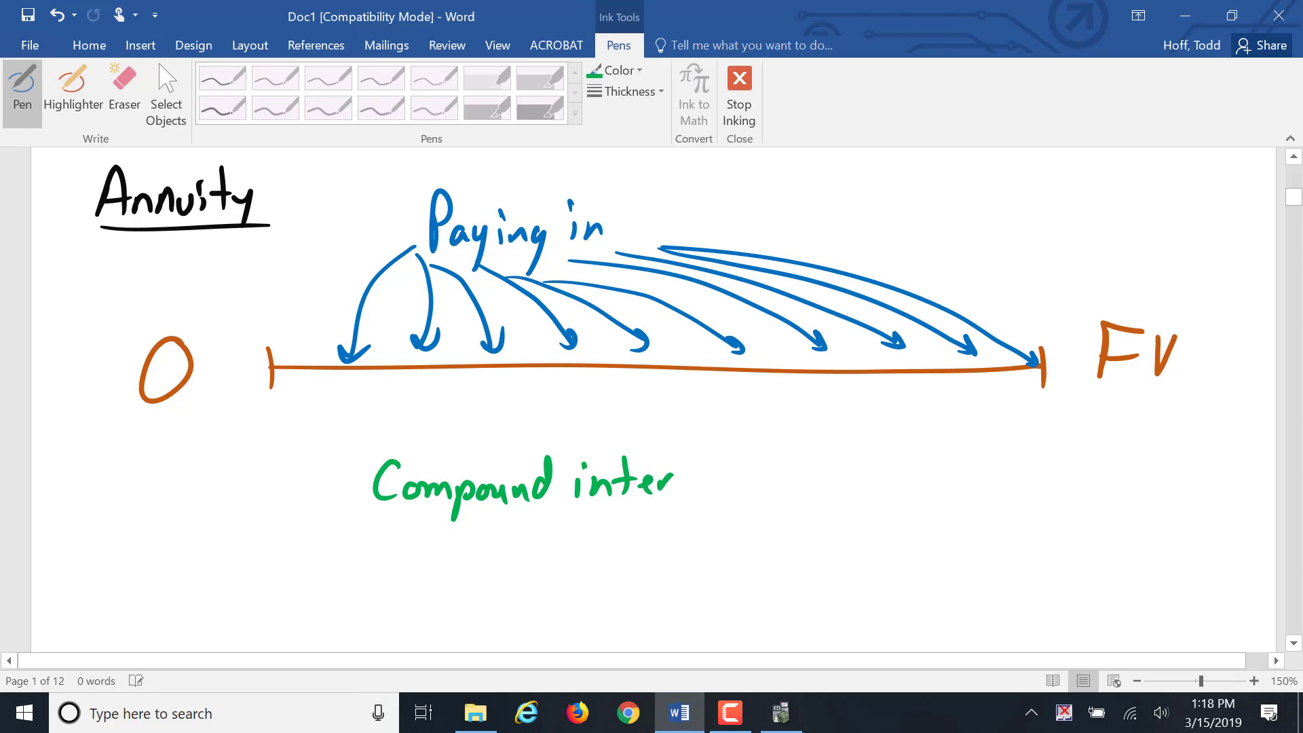
pyautogui.moveTo(656, 478); pyautogui.dragTo(727, 478)
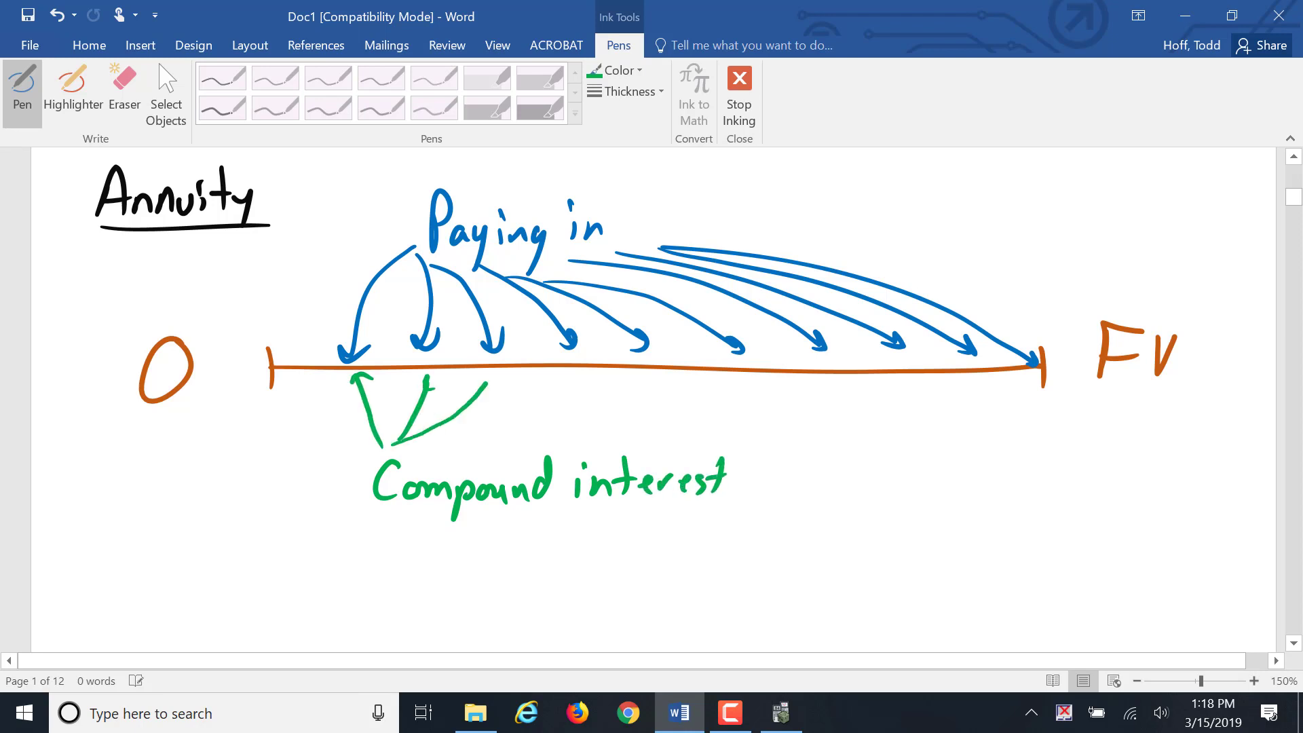
pyautogui.moveTo(382, 441); pyautogui.dragTo(649, 383)
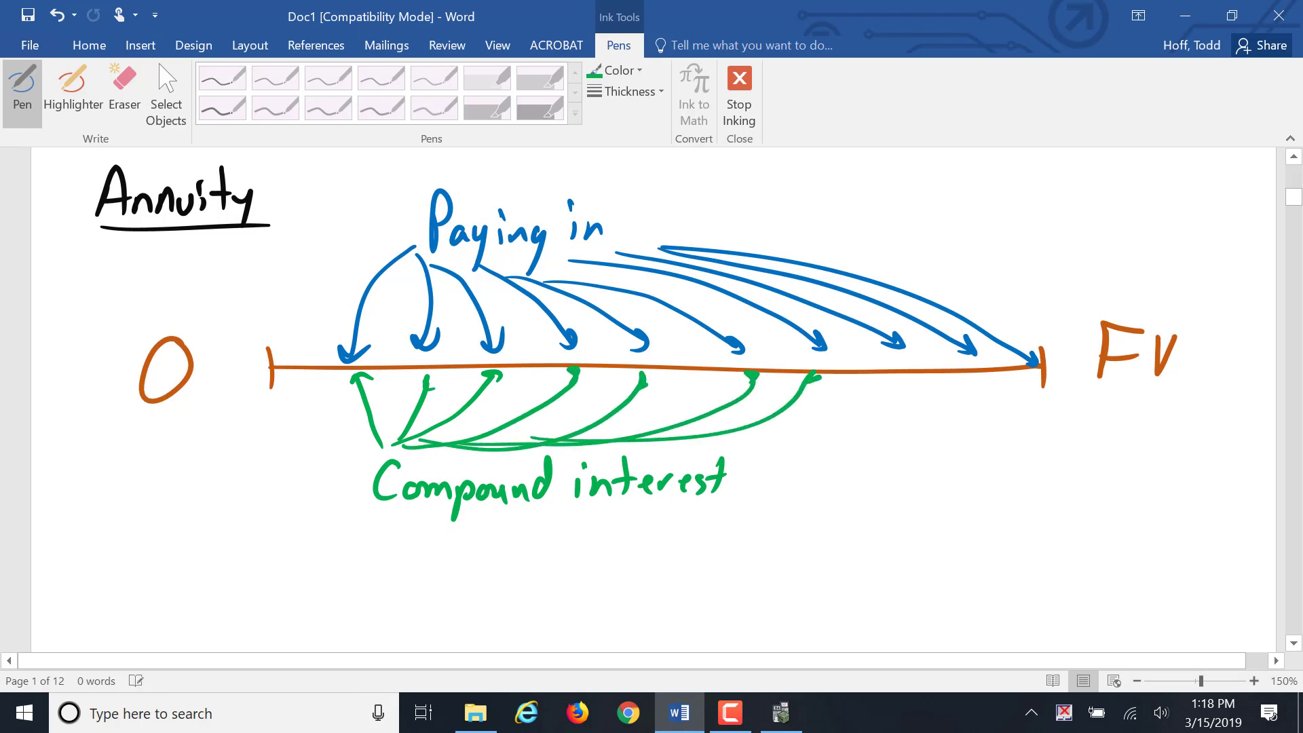
pyautogui.moveTo(798, 448); pyautogui.dragTo(956, 382)
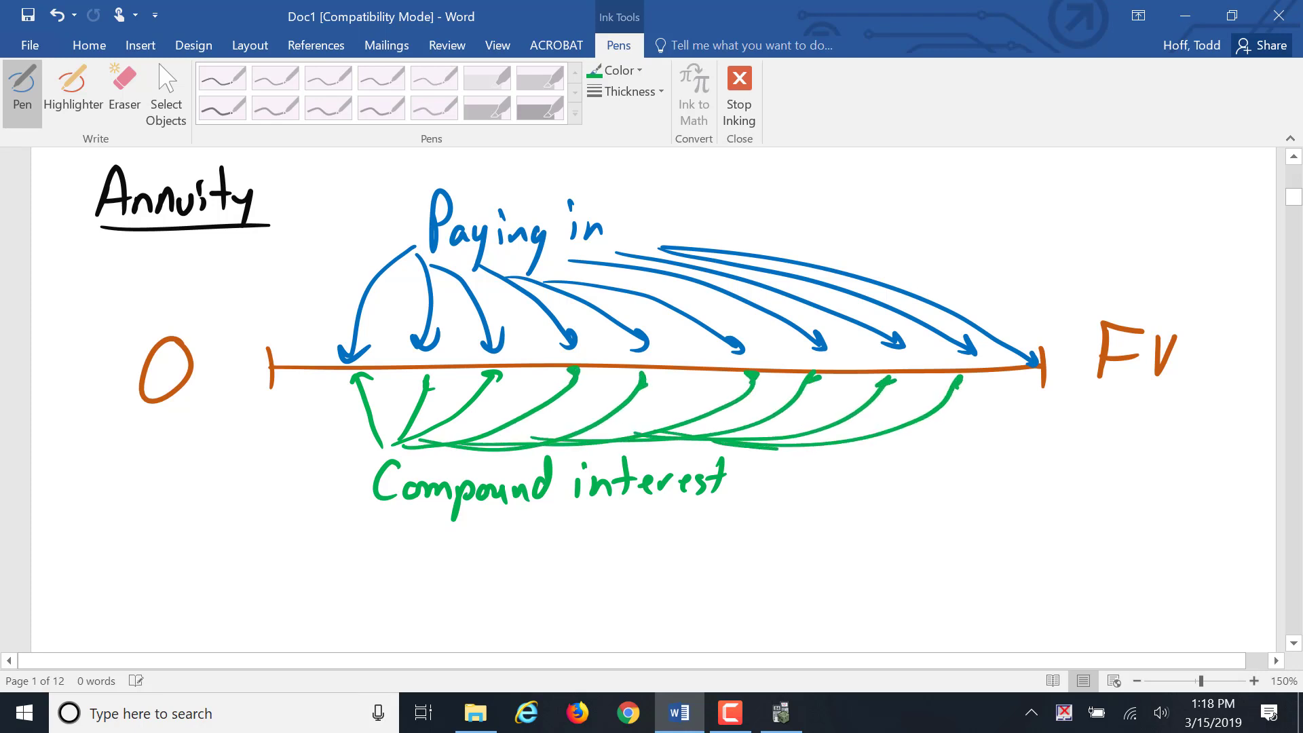
pyautogui.moveTo(732, 430); pyautogui.dragTo(1021, 378)
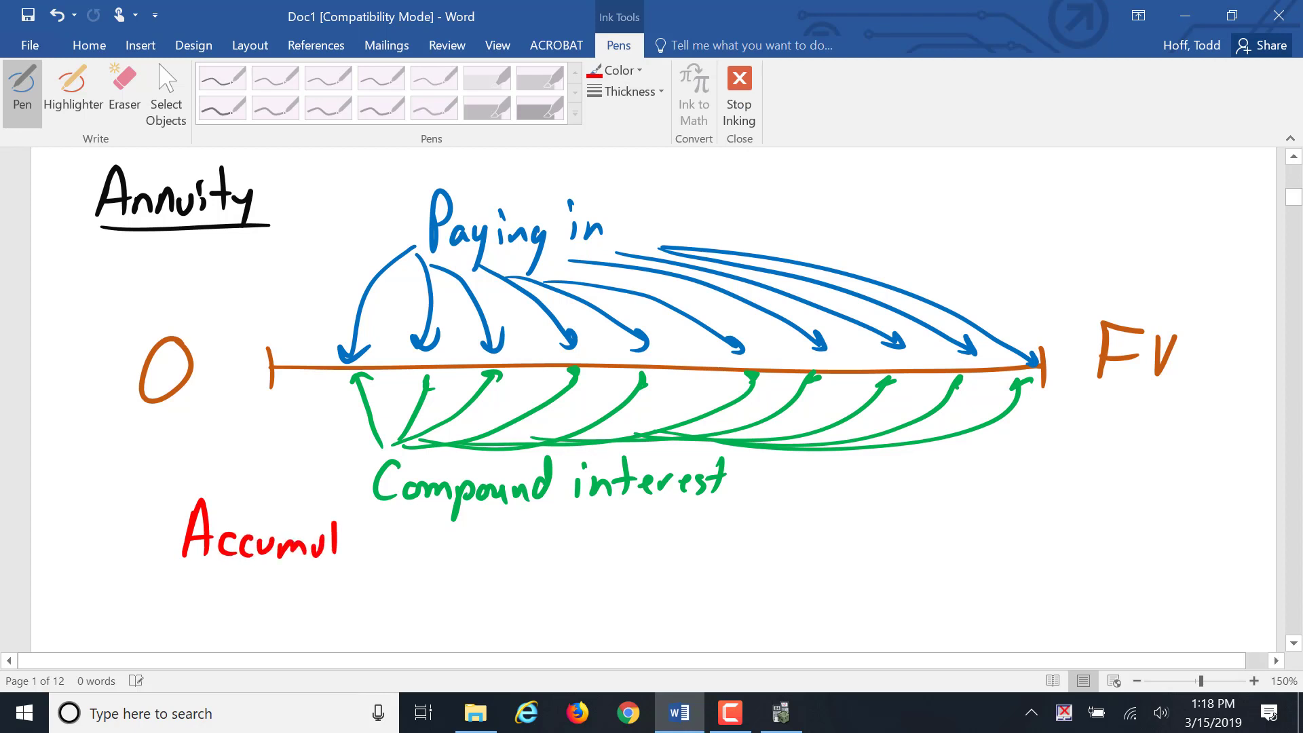
# Write 'Accumulation Phase' in red below the timeline and underline FV.
pyautogui.moveTo(332, 545); pyautogui.dragTo(429, 548)
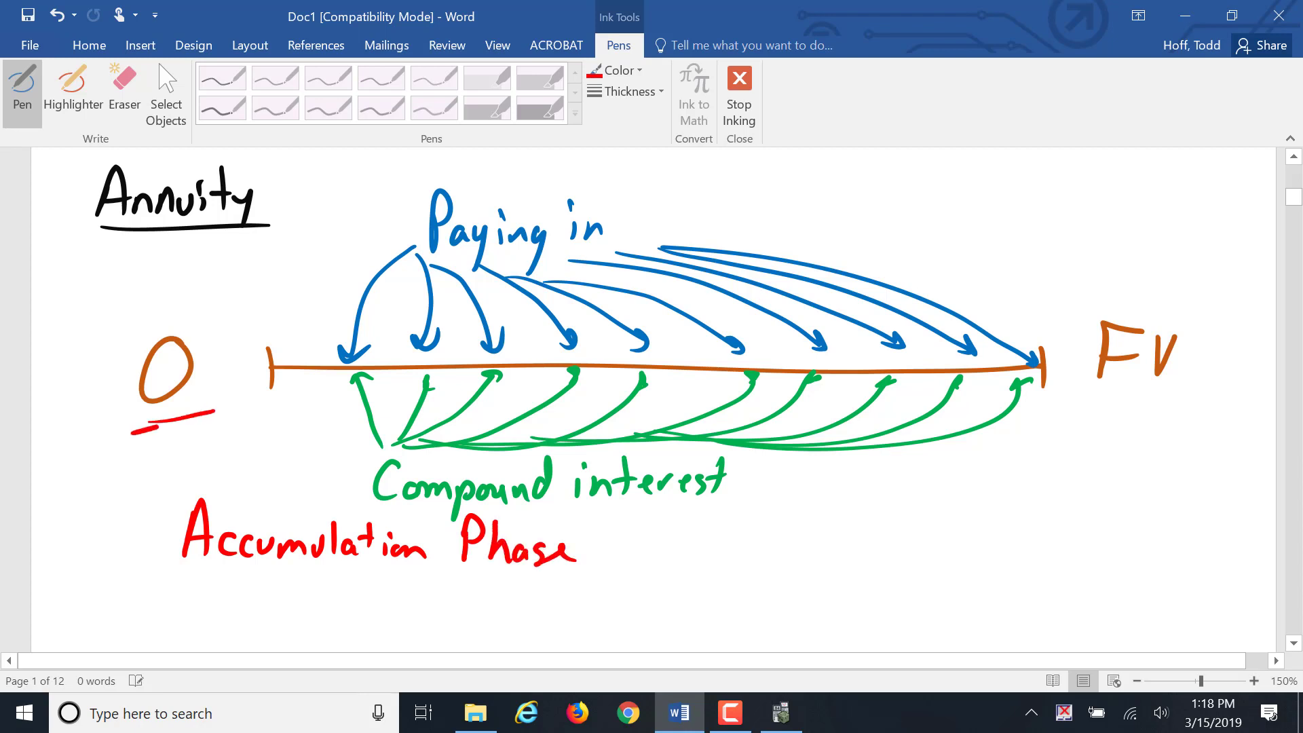
pyautogui.moveTo(1081, 383); pyautogui.dragTo(1154, 381)
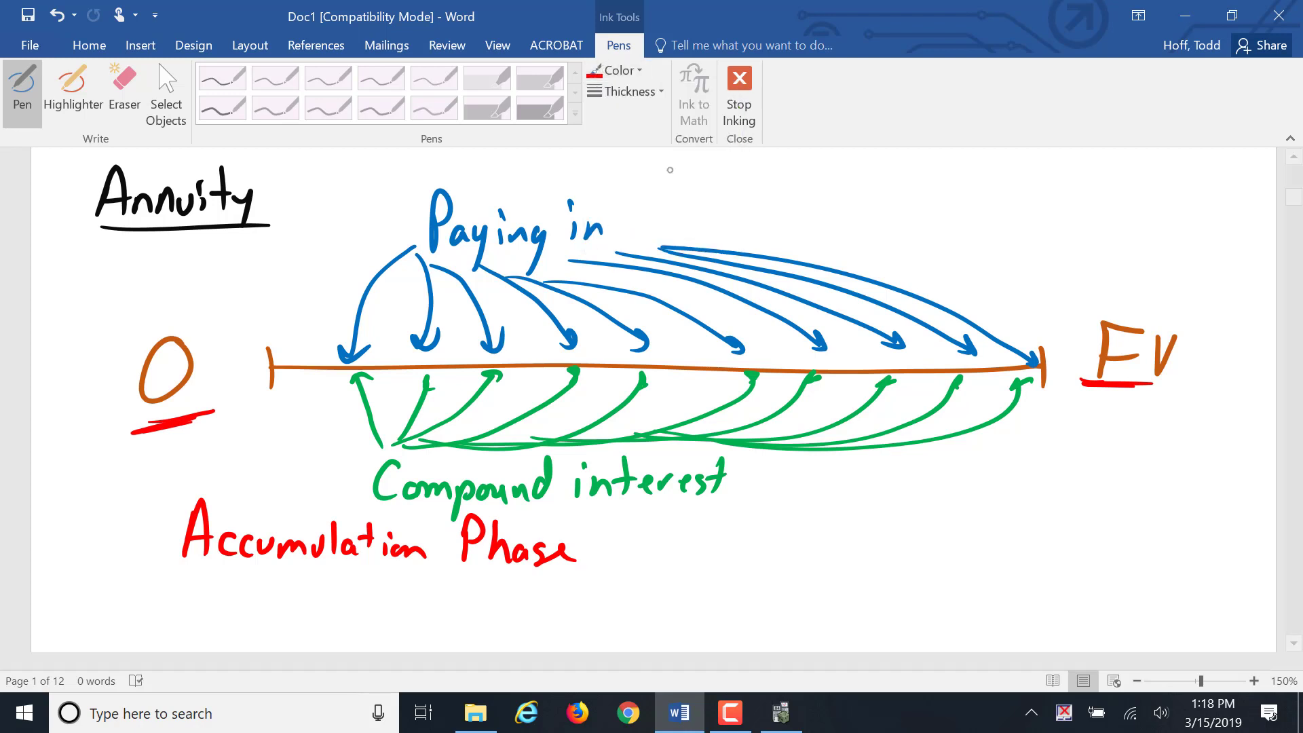
# Draw an orange PV-to-$0 timeline and write 'With drawls' above it in blue.
pyautogui.scroll(-3)
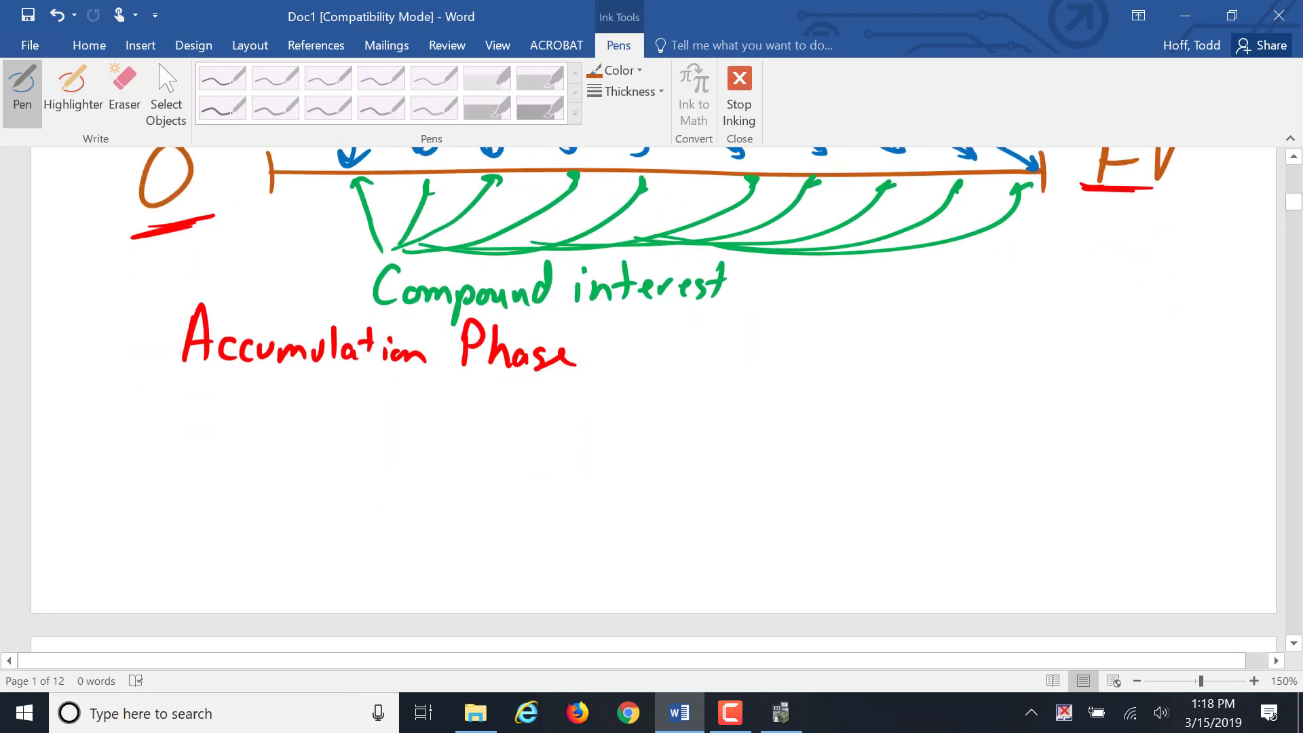
pyautogui.moveTo(249, 484); pyautogui.dragTo(933, 484)
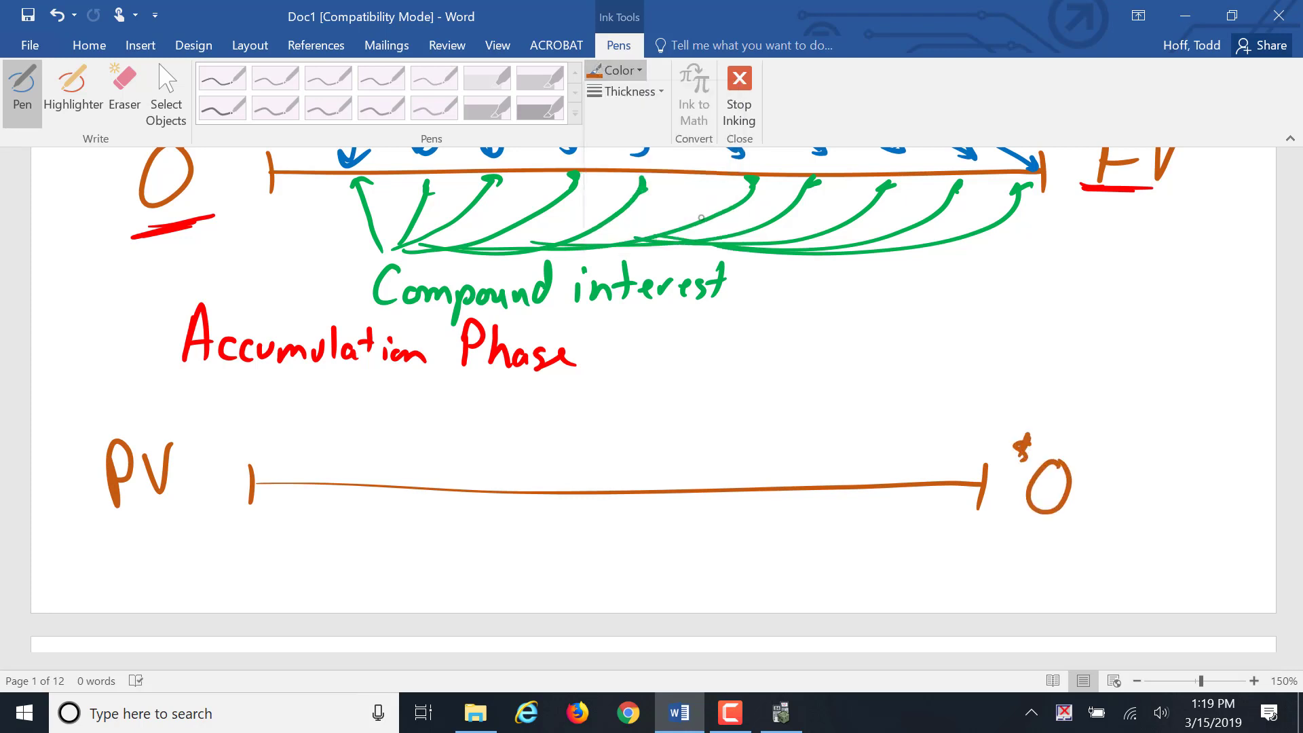
pyautogui.moveTo(456, 391); pyautogui.dragTo(524, 415)
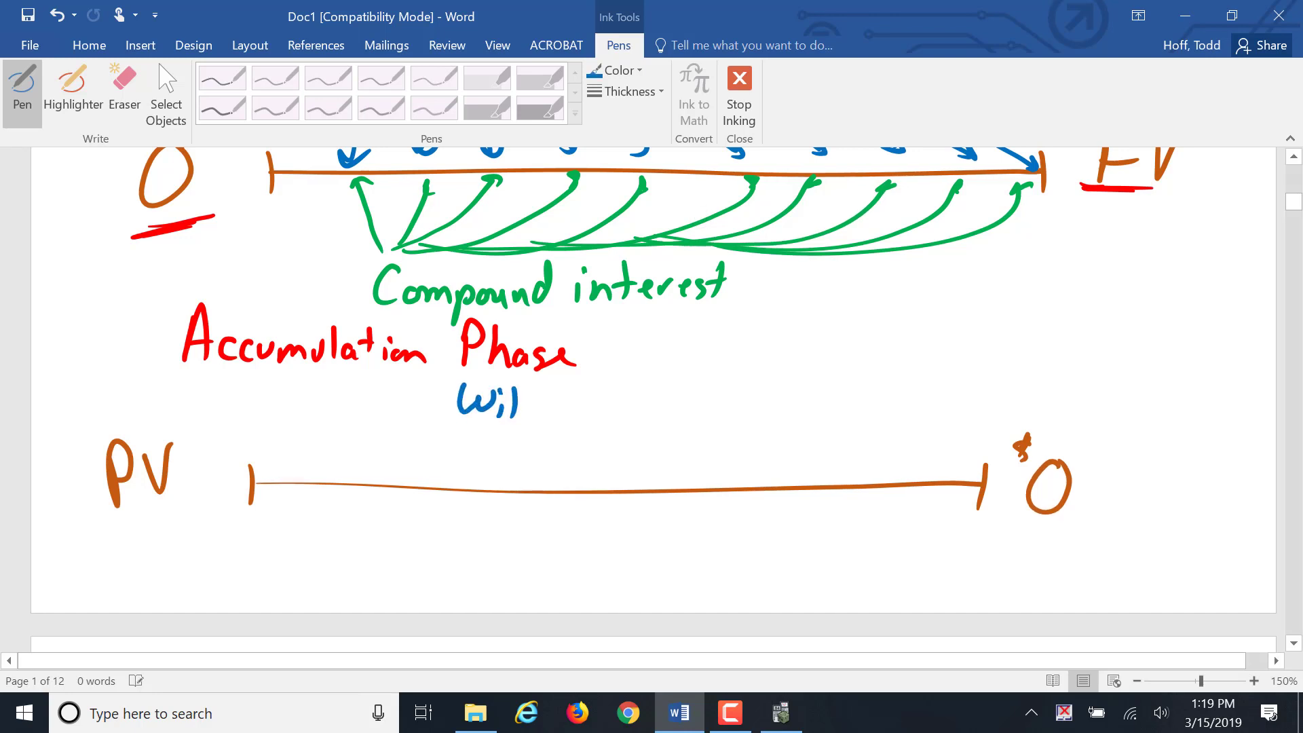
pyautogui.moveTo(465, 407); pyautogui.dragTo(615, 408)
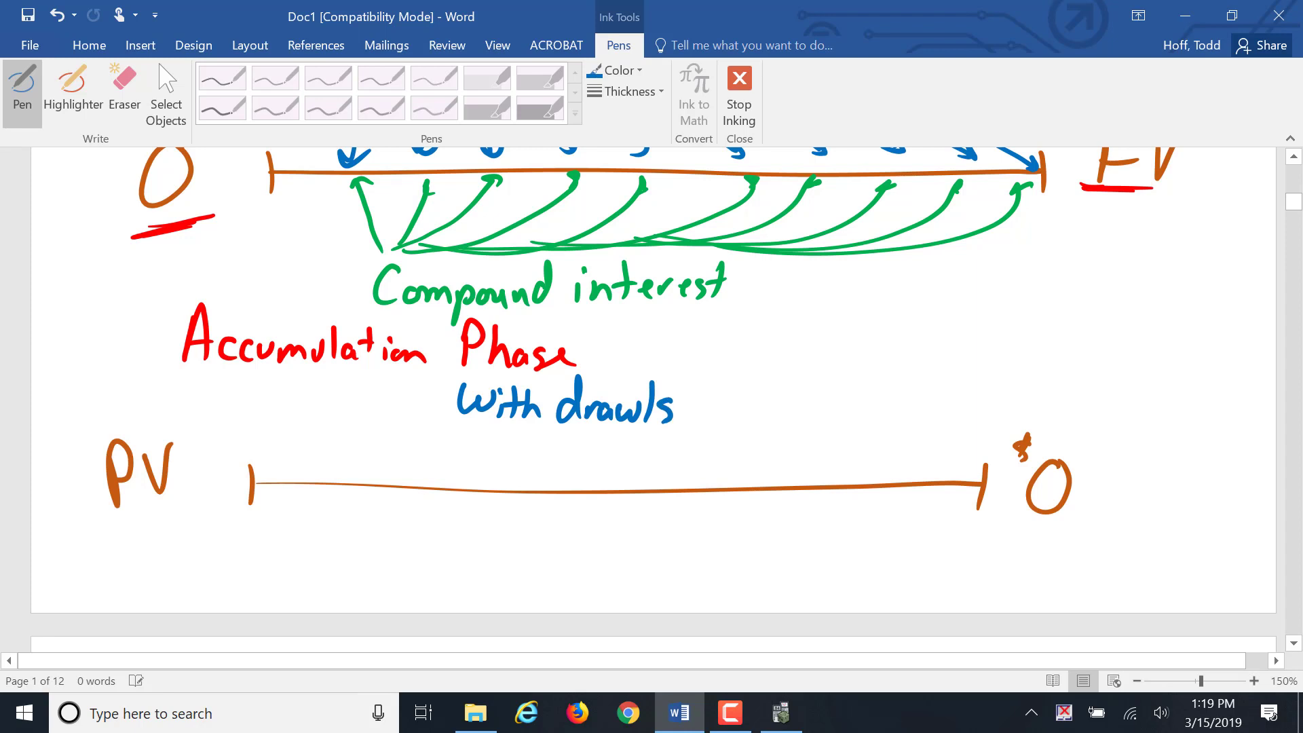
# Draw blue arrows from points along the timeline up to 'With drawls'.
pyautogui.click(615, 70)
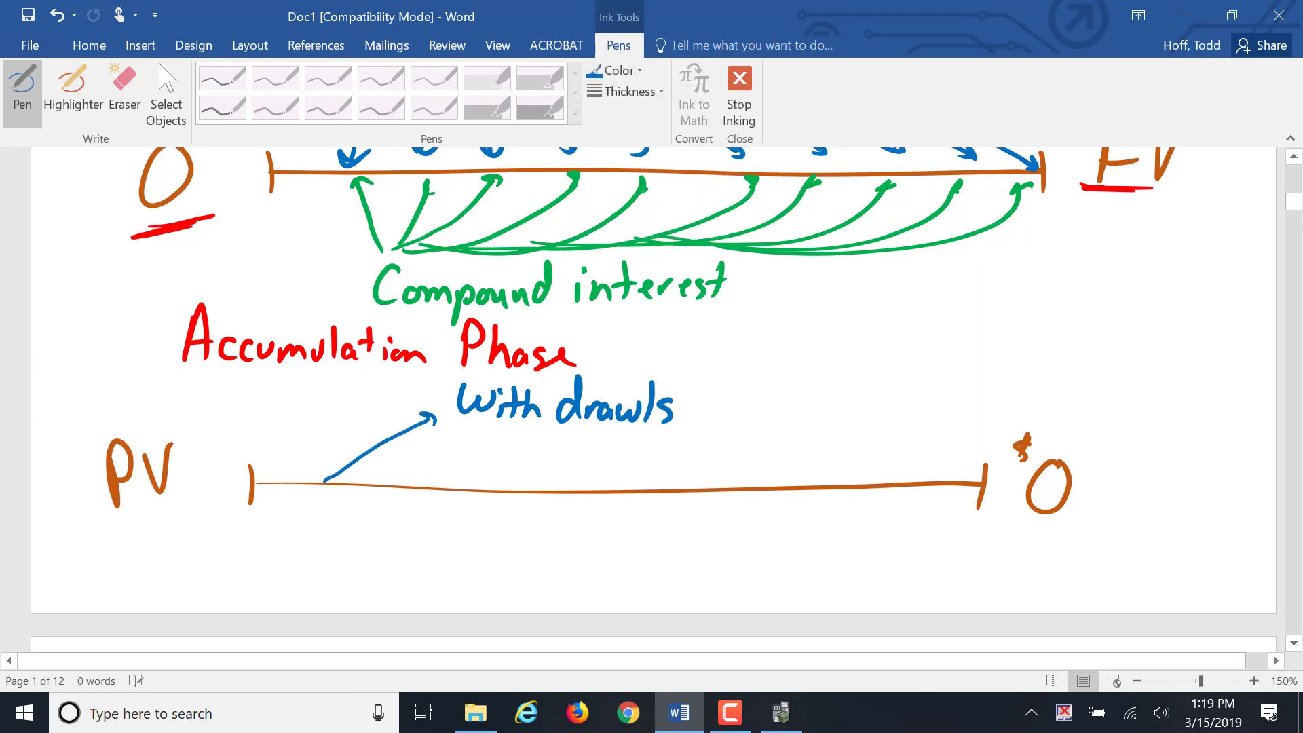
pyautogui.moveTo(432, 478); pyautogui.dragTo(478, 429)
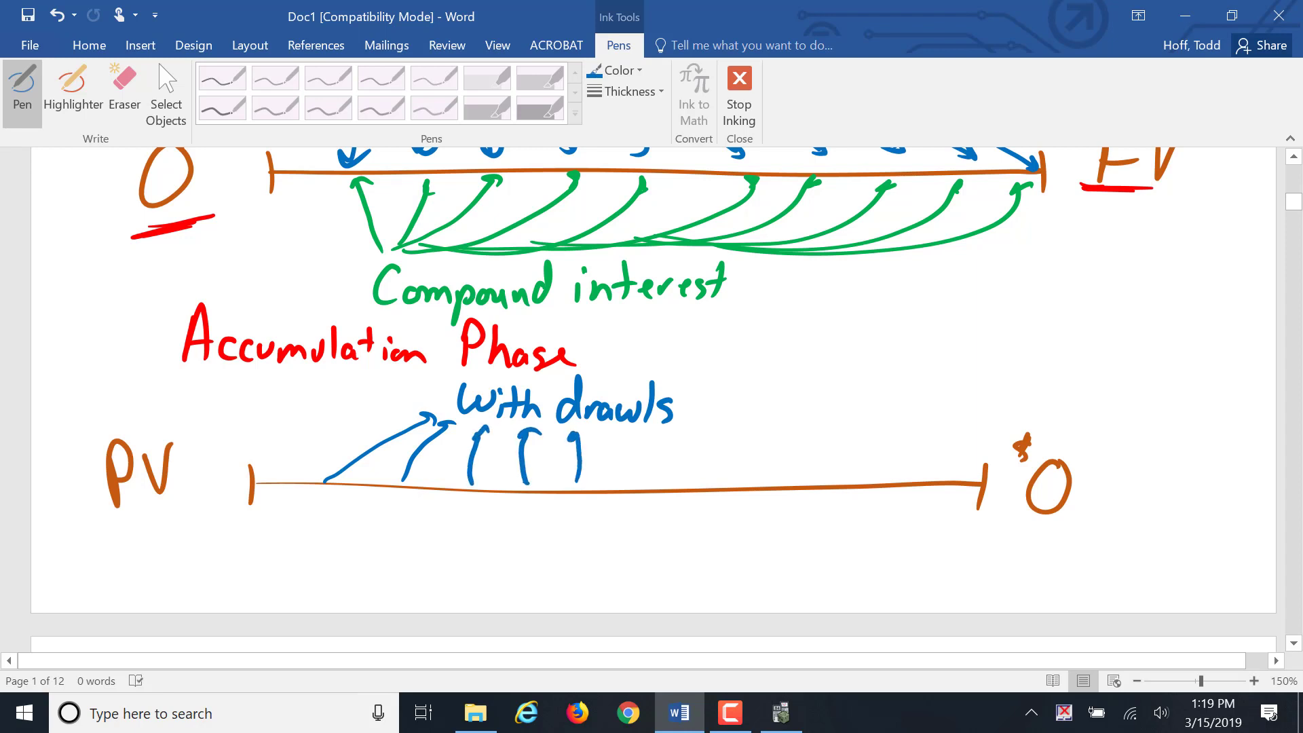
pyautogui.moveTo(632, 482); pyautogui.dragTo(619, 432)
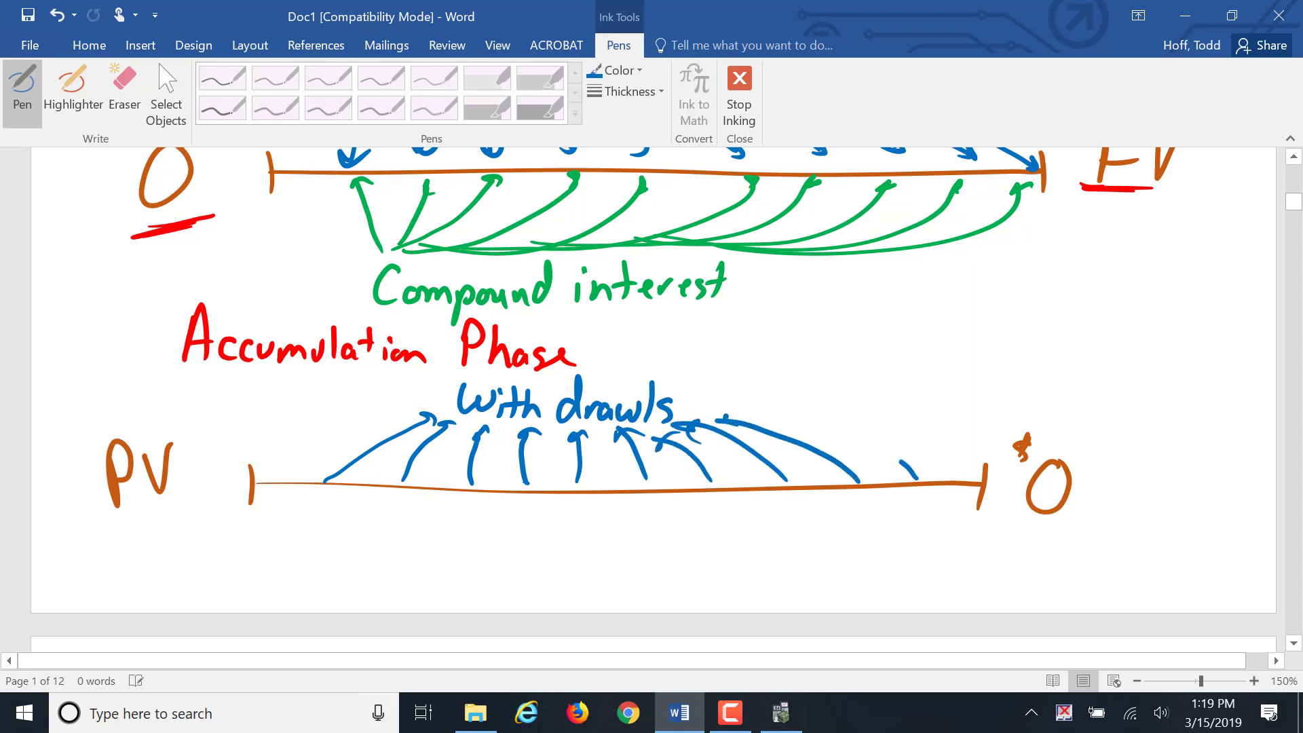
pyautogui.moveTo(980, 482); pyautogui.dragTo(740, 415)
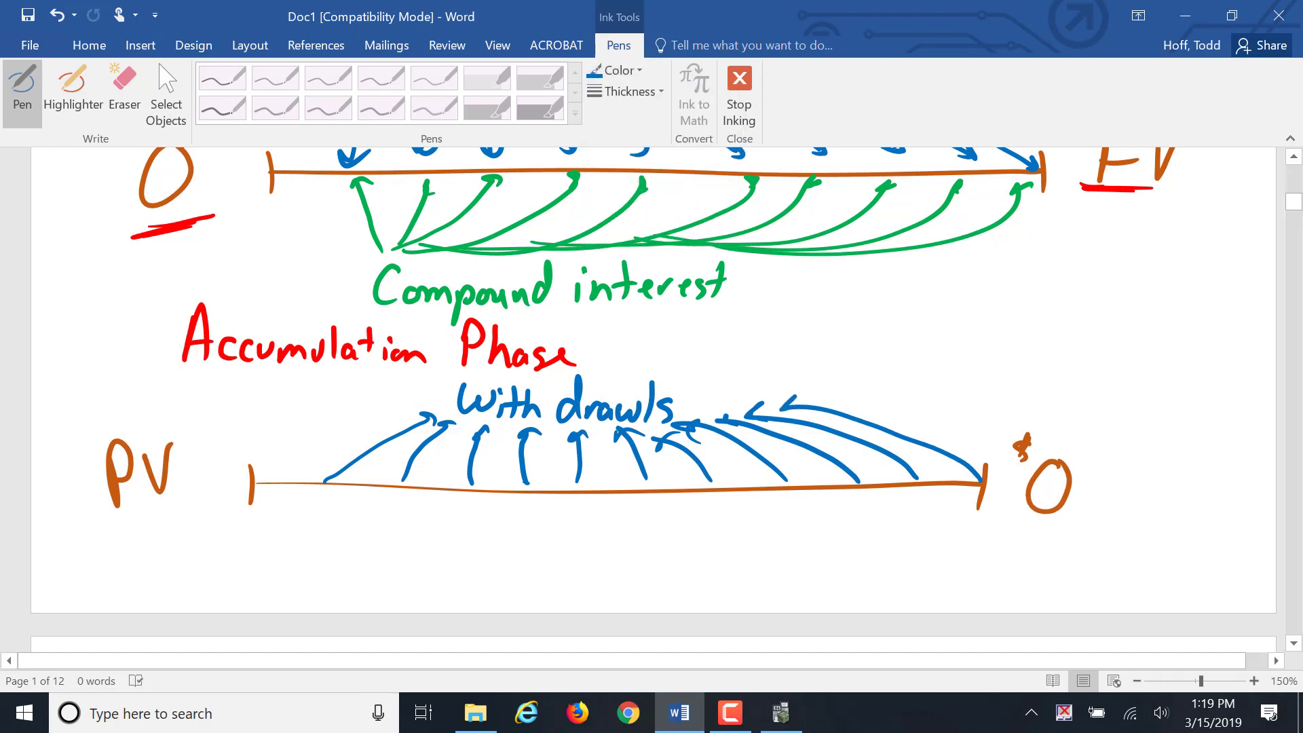
pyautogui.moveTo(445, 595); pyautogui.dragTo(545, 594)
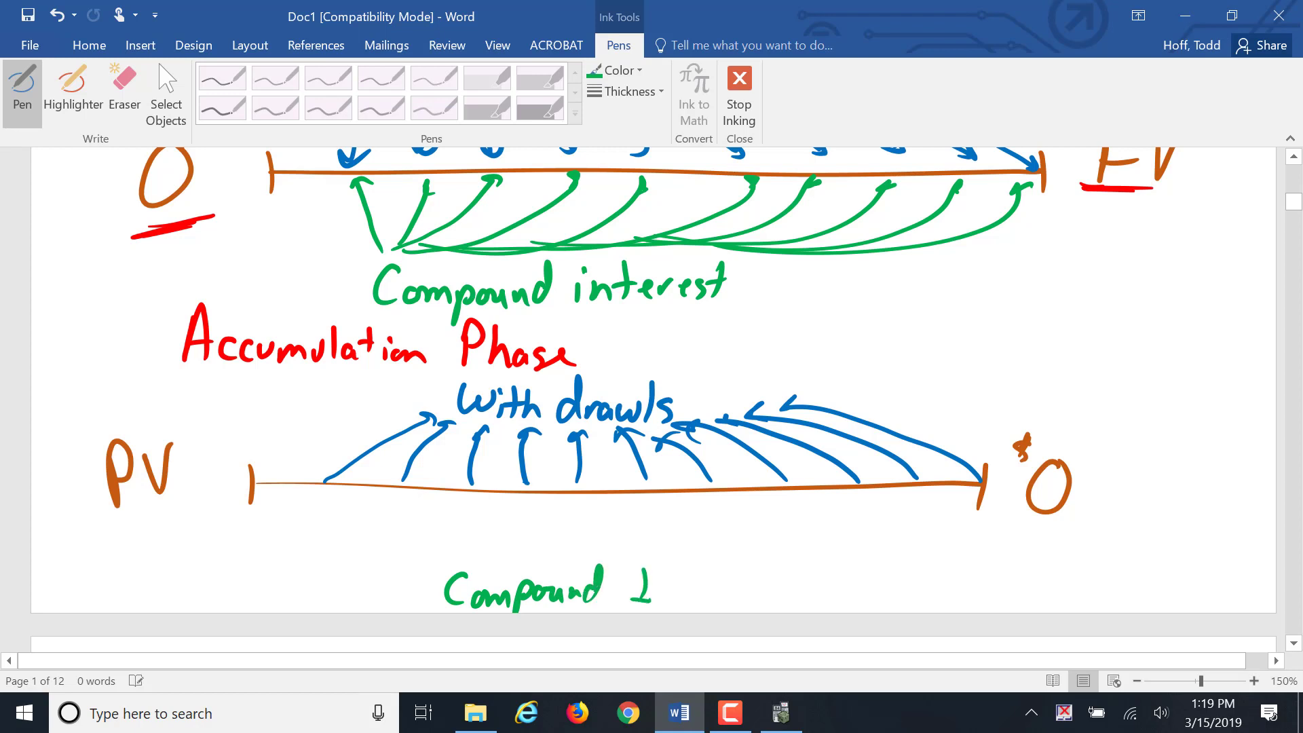
# Write 'Compound Interest' in green under the PV timeline with arrows pointing up to it.
pyautogui.moveTo(632, 582); pyautogui.dragTo(736, 577)
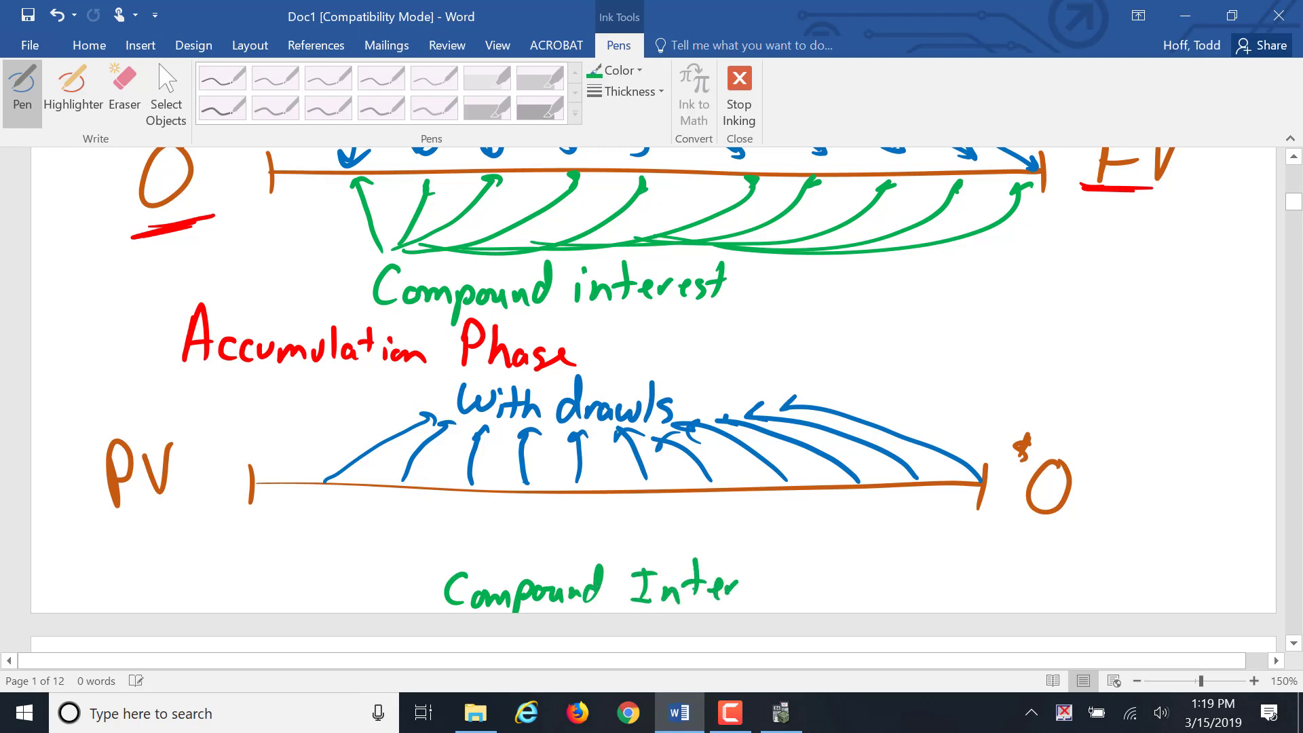
pyautogui.moveTo(719, 581); pyautogui.dragTo(790, 582)
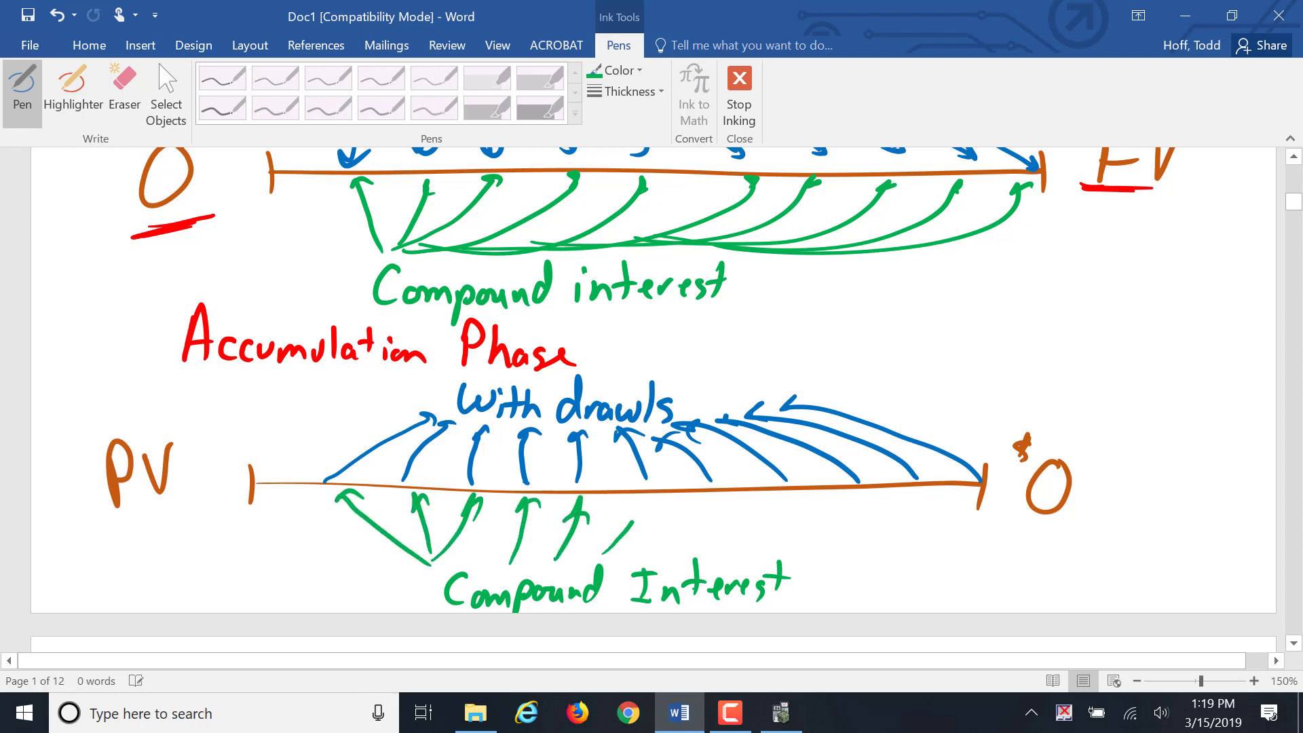
pyautogui.moveTo(632, 541); pyautogui.dragTo(765, 499)
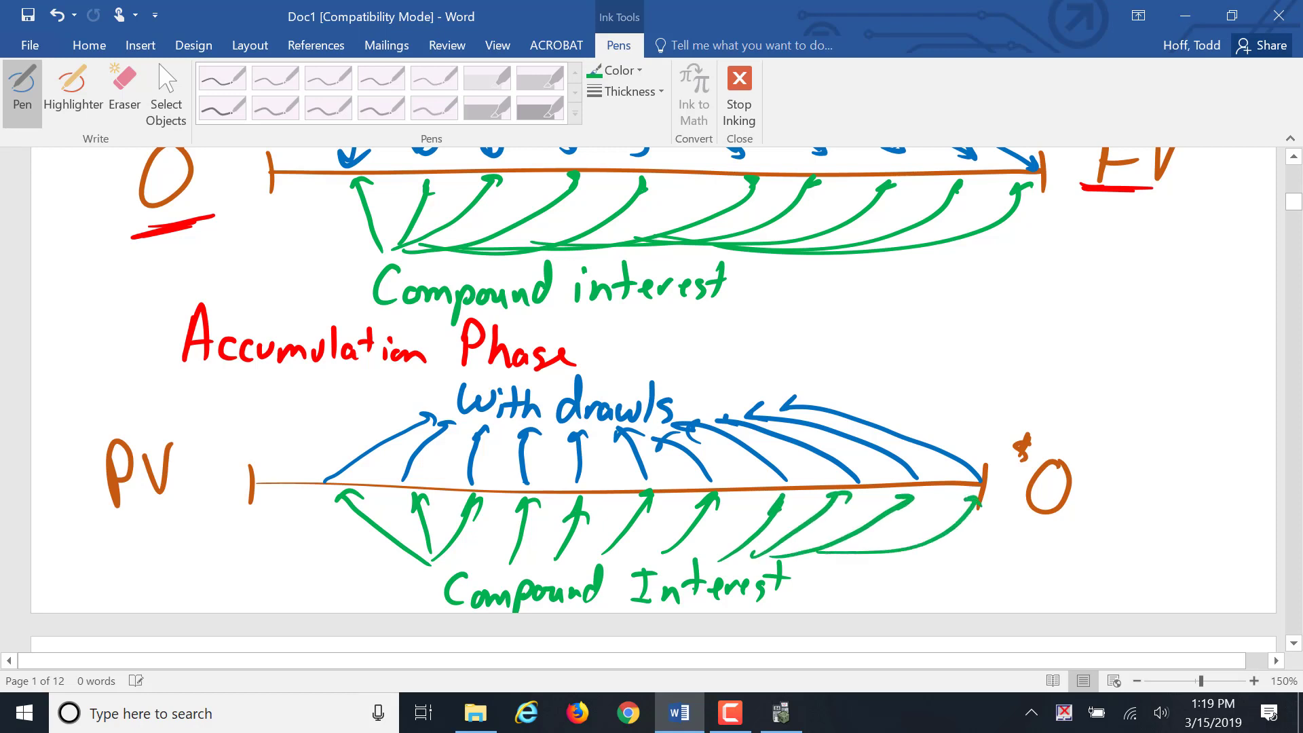
pyautogui.click(617, 70)
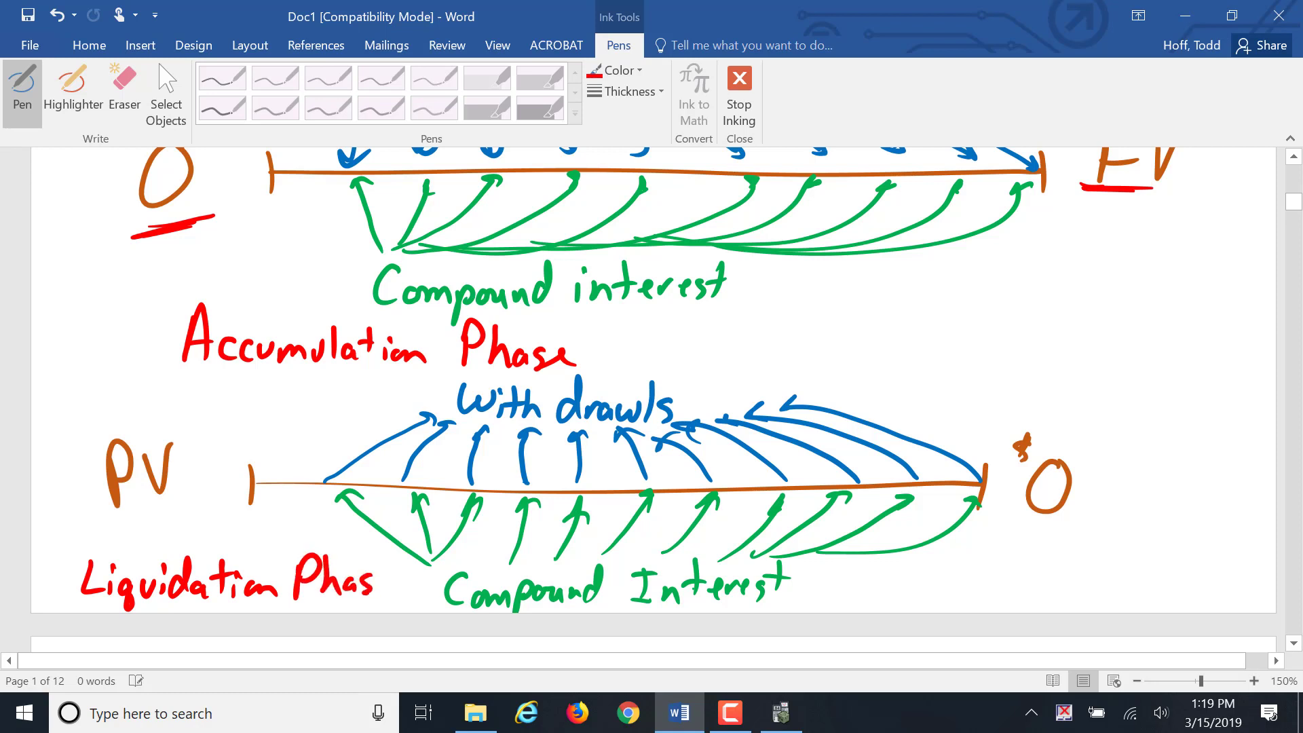
# Write 'Liquidation Phase' in red and draw a red dividing line between the two timelines.
pyautogui.moveTo(92, 388); pyautogui.dragTo(1239, 393)
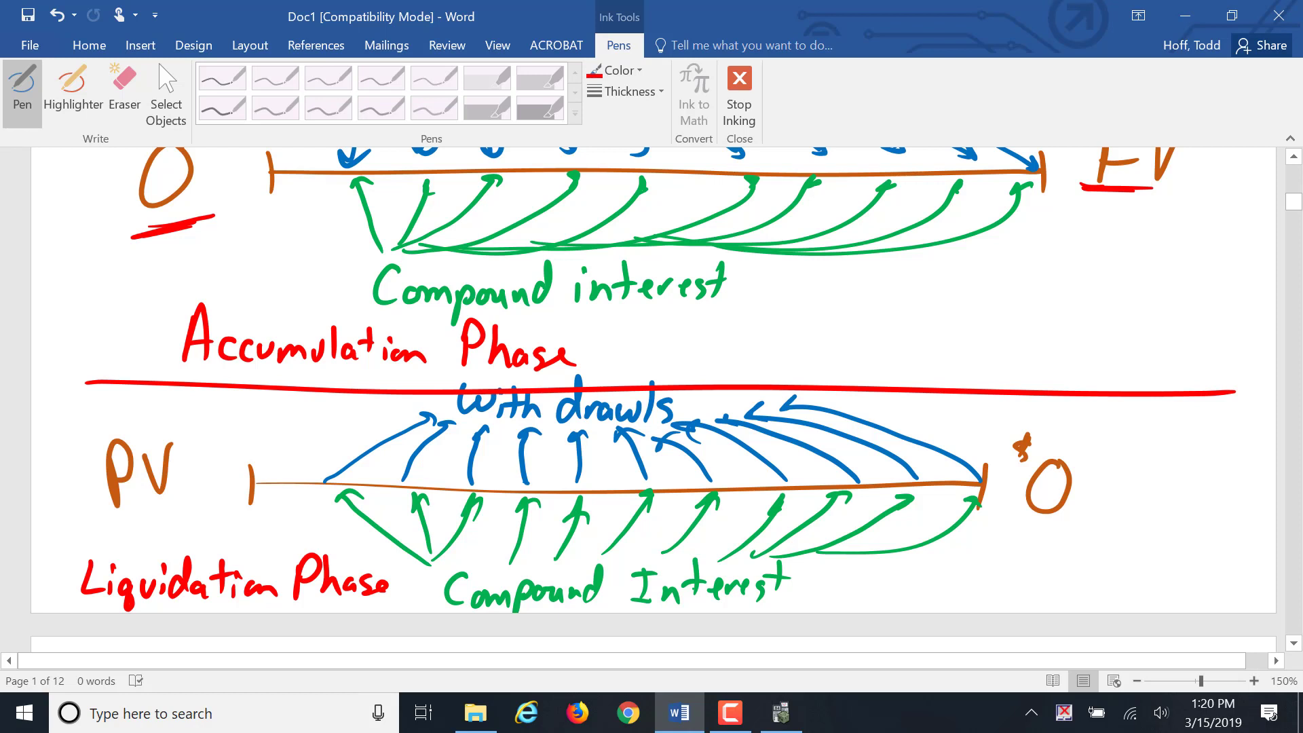
pyautogui.moveTo(449, 598); pyautogui.dragTo(810, 599)
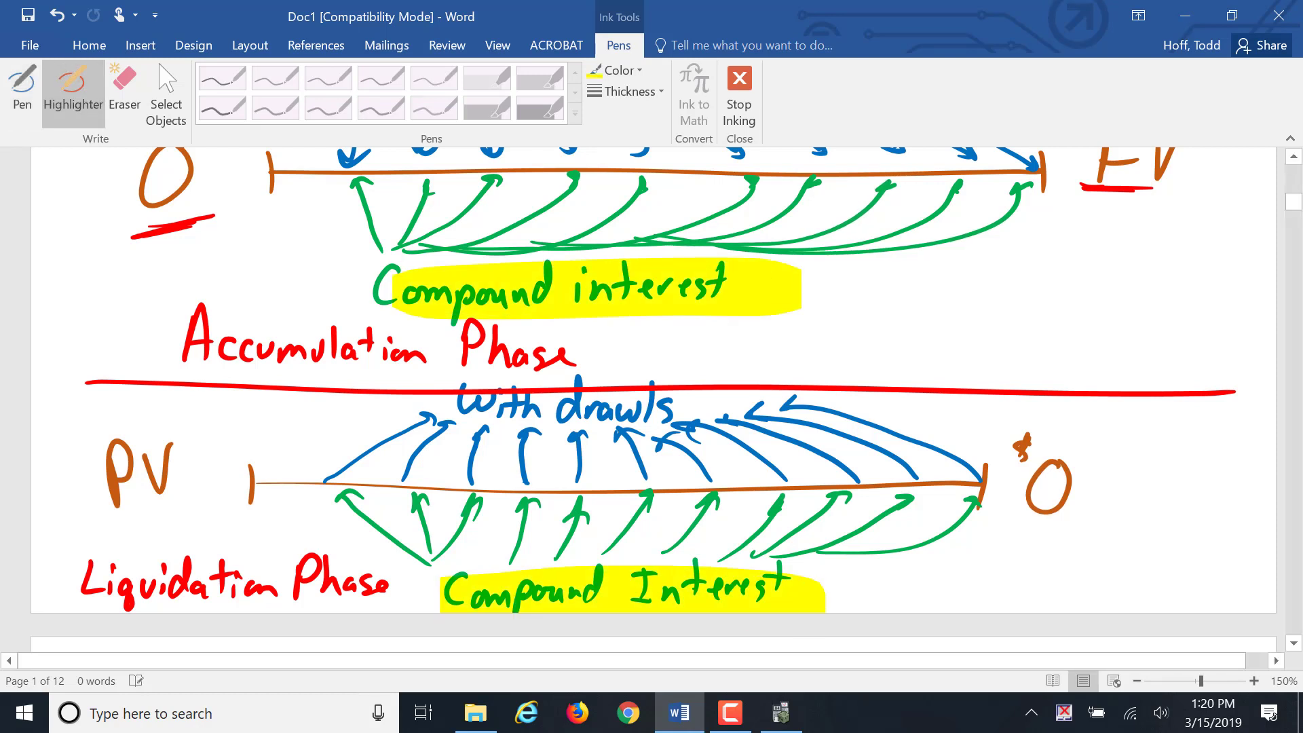
# Highlight the 'Compound interest' labels in yellow, then scroll down toward the remaining labels.
pyautogui.moveTo(386, 440); pyautogui.dragTo(731, 441)
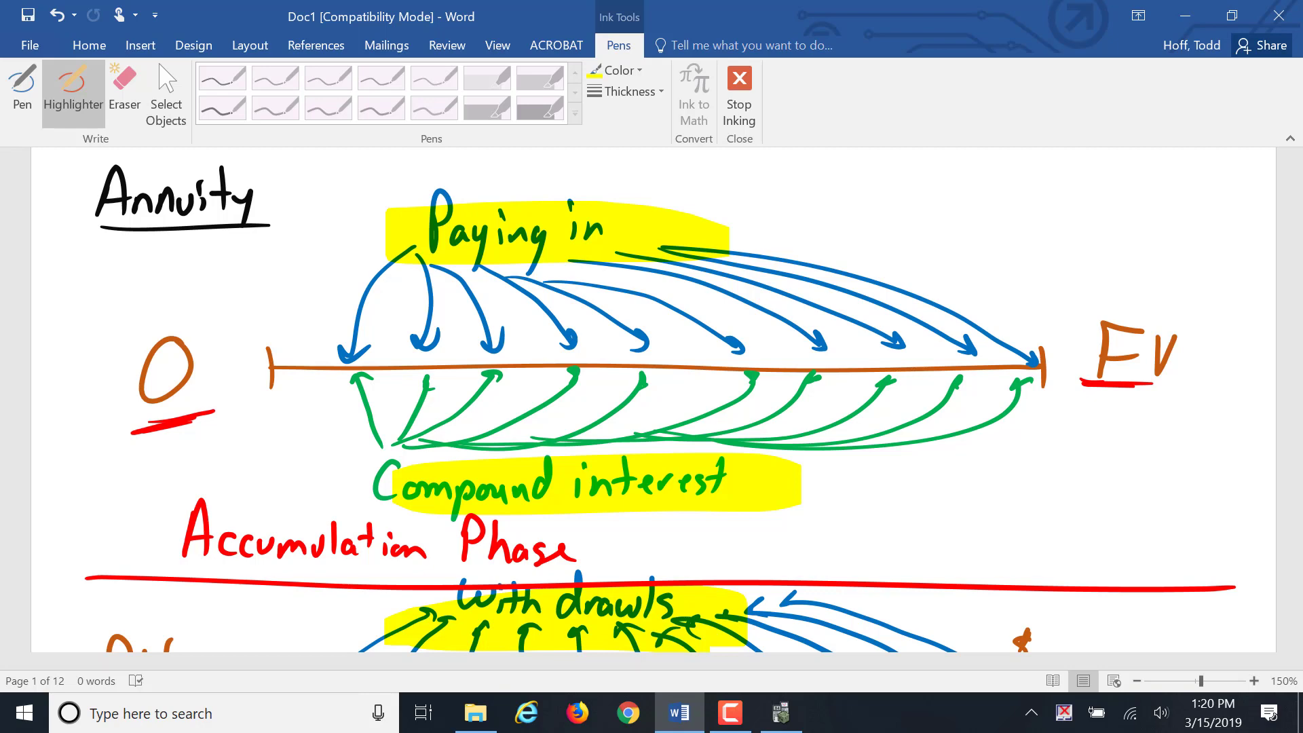
pyautogui.scroll(-3)
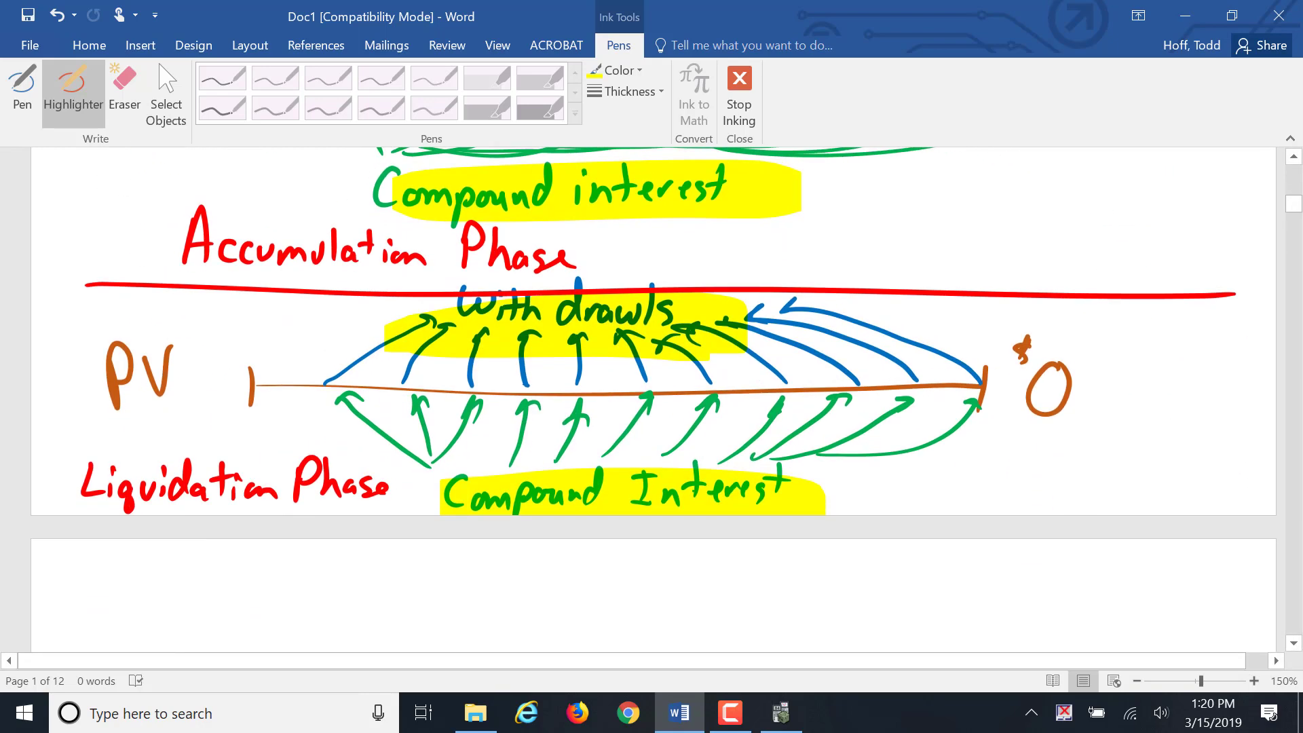